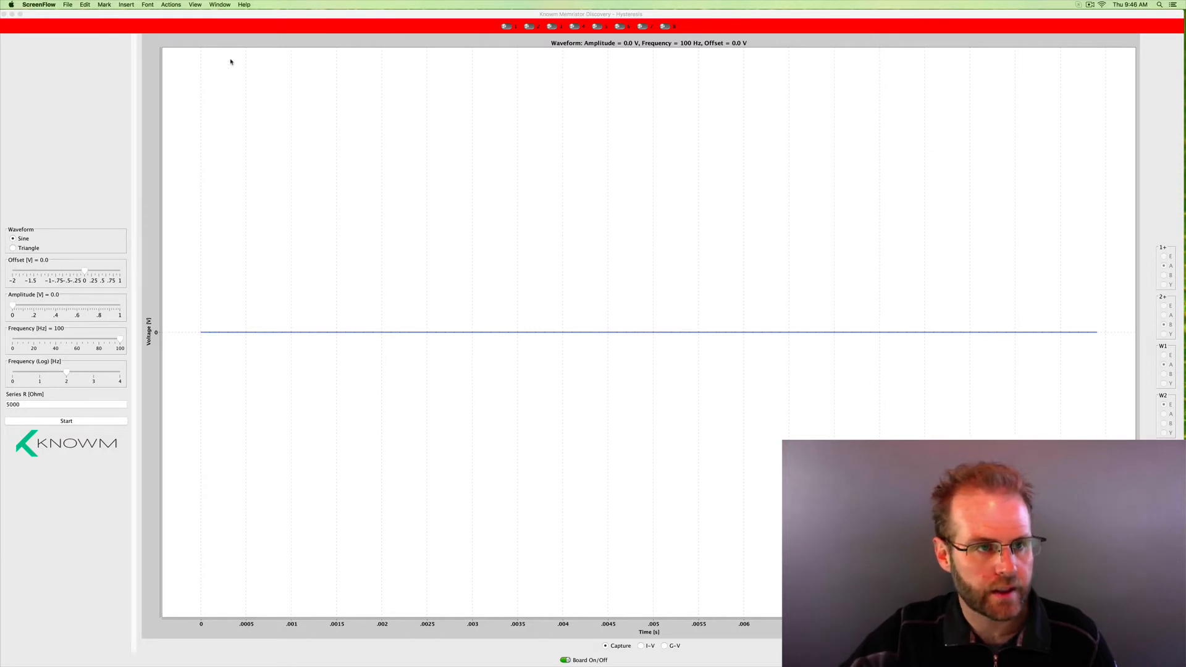
- Check the experiment list without switching, then bring up the Window menu with Help and Console
{"action": "left_click", "coordinate": [127, 5]}
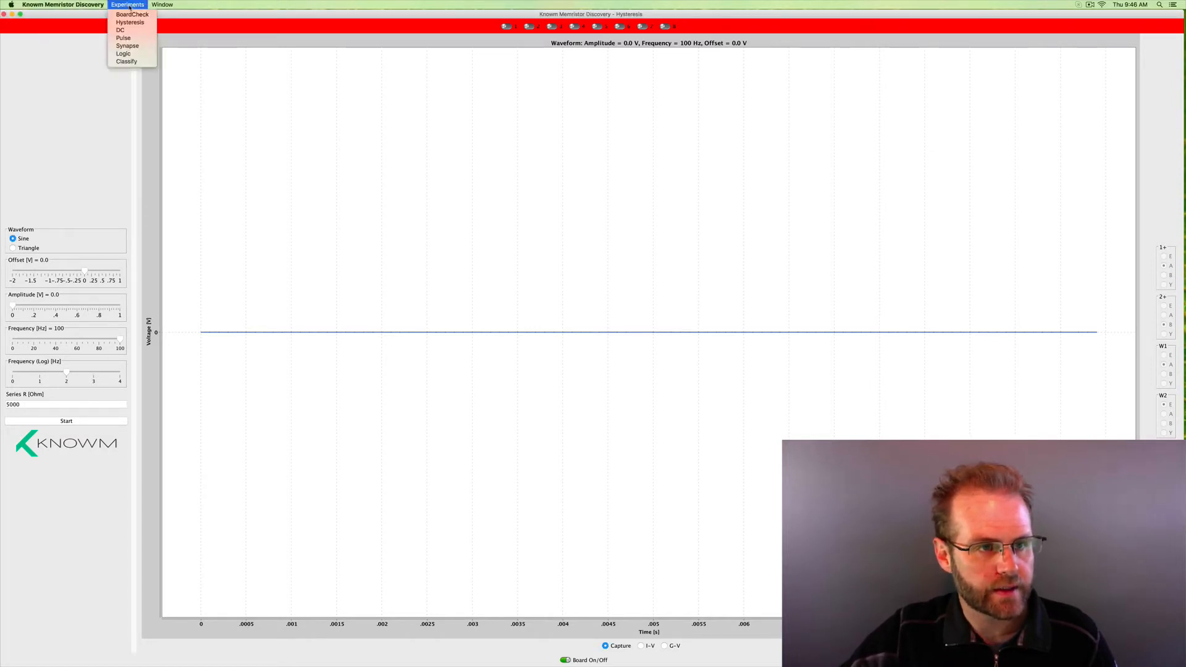
{"action": "left_click", "coordinate": [127, 5]}
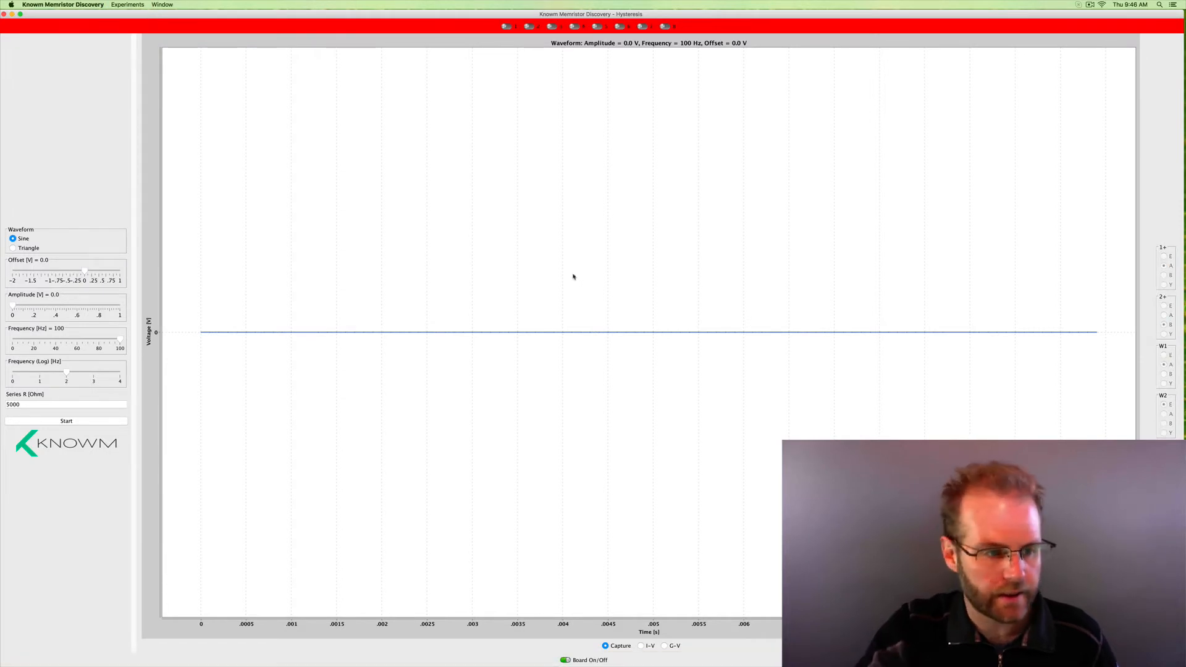
{"action": "mouse_move", "coordinate": [572, 380]}
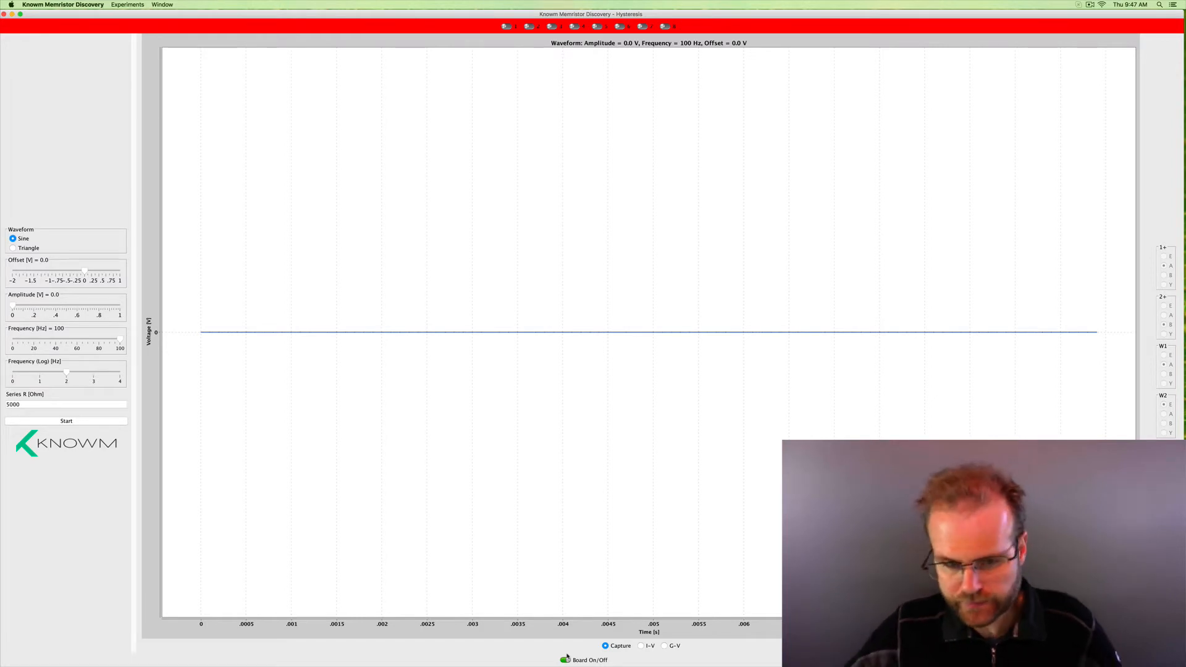
{"action": "left_click", "coordinate": [563, 660]}
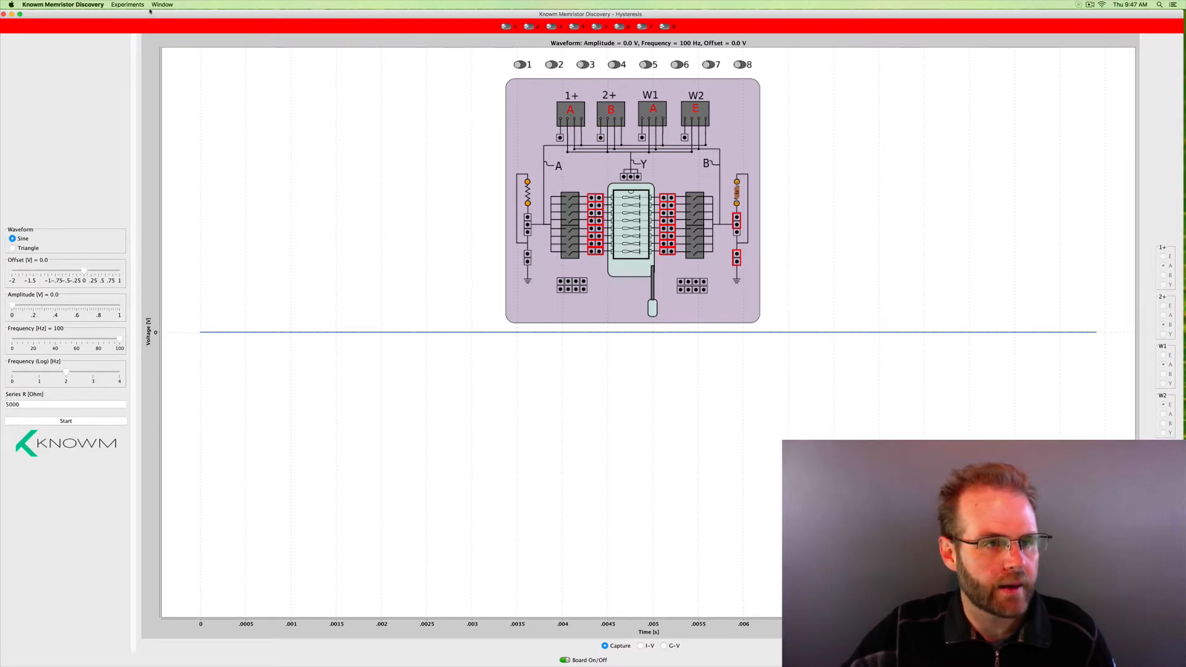
{"action": "left_click", "coordinate": [162, 5]}
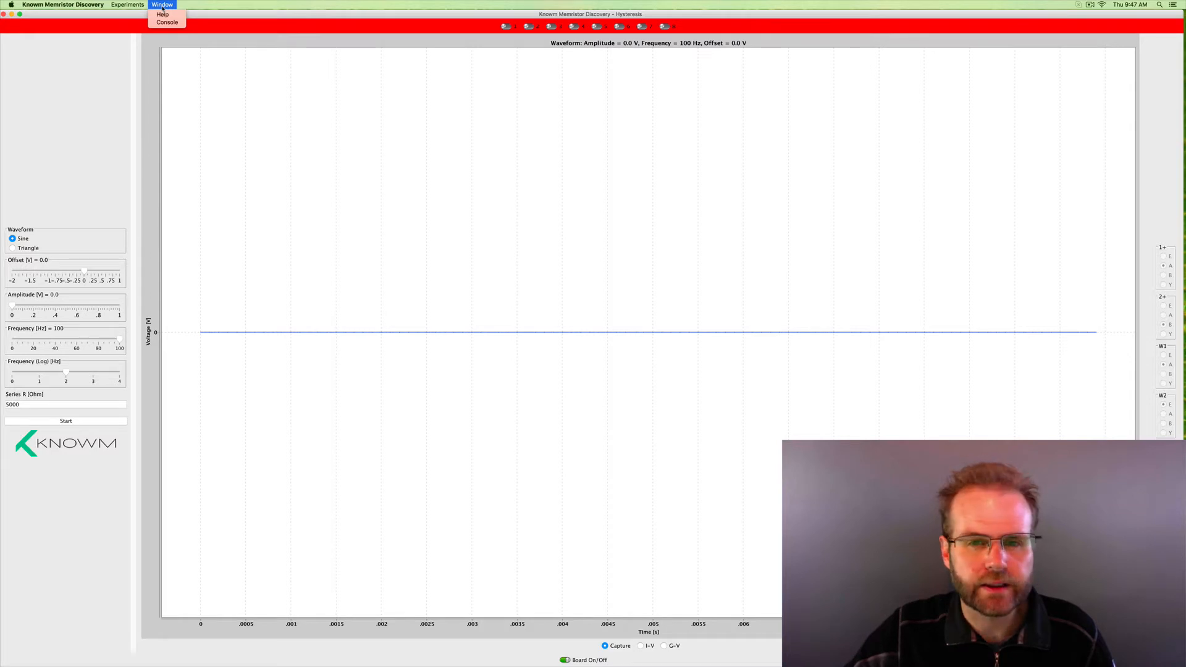
{"action": "left_click", "coordinate": [162, 14]}
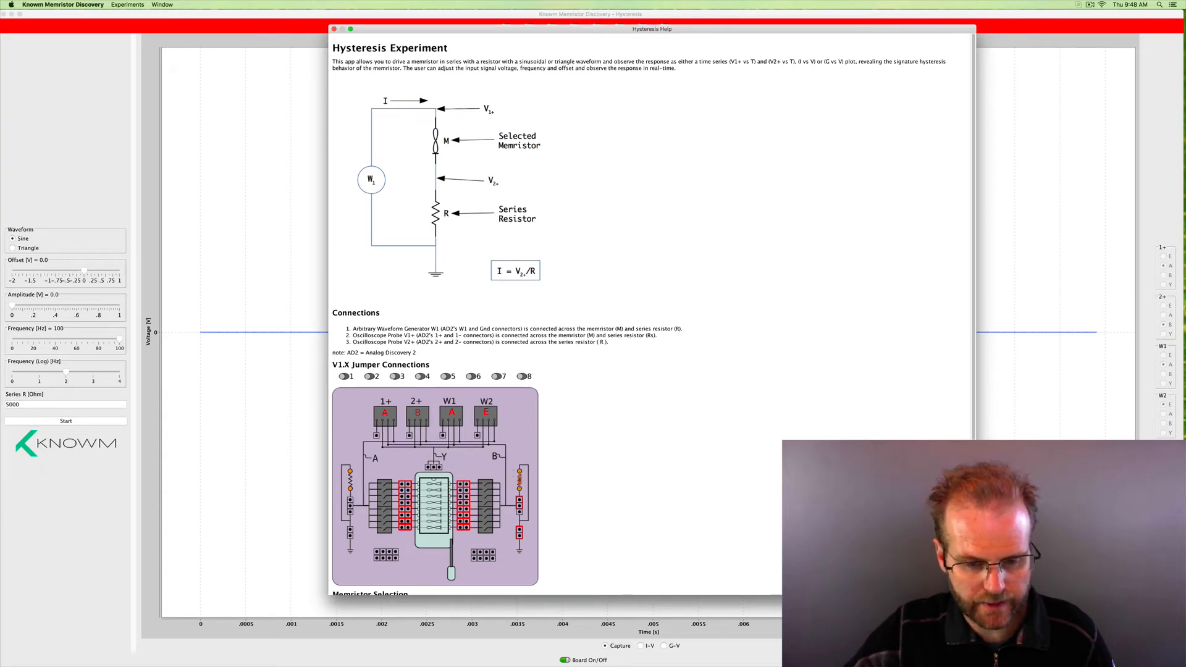
{"action": "scroll", "scroll_direction": "down", "scroll_amount": 3}
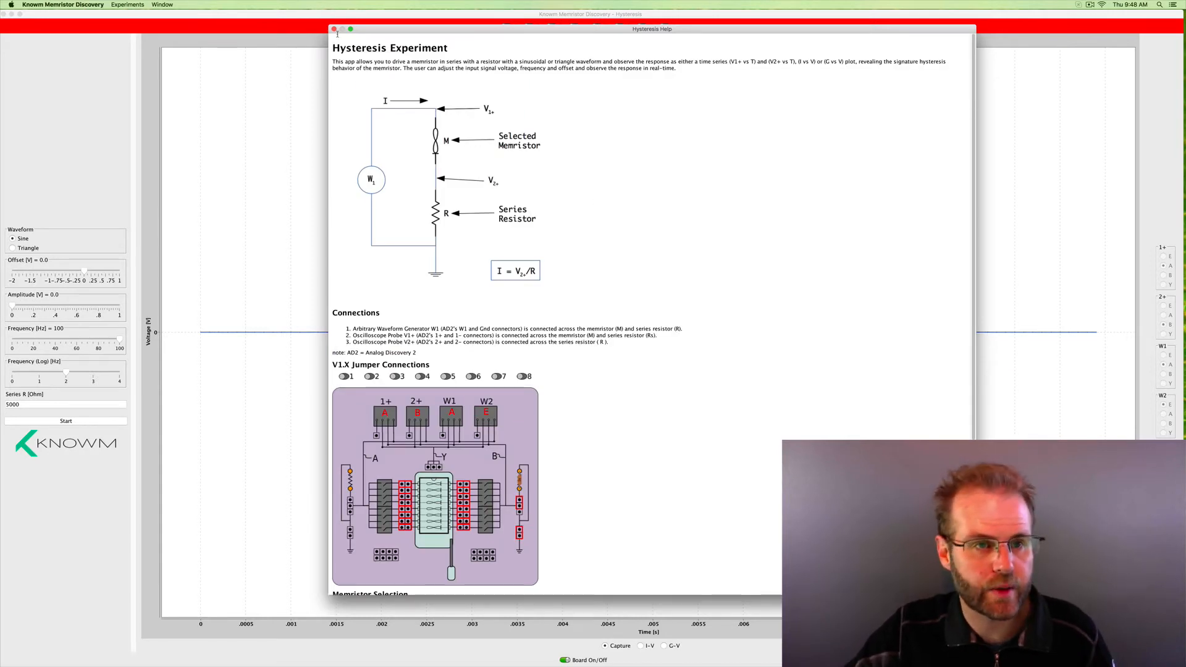
{"action": "left_click", "coordinate": [333, 29]}
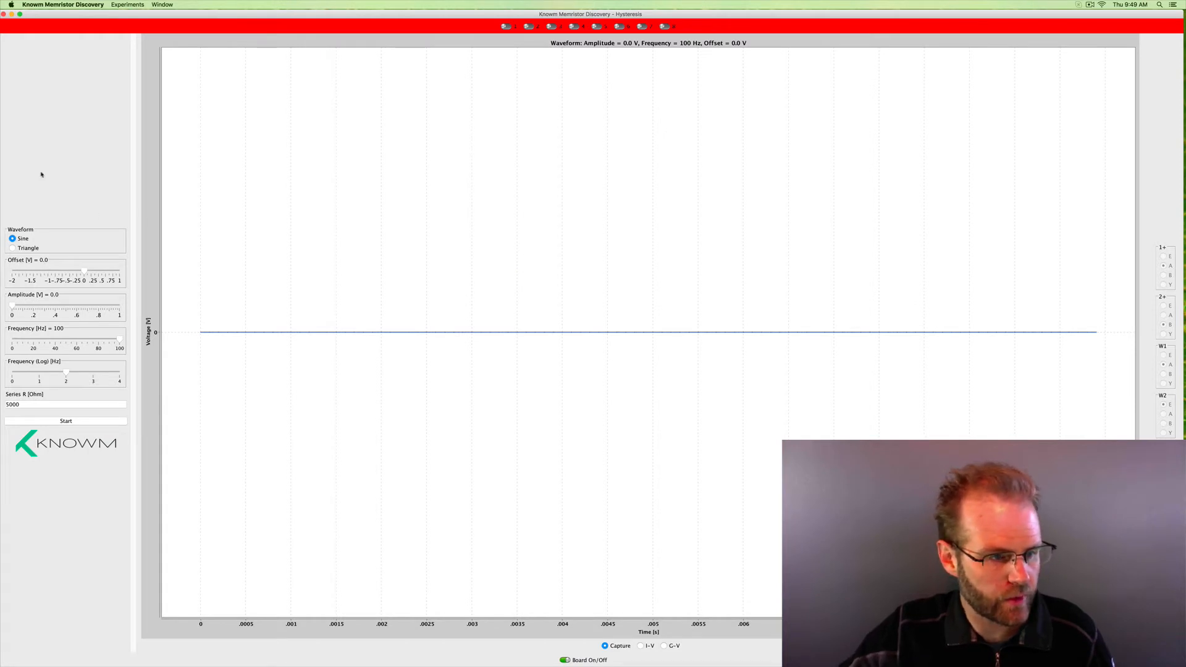
- Zero the offset, set amplitude to 0.8 V and frequency to 10000 Hz, and select Series R
{"action": "left_click", "coordinate": [13, 247]}
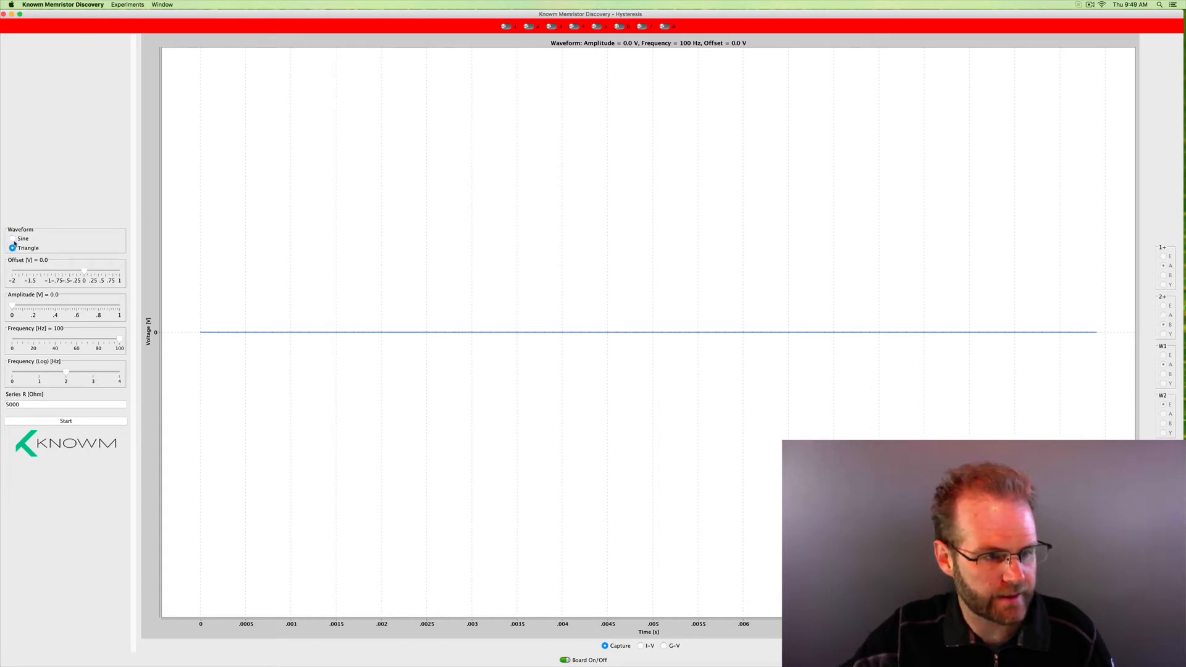
{"action": "left_click", "coordinate": [13, 238]}
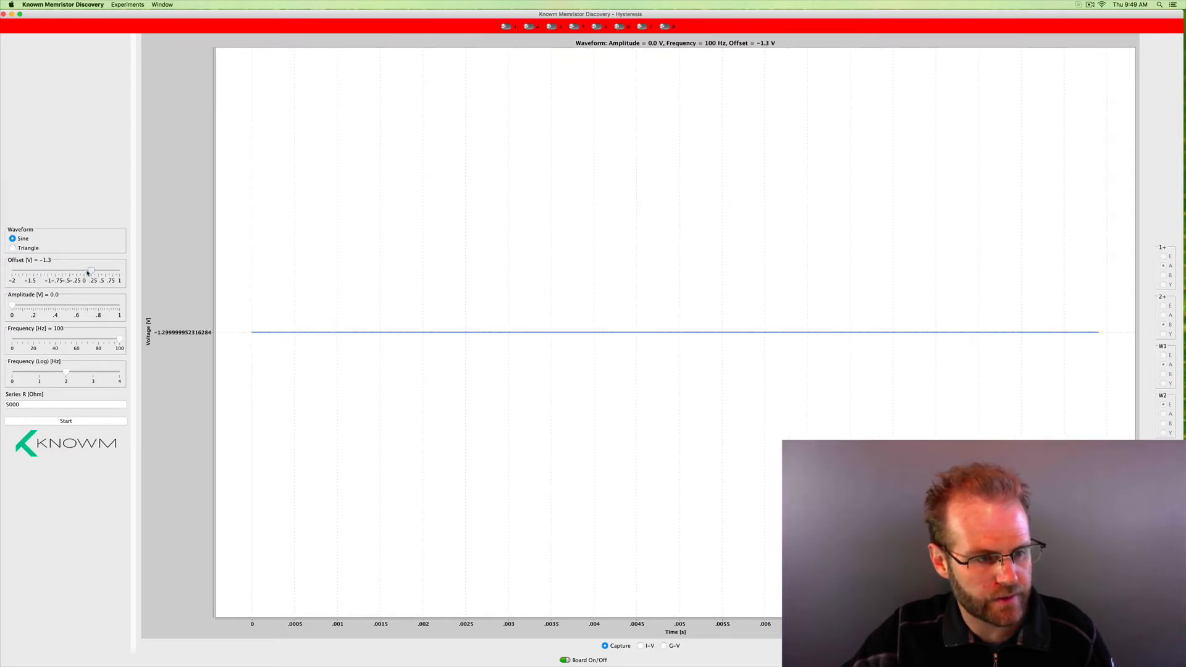
{"action": "left_click_drag", "start_coordinate": [89, 269], "coordinate": [85, 269]}
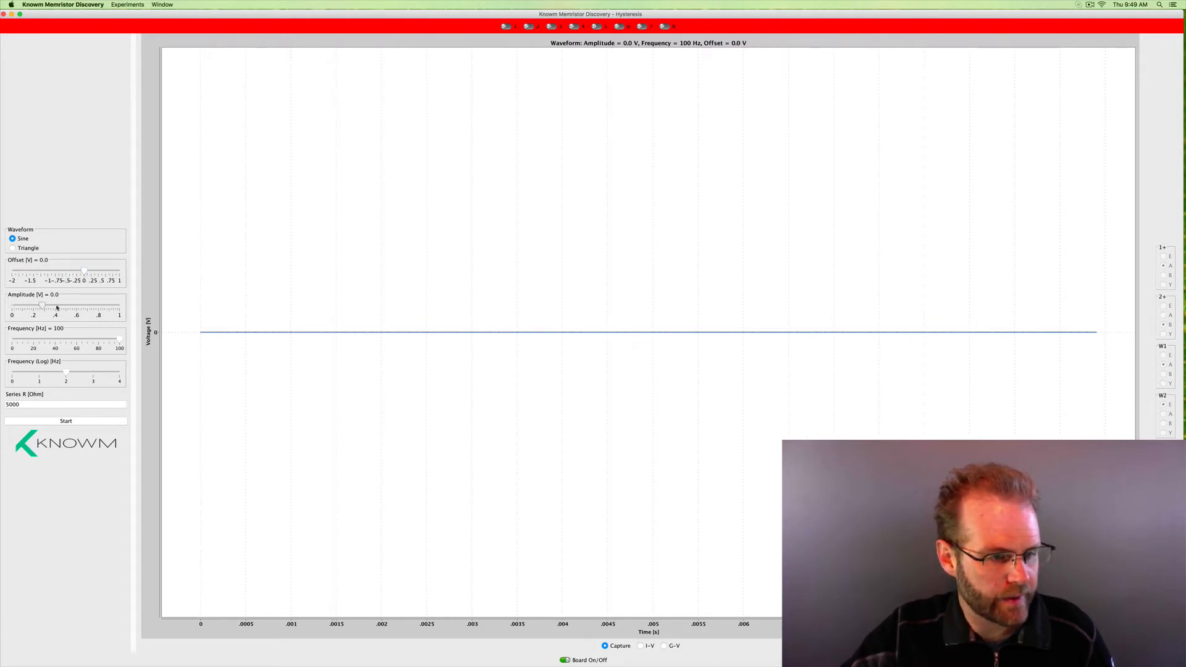
{"action": "left_click_drag", "start_coordinate": [41, 307], "coordinate": [87, 306]}
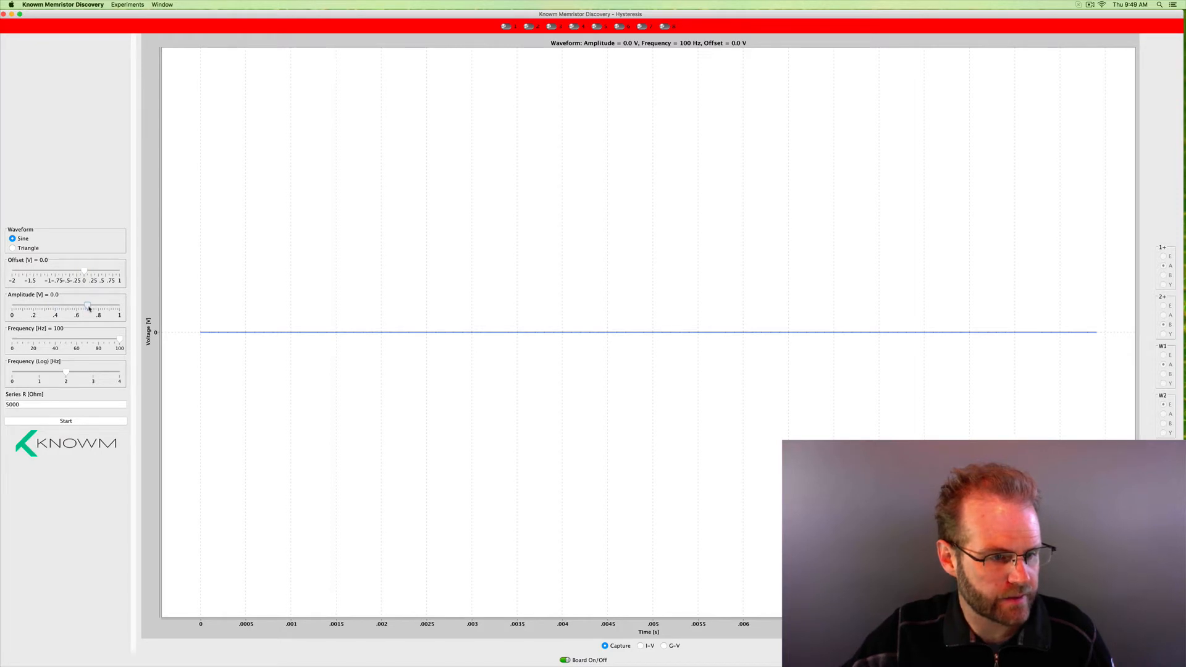
{"action": "left_click_drag", "start_coordinate": [89, 306], "coordinate": [98, 306]}
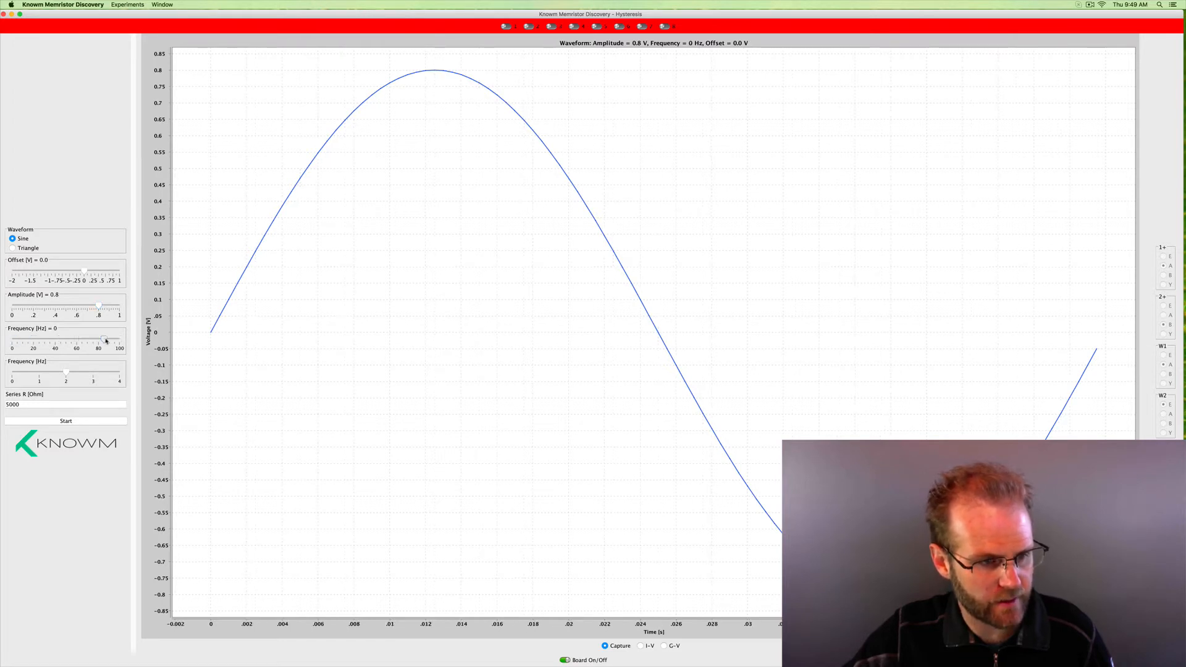
{"action": "left_click_drag", "start_coordinate": [104, 340], "coordinate": [120, 340]}
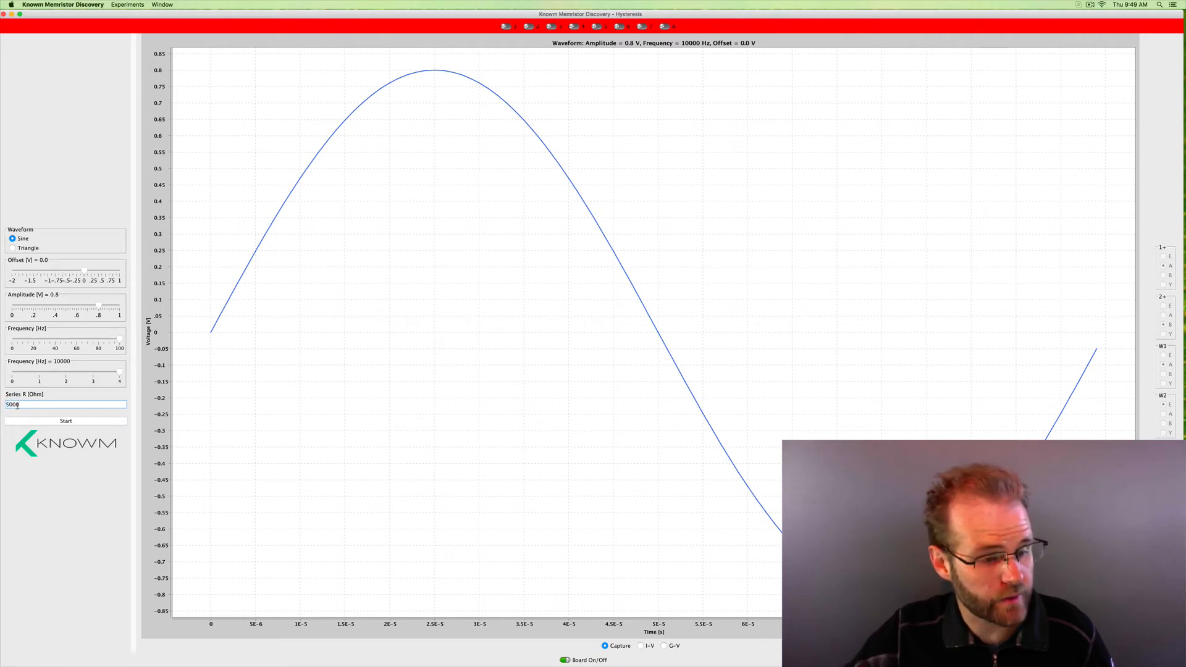
{"action": "double_click", "coordinate": [19, 404]}
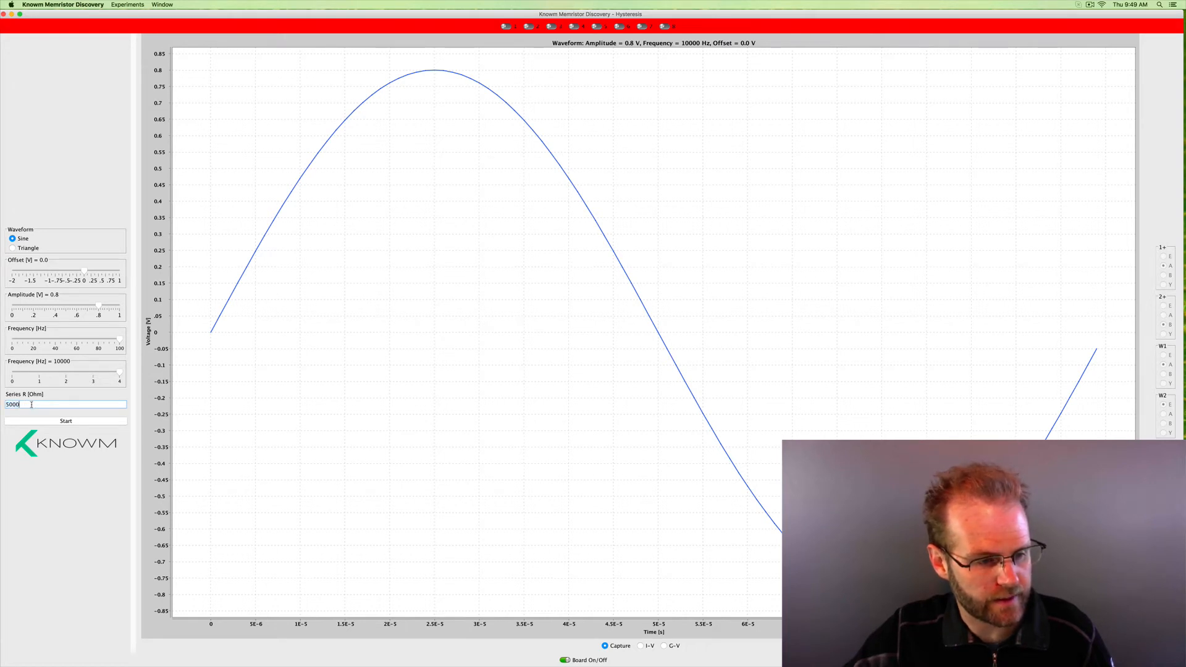
- Review the Hysteresis preferences, leaving K at 1.0, and cancel without changes
{"action": "left_click", "coordinate": [63, 4]}
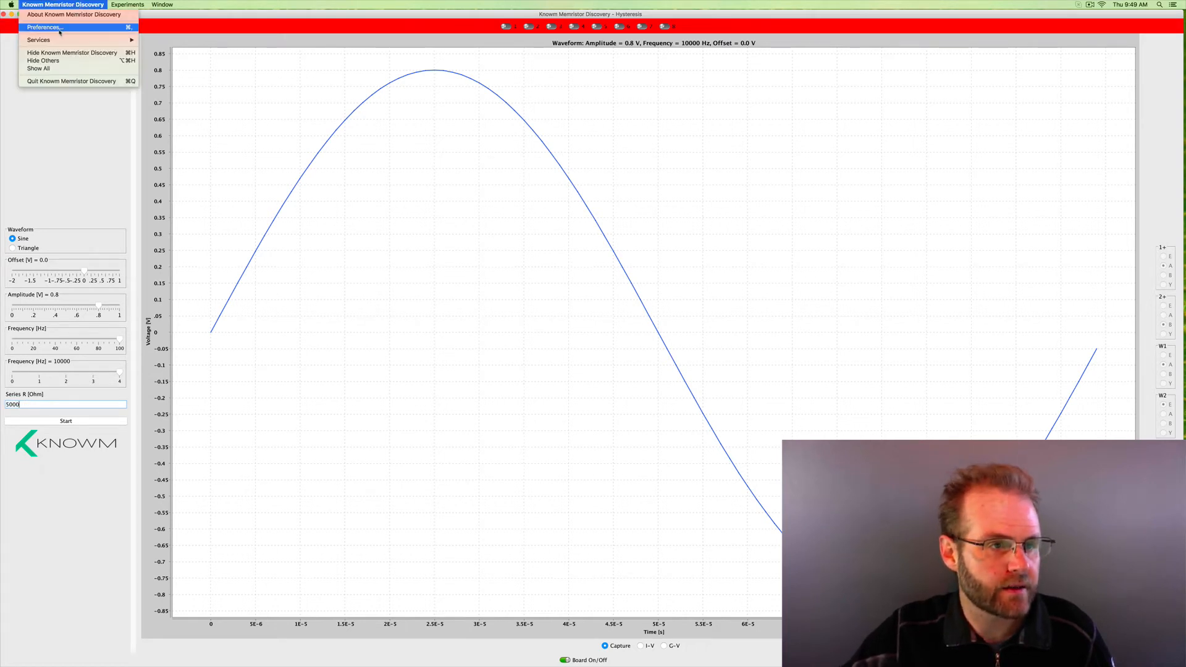
{"action": "left_click", "coordinate": [44, 27]}
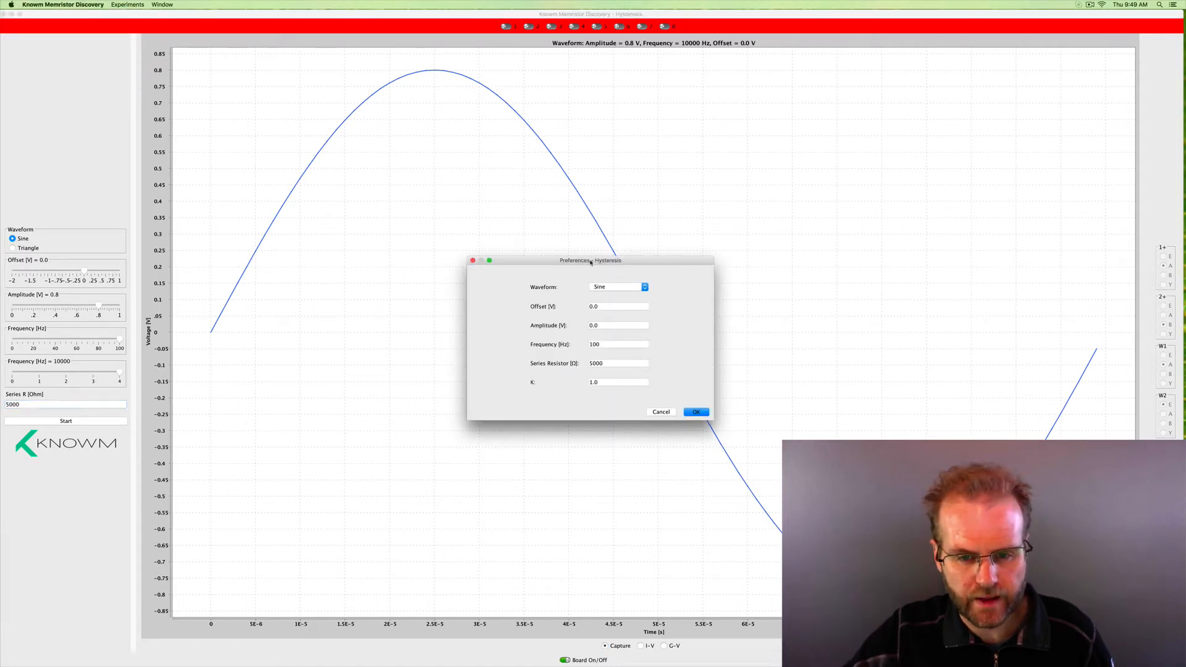
{"action": "left_click_drag", "start_coordinate": [589, 259], "coordinate": [590, 251]}
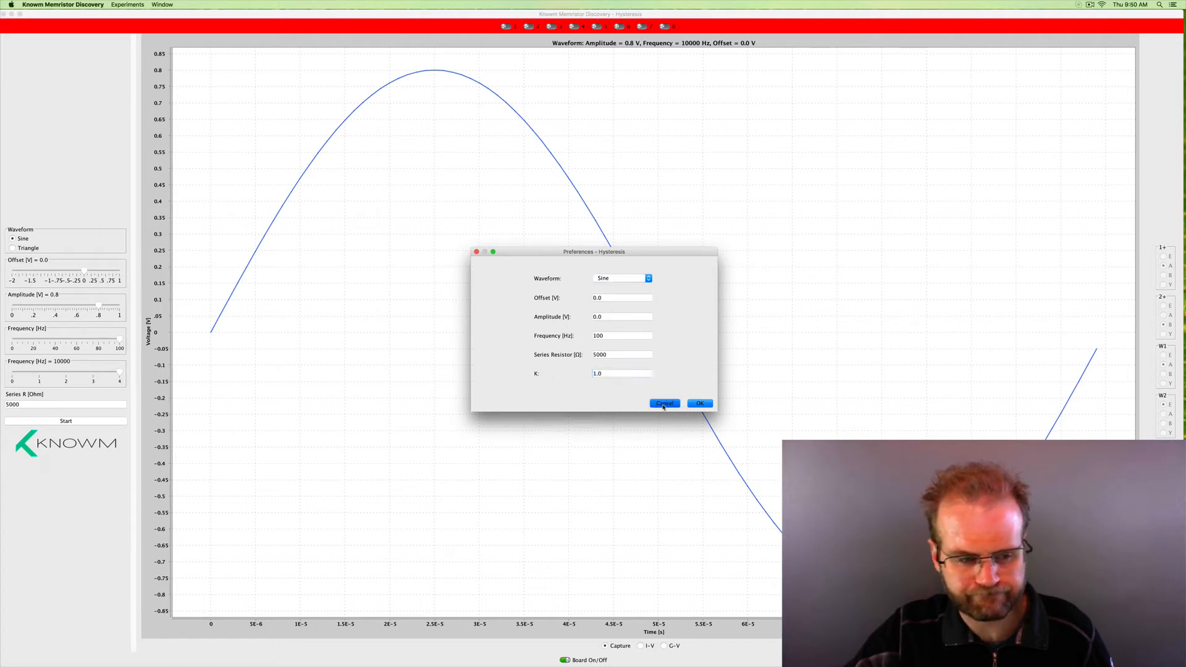
{"action": "left_click", "coordinate": [663, 402]}
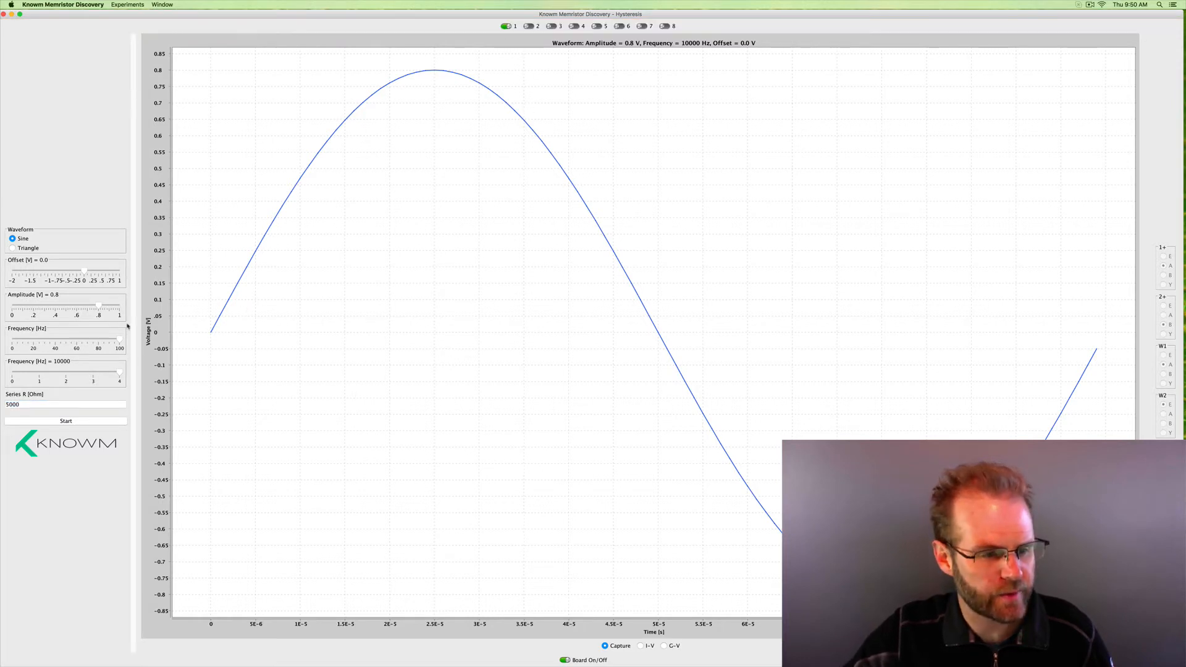
- Start measuring in the I-V view at 0.92 V amplitude with frozen Y-axis and zero offset
{"action": "left_click", "coordinate": [65, 420]}
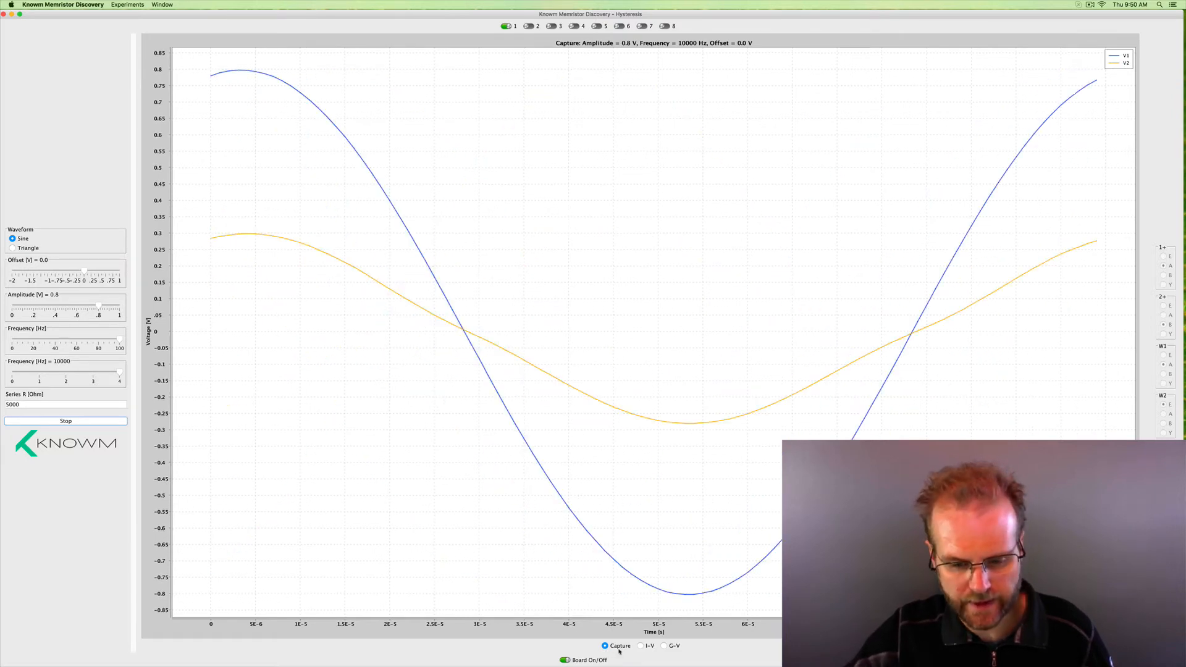
{"action": "left_click", "coordinate": [640, 645]}
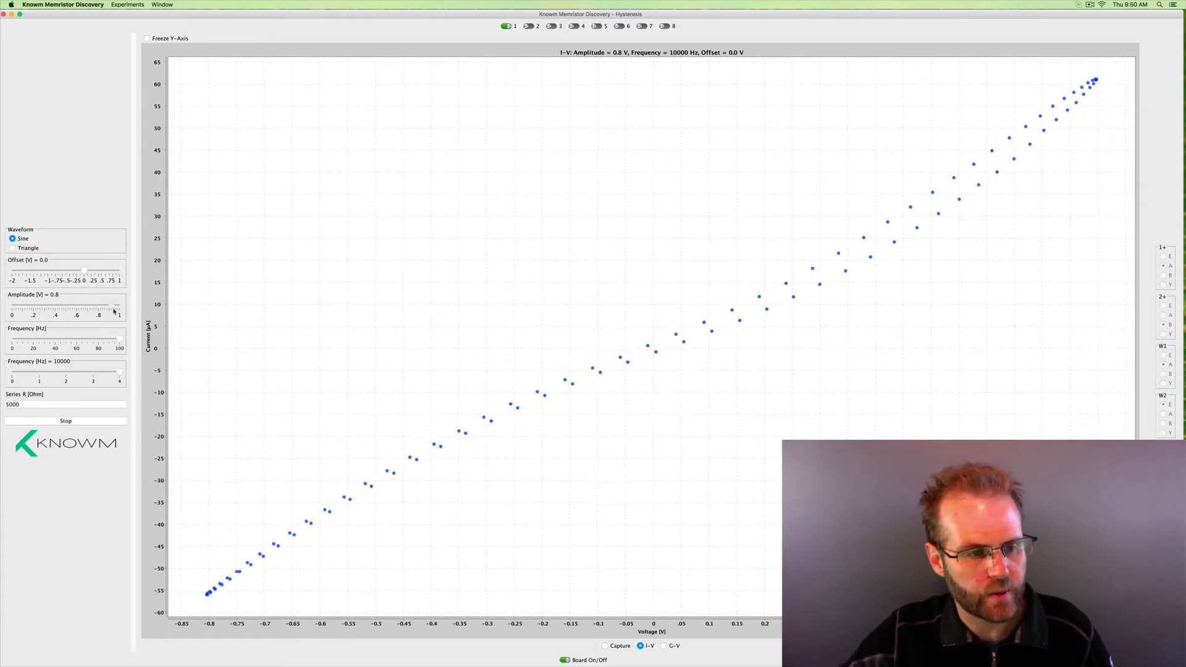
{"action": "left_click_drag", "start_coordinate": [98, 306], "coordinate": [111, 305]}
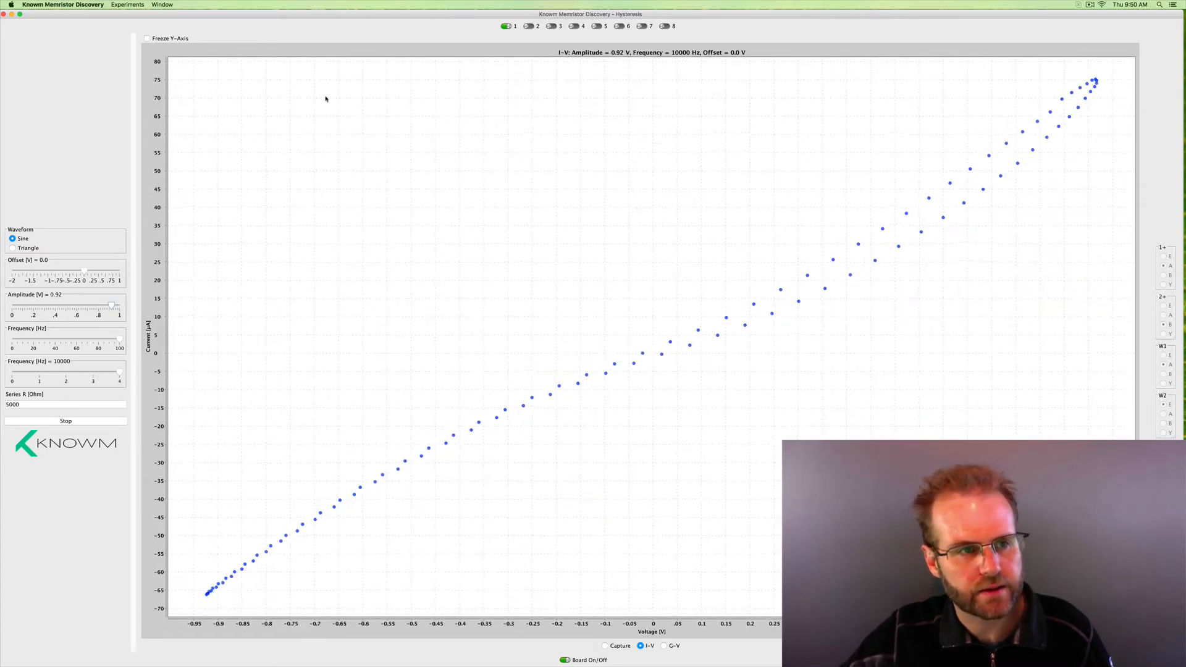
{"action": "left_click", "coordinate": [147, 38]}
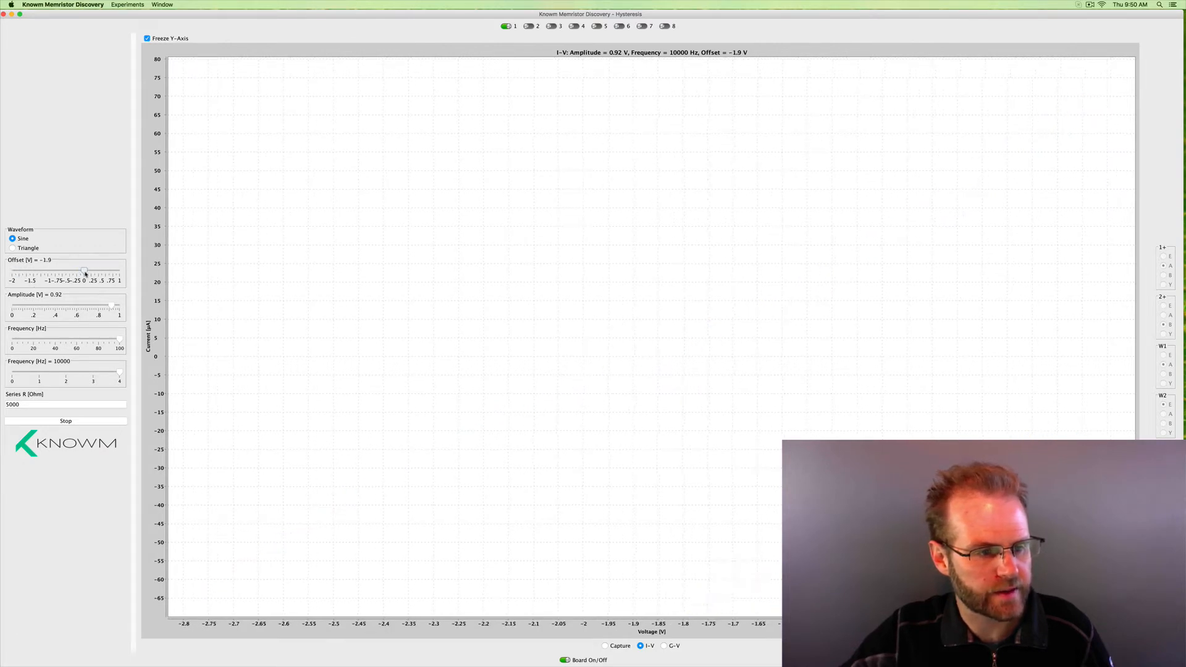
{"action": "left_click_drag", "start_coordinate": [57, 270], "coordinate": [83, 270]}
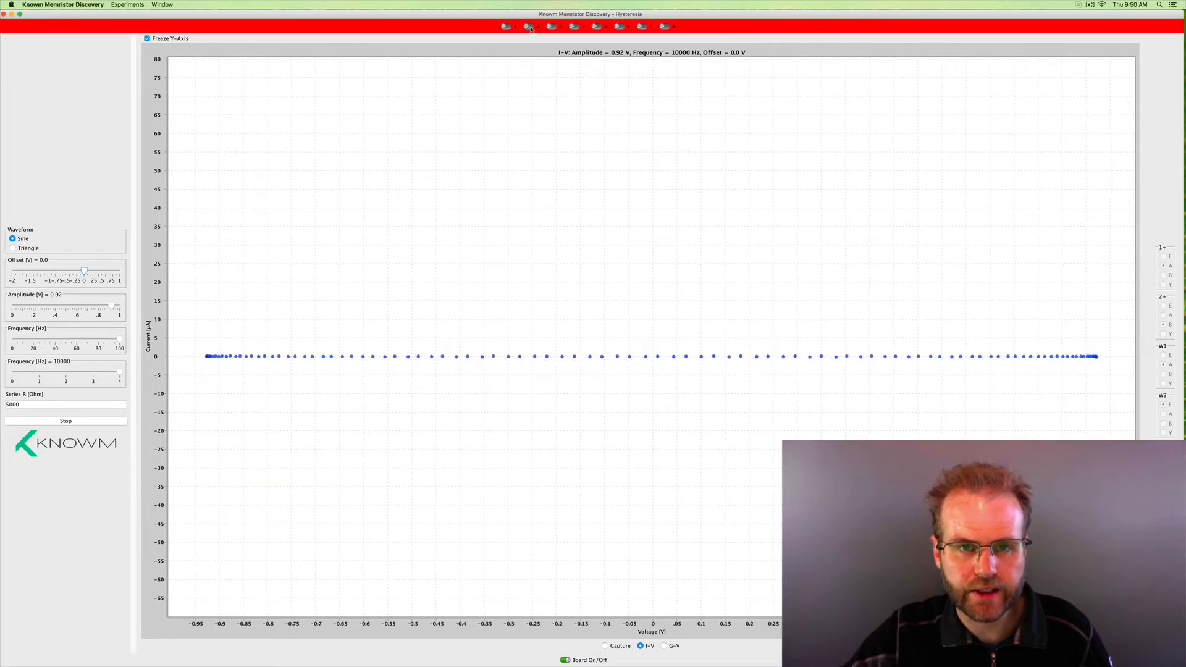
- Switch on memristor 1 so its pinched I-V loop reaches about 65 µA
{"action": "left_click", "coordinate": [529, 26]}
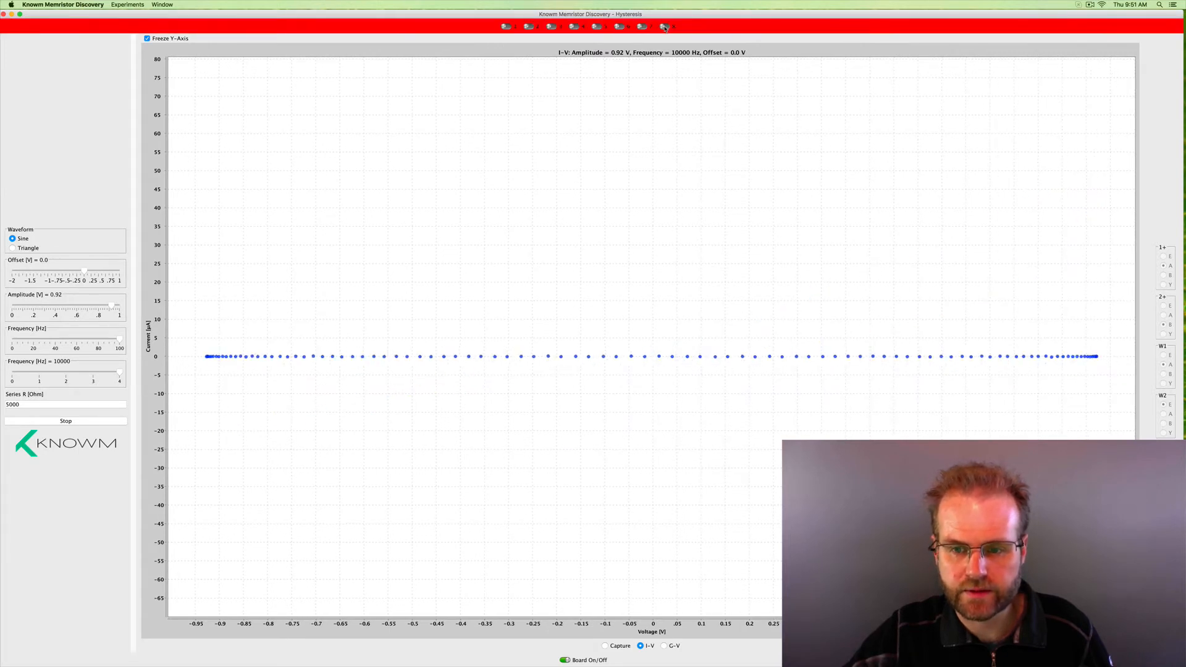
{"action": "left_click", "coordinate": [664, 26]}
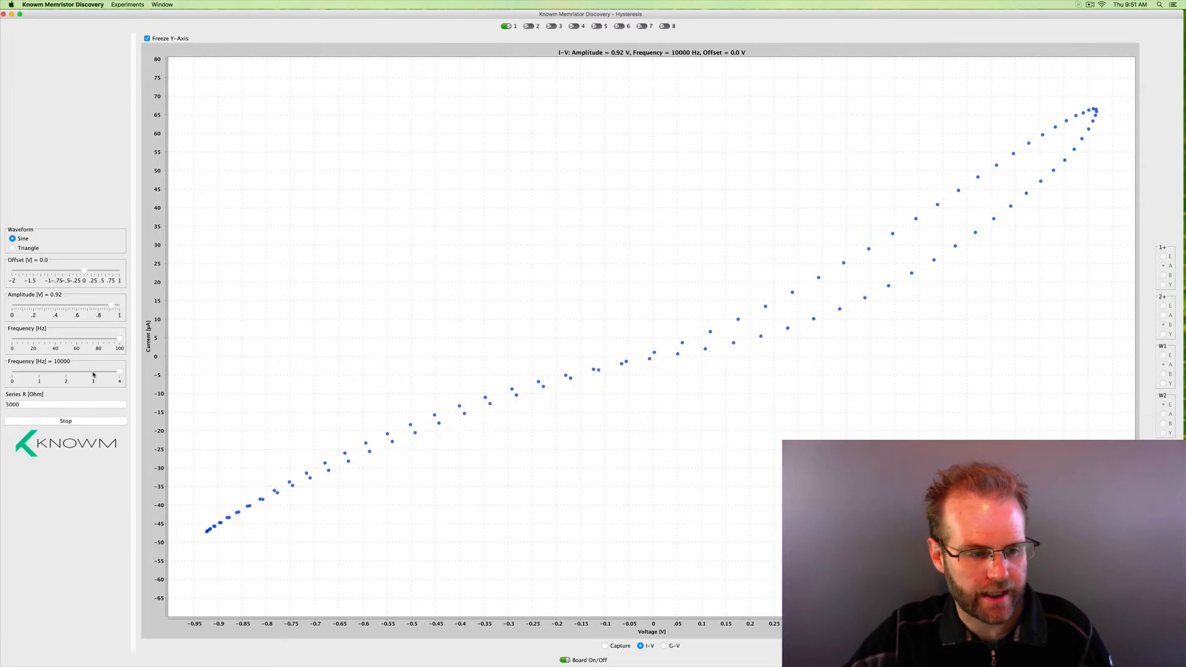
- Lower the frequency to 10 Hz, re-freeze the current axis, and switch to memristor 2
{"action": "left_click_drag", "start_coordinate": [117, 373], "coordinate": [93, 374]}
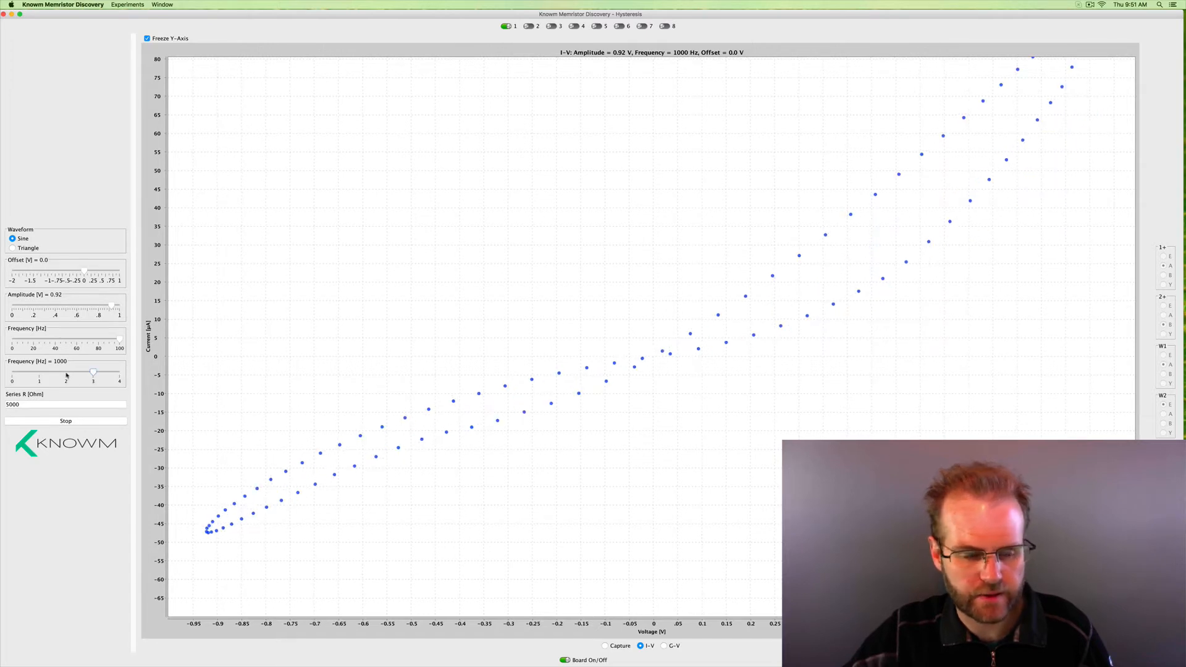
{"action": "left_click_drag", "start_coordinate": [93, 372], "coordinate": [66, 372]}
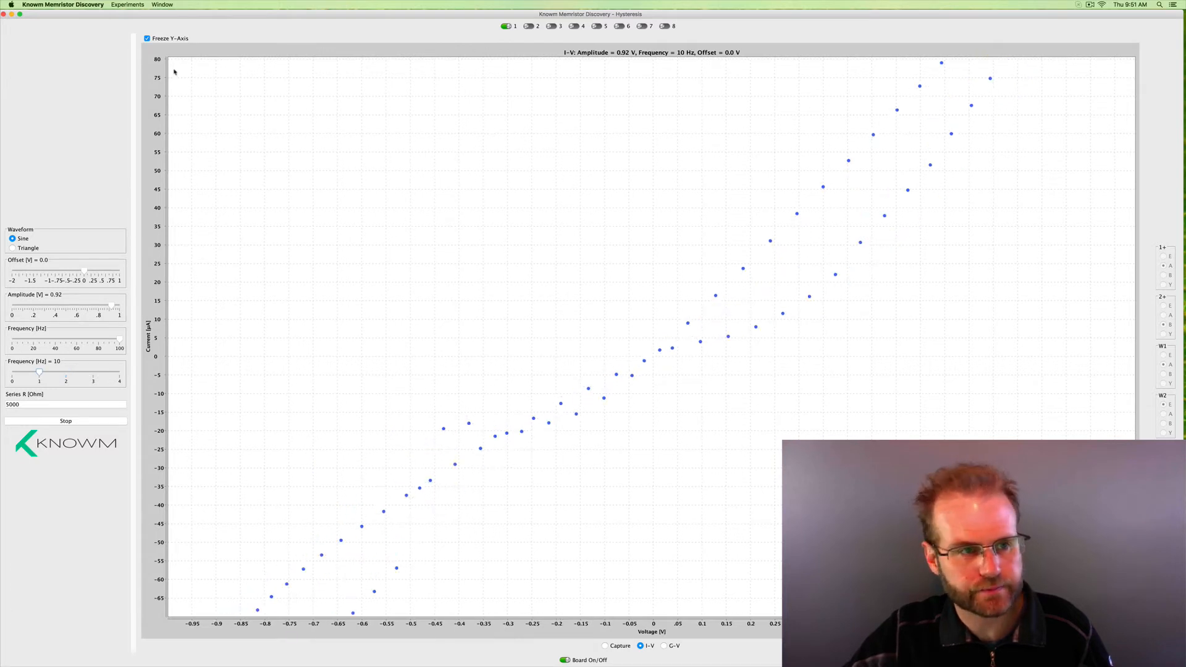
{"action": "left_click", "coordinate": [147, 37]}
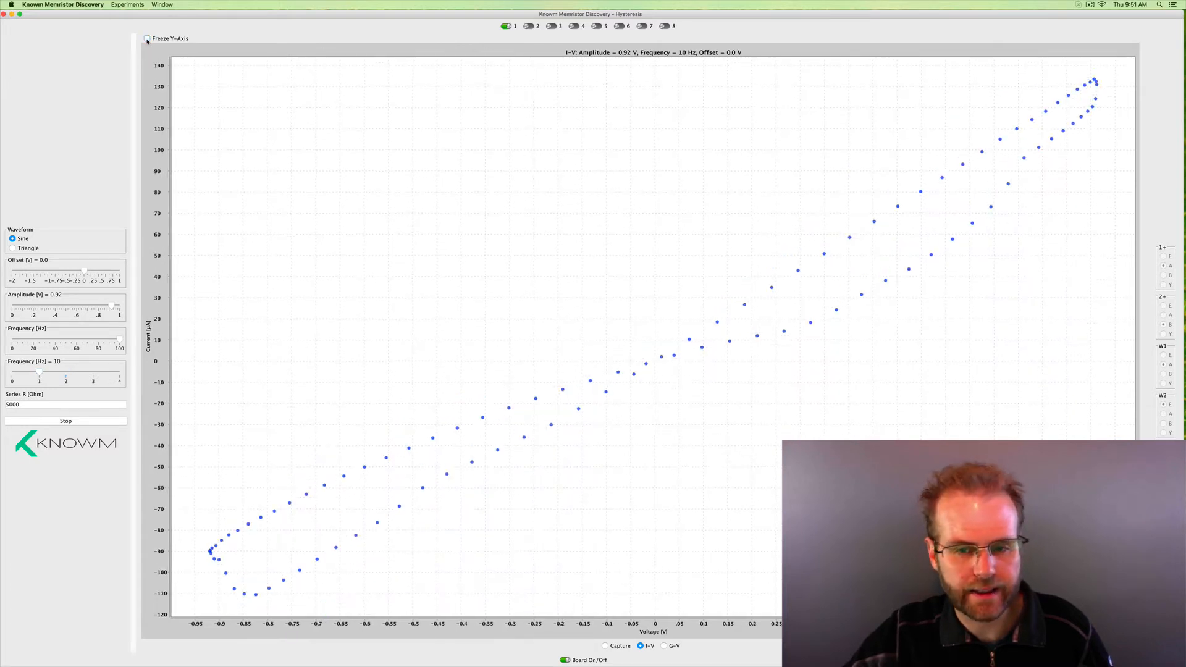
{"action": "left_click", "coordinate": [148, 38]}
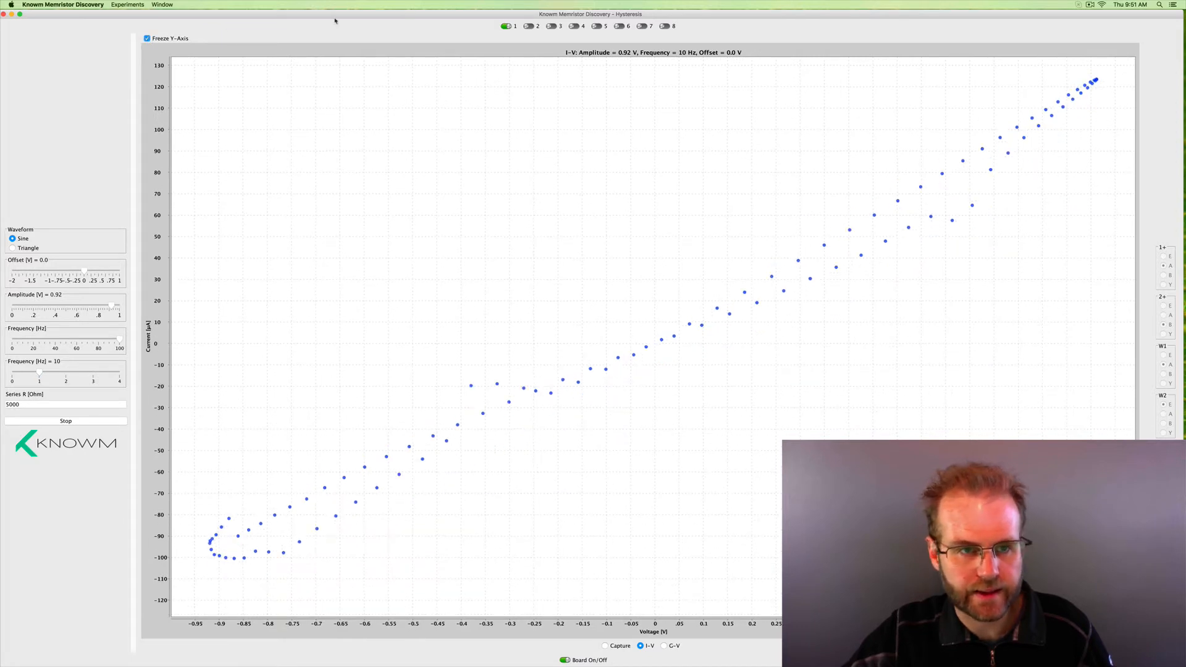
{"action": "left_click", "coordinate": [526, 26]}
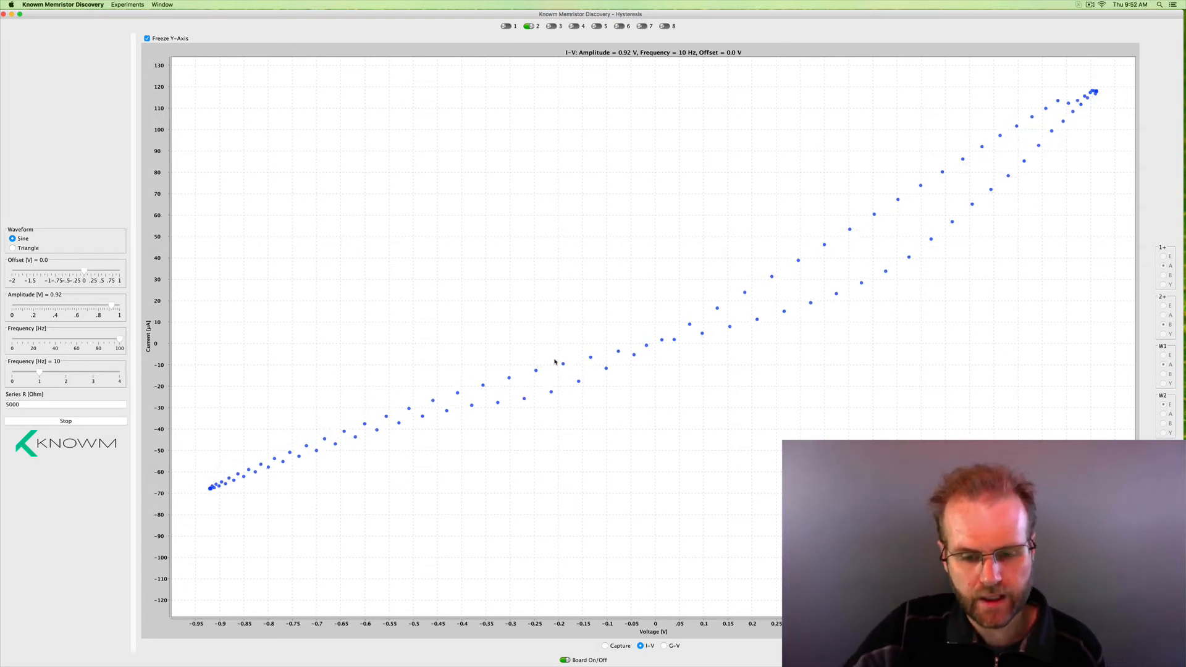
{"action": "left_click", "coordinate": [663, 645]}
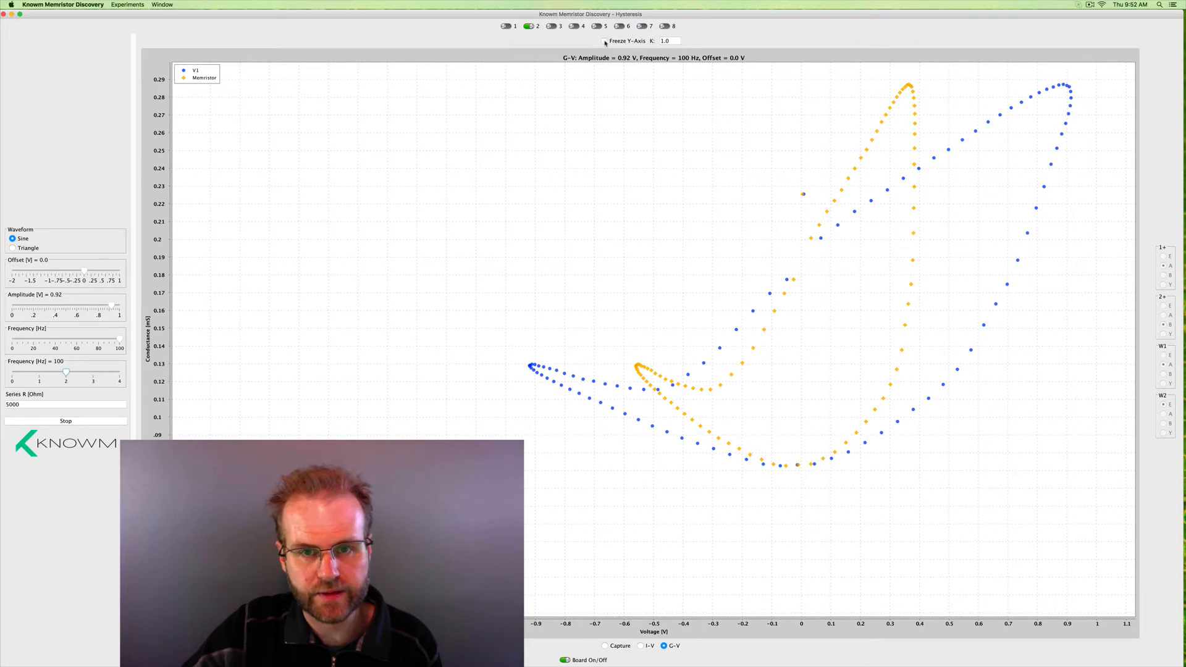
- Freeze the conductance Y-axis on memristor 2's G-V plot
{"action": "left_click", "coordinate": [603, 41]}
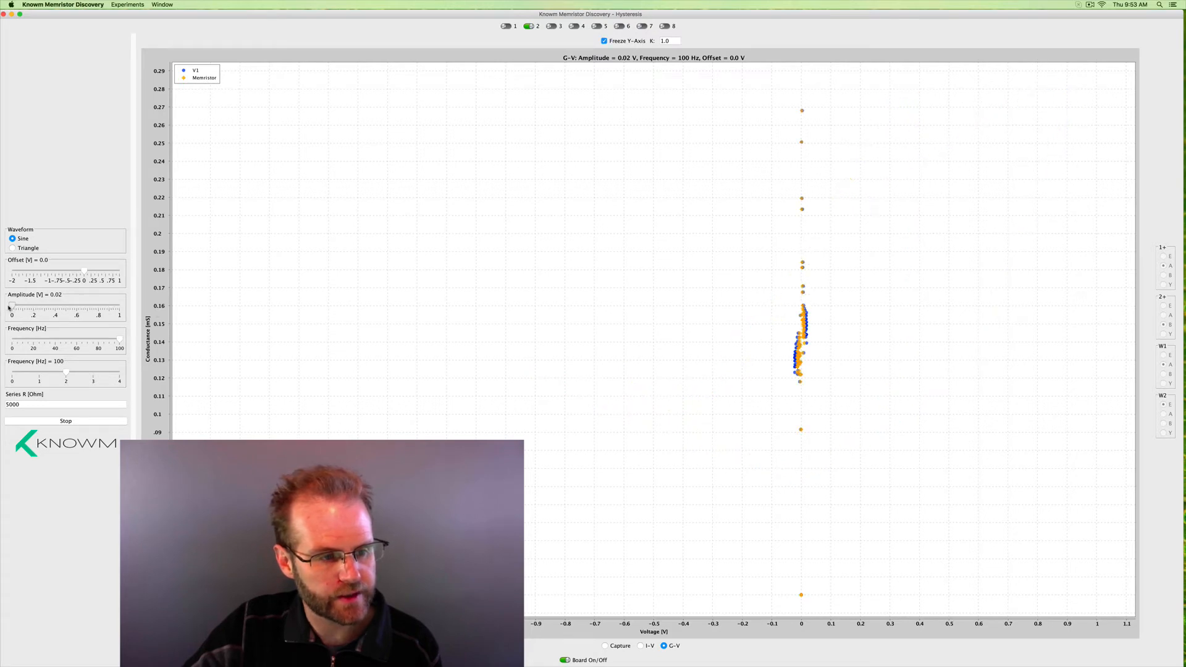
- Drop the sine amplitude to 0 V and nudge the DC offset to about 0.1 V
{"action": "left_click_drag", "start_coordinate": [11, 306], "coordinate": [9, 306]}
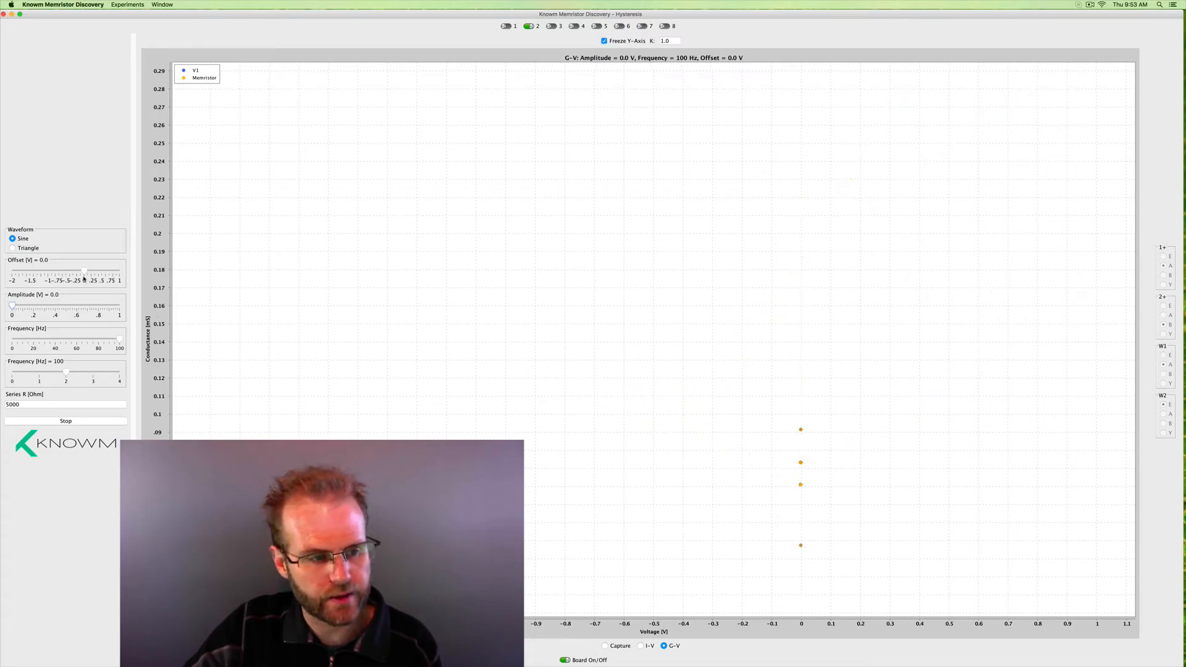
{"action": "left_click_drag", "start_coordinate": [84, 276], "coordinate": [88, 269]}
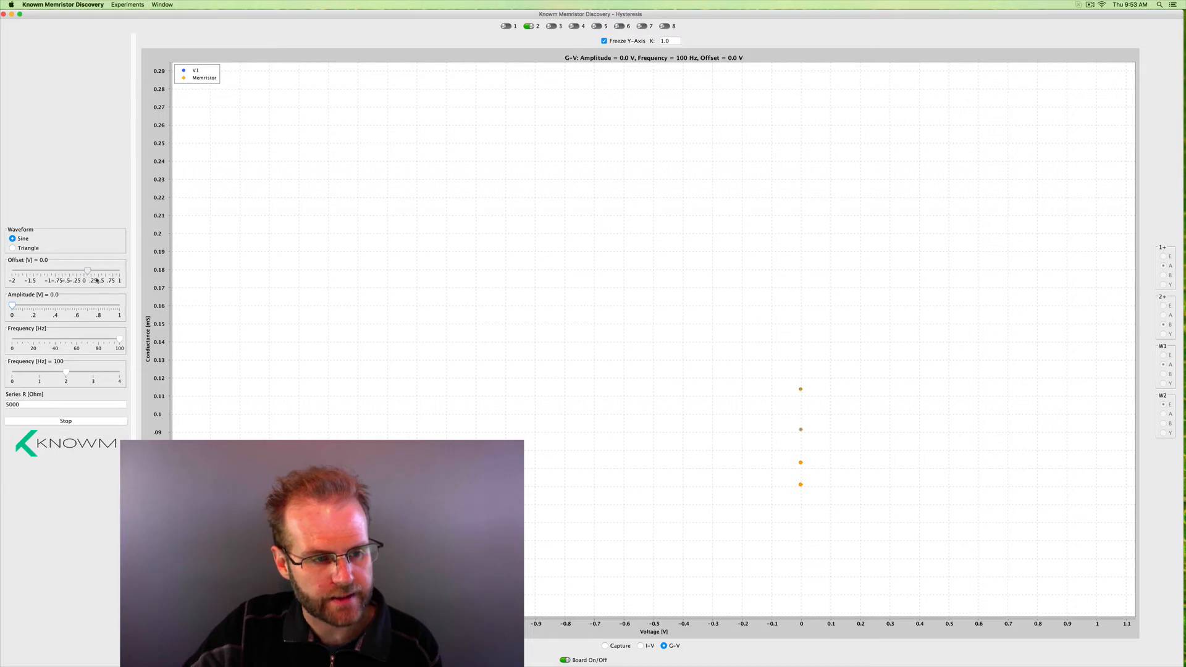
{"action": "left_click_drag", "start_coordinate": [86, 271], "coordinate": [89, 270]}
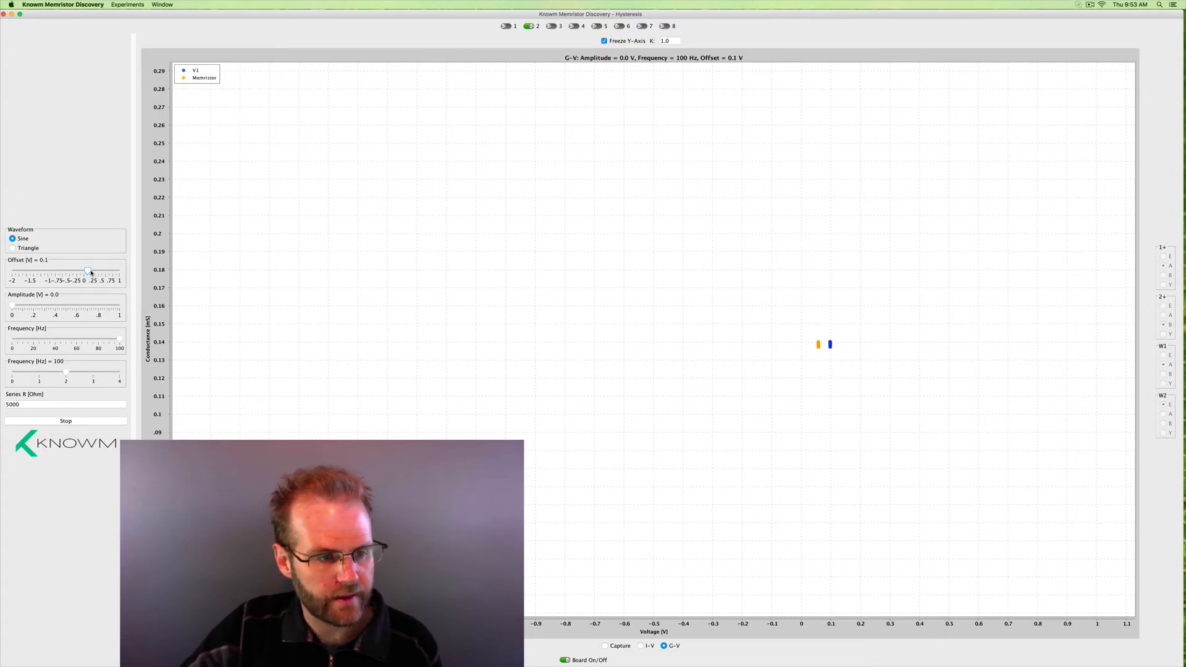
- Raise the DC offset to 0.6 V, then bring it back to 0 V
{"action": "left_click_drag", "start_coordinate": [89, 272], "coordinate": [93, 272]}
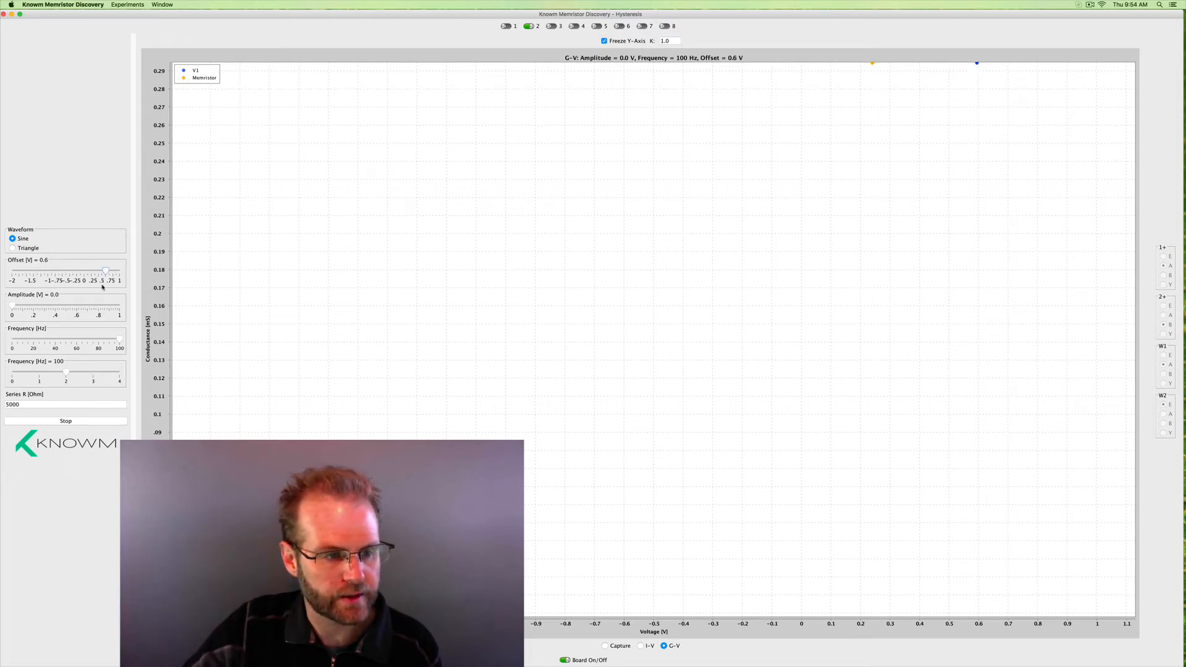
{"action": "left_click_drag", "start_coordinate": [105, 269], "coordinate": [87, 270]}
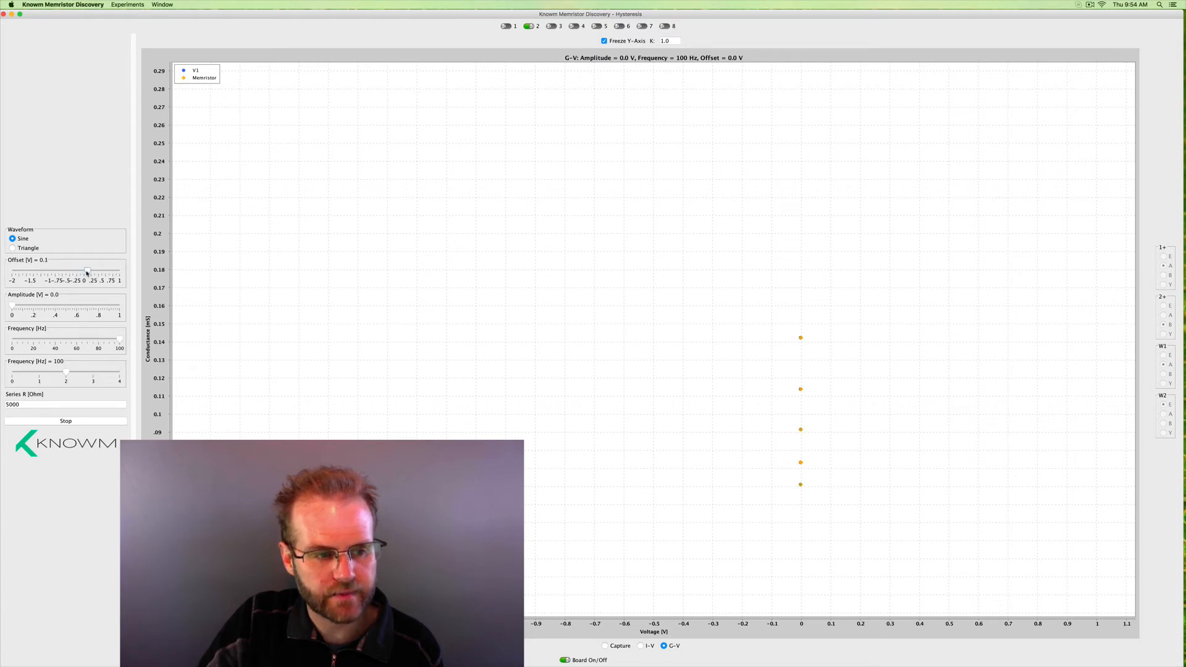
- Set the DC offset to 0.2 V, then step it back through 0.1 V toward zero
{"action": "left_click_drag", "start_coordinate": [85, 273], "coordinate": [91, 273]}
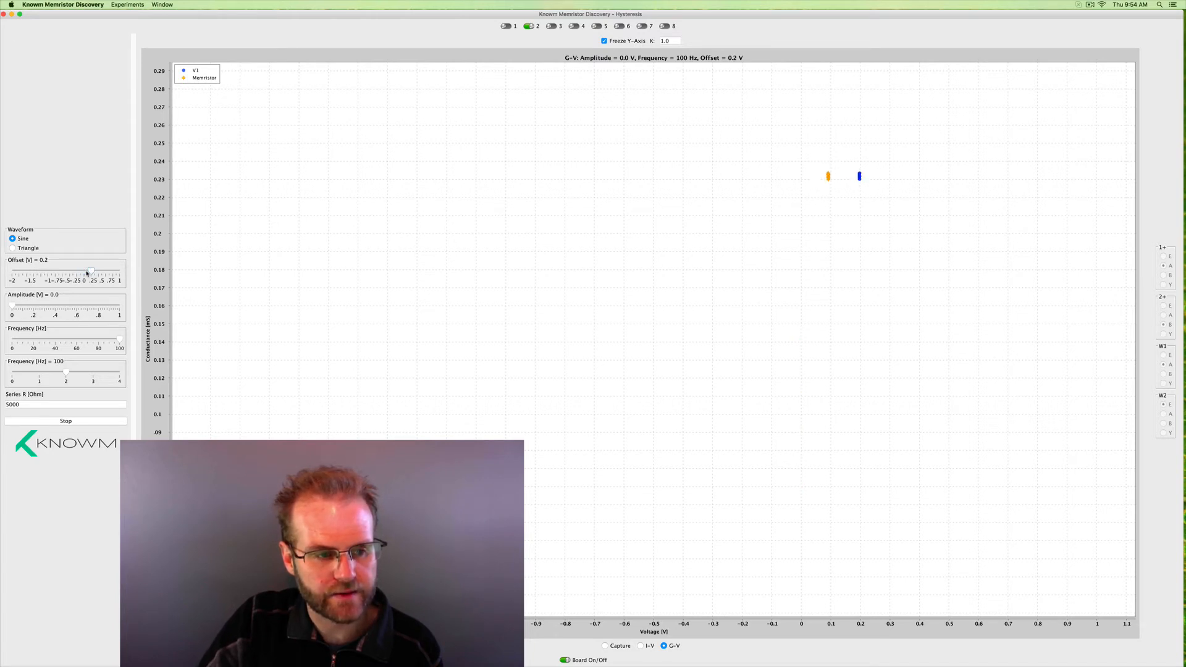
{"action": "left_click_drag", "start_coordinate": [87, 272], "coordinate": [83, 273]}
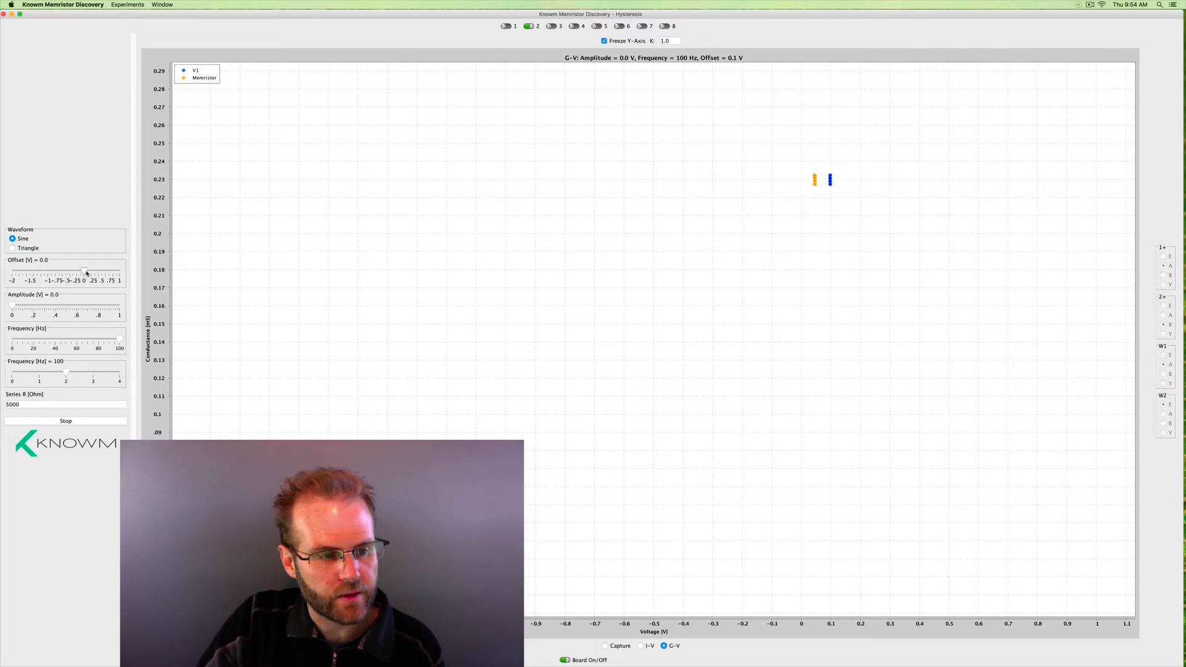
{"action": "left_click_drag", "start_coordinate": [87, 273], "coordinate": [81, 272]}
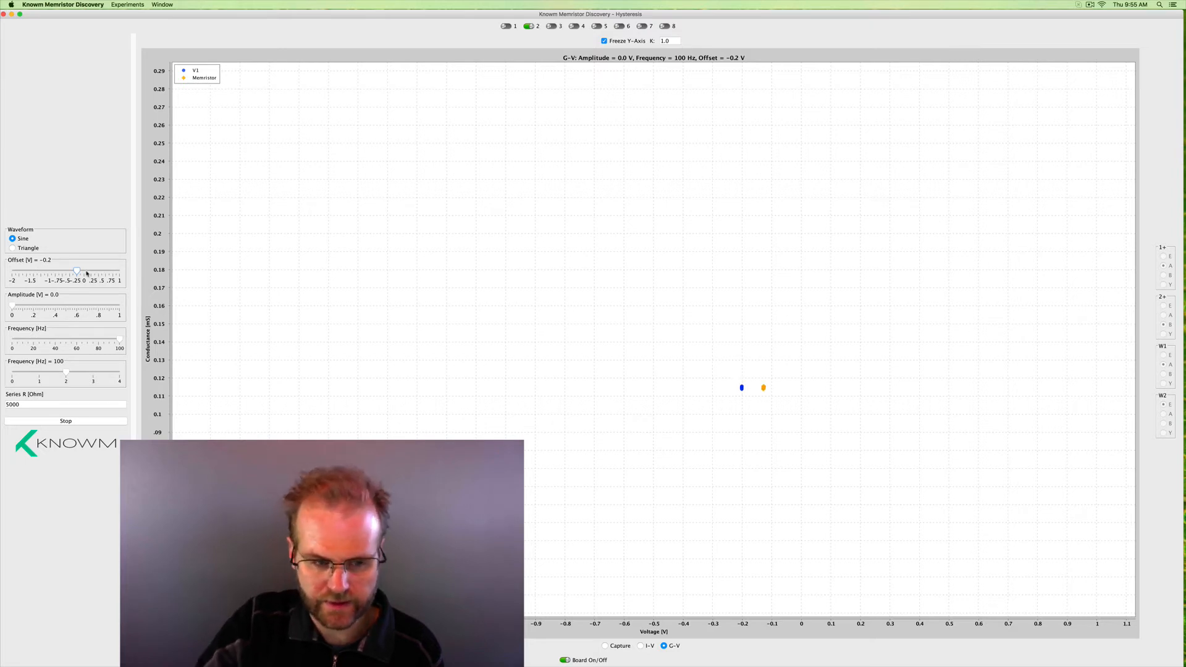
- Step memristor 2's DC offset to -0.2 and -0.3 V, then to 0.2 and 0.3 V
{"action": "left_click_drag", "start_coordinate": [76, 270], "coordinate": [73, 270]}
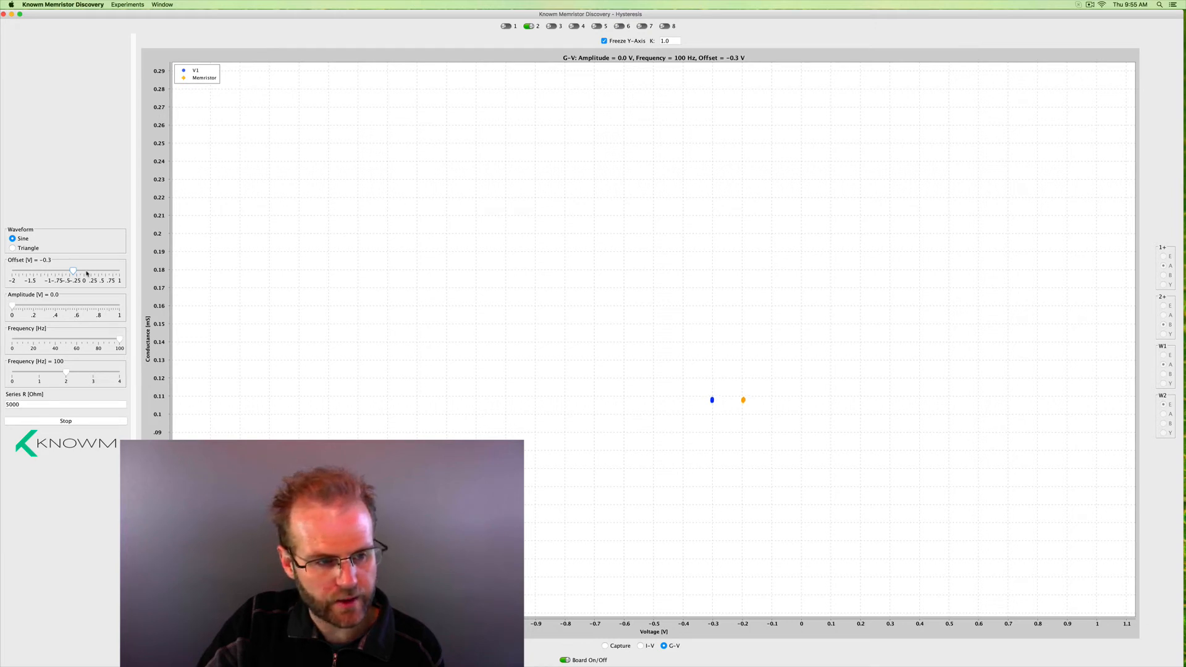
{"action": "left_click_drag", "start_coordinate": [74, 270], "coordinate": [83, 270]}
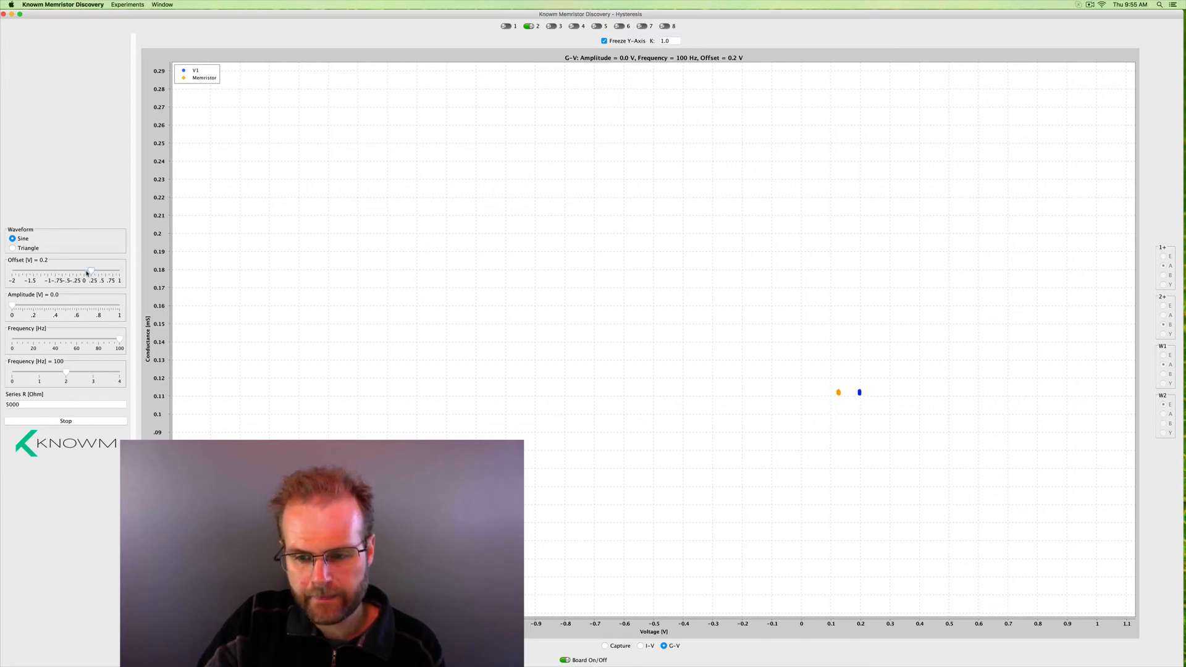
{"action": "left_click_drag", "start_coordinate": [88, 271], "coordinate": [95, 271]}
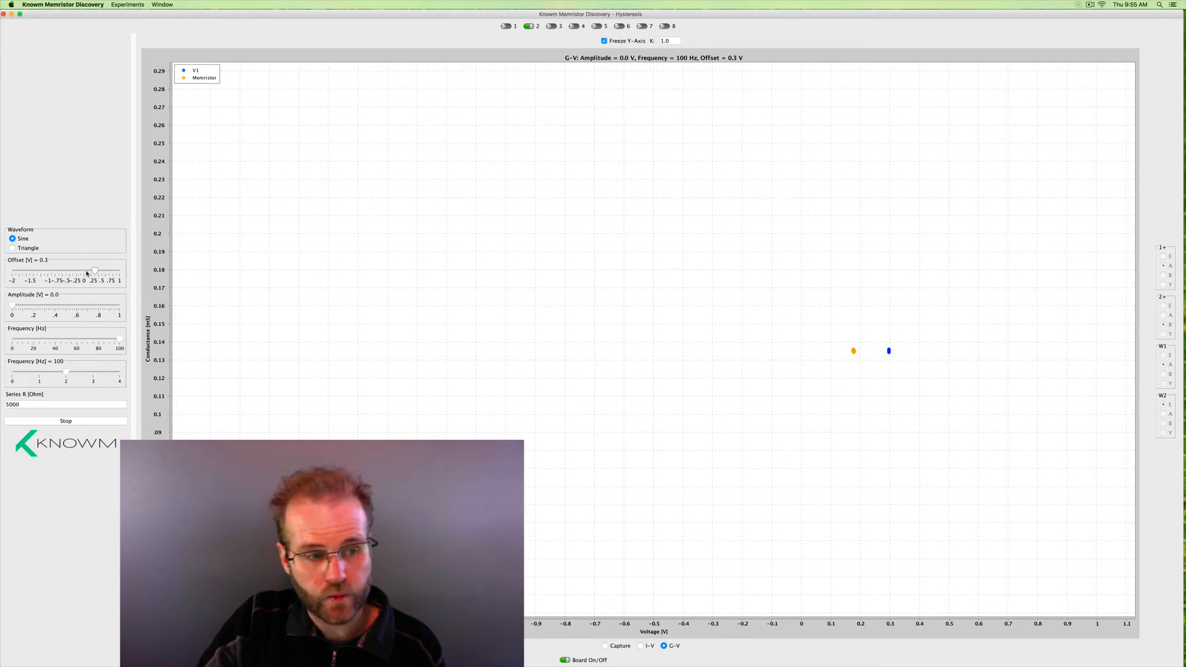
{"action": "left_click_drag", "start_coordinate": [93, 270], "coordinate": [88, 270]}
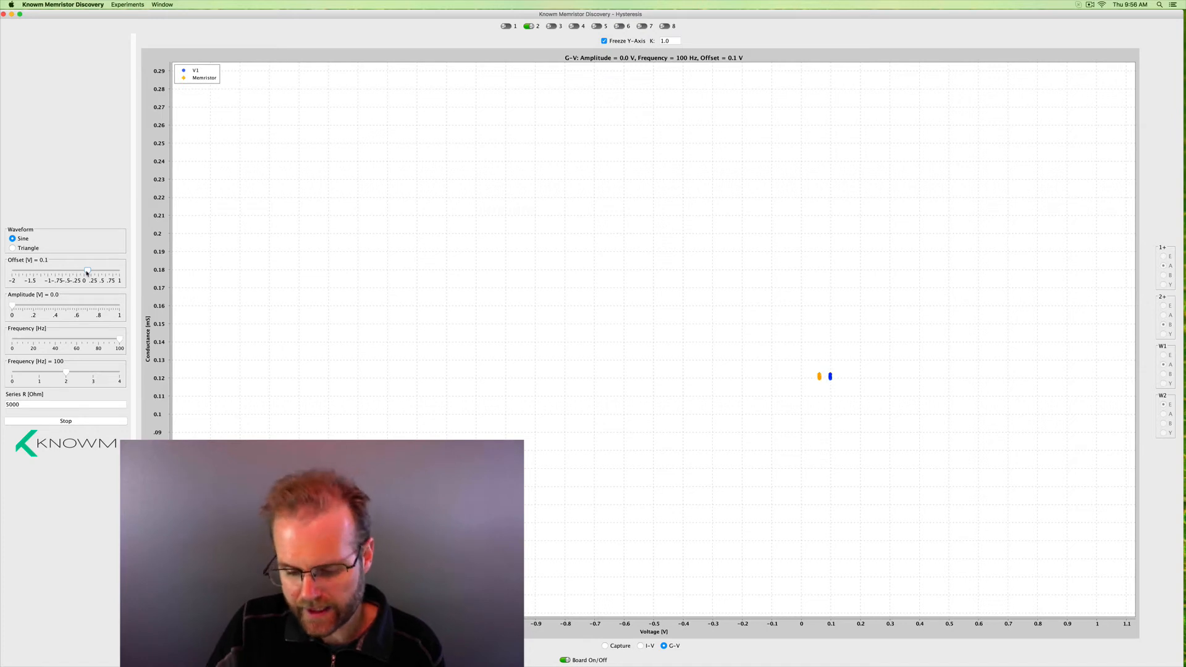
- Step memristor 2's offset among 0.1, 0.2, 0.3, 0.4 and 0.5 V, raising conductance to about 0.22 mS
{"action": "left_click_drag", "start_coordinate": [85, 271], "coordinate": [90, 271]}
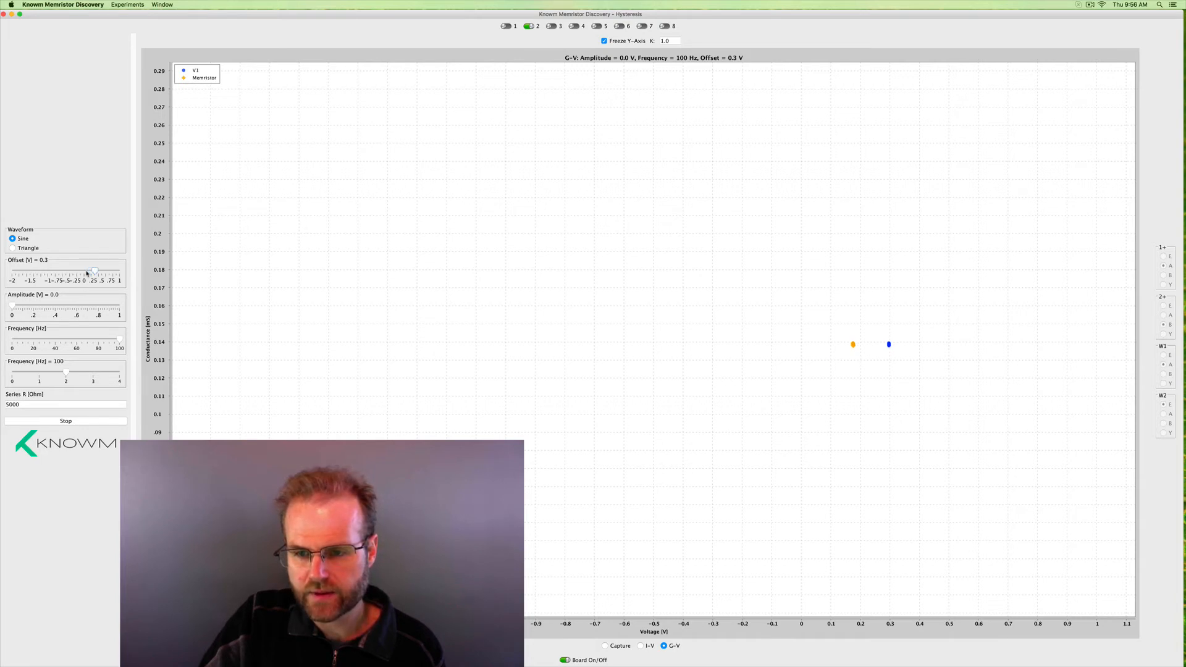
{"action": "left_click_drag", "start_coordinate": [89, 273], "coordinate": [100, 273]}
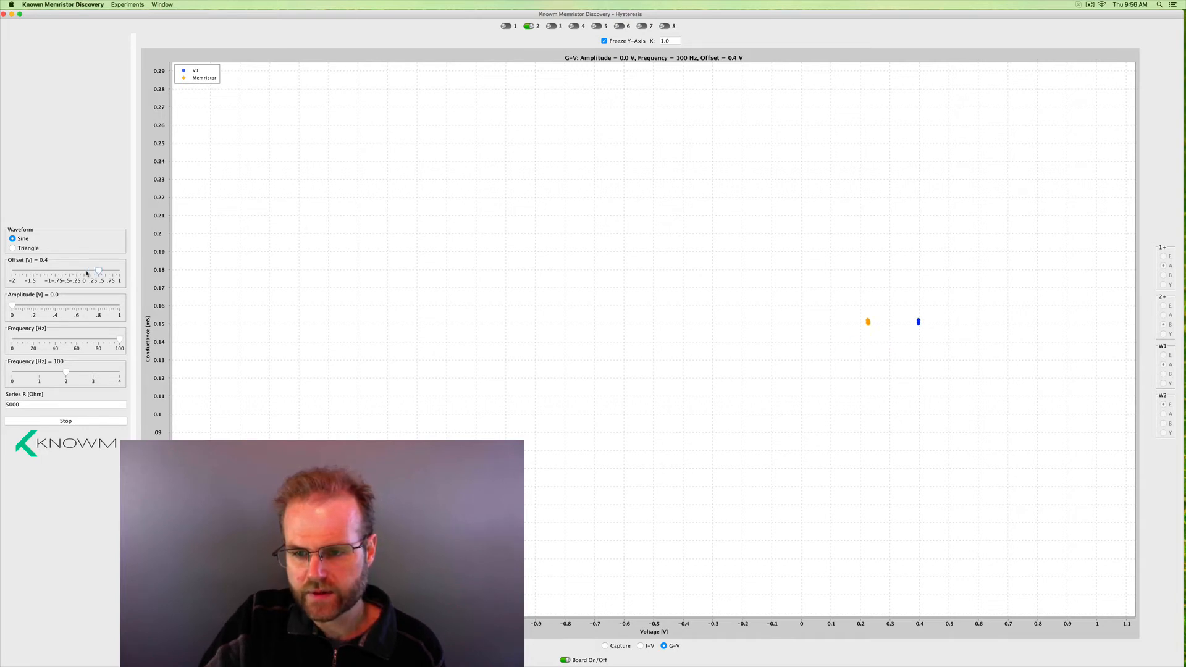
{"action": "left_click_drag", "start_coordinate": [94, 270], "coordinate": [87, 271]}
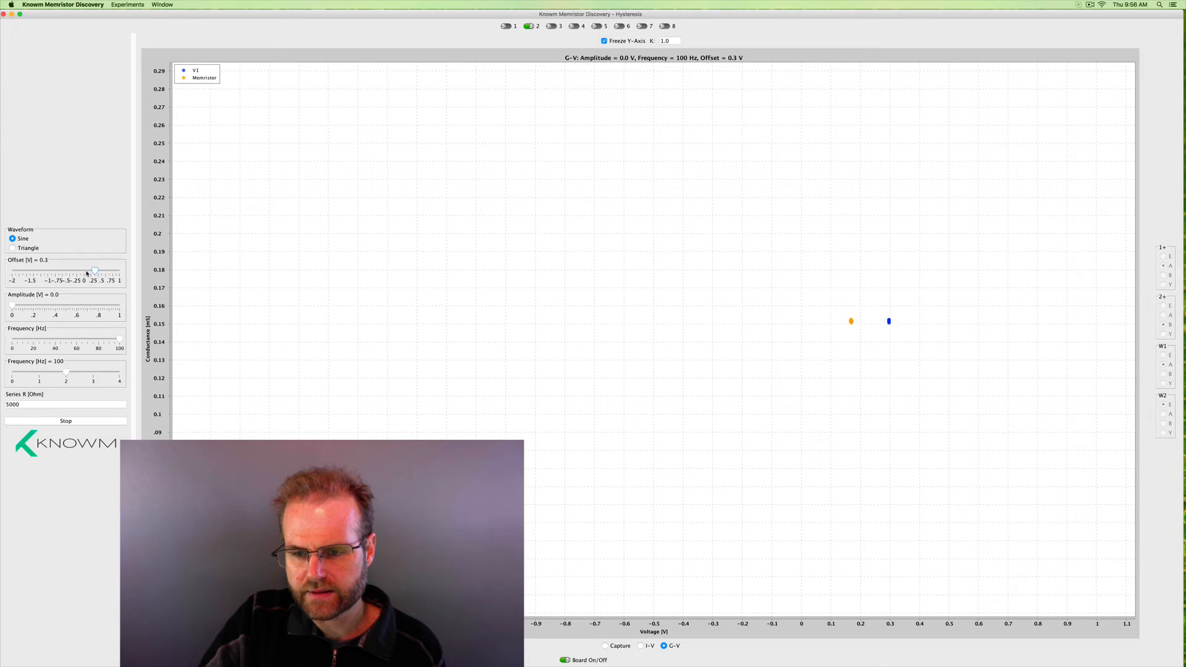
{"action": "left_click_drag", "start_coordinate": [94, 270], "coordinate": [102, 270]}
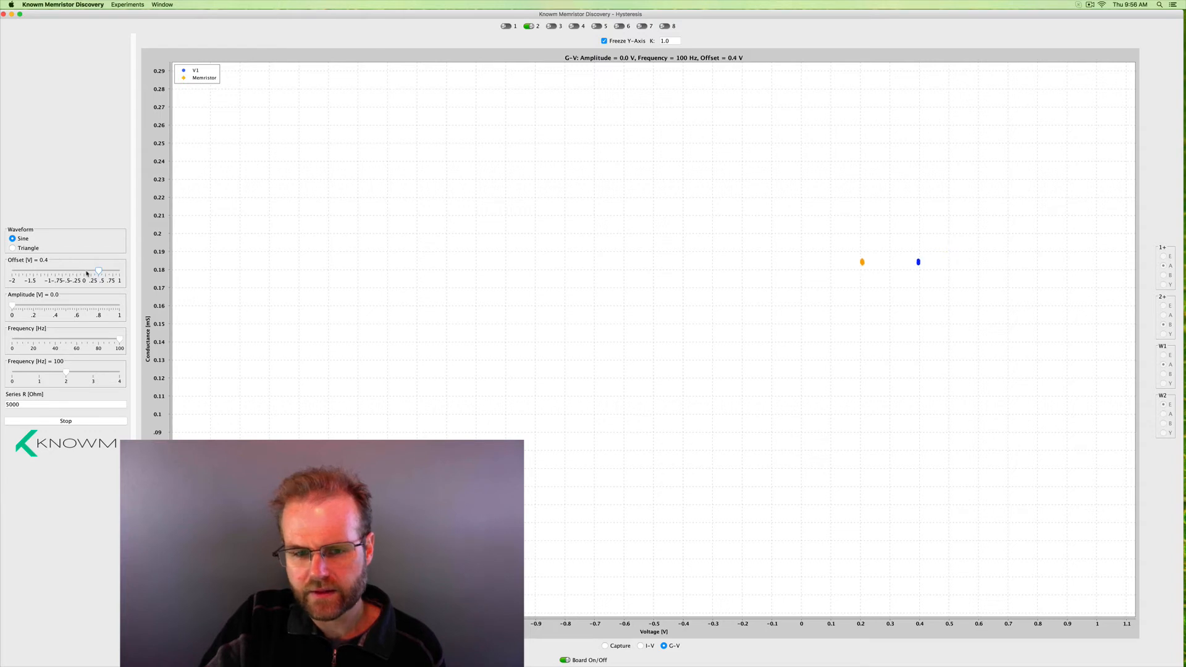
{"action": "left_click_drag", "start_coordinate": [98, 274], "coordinate": [87, 274]}
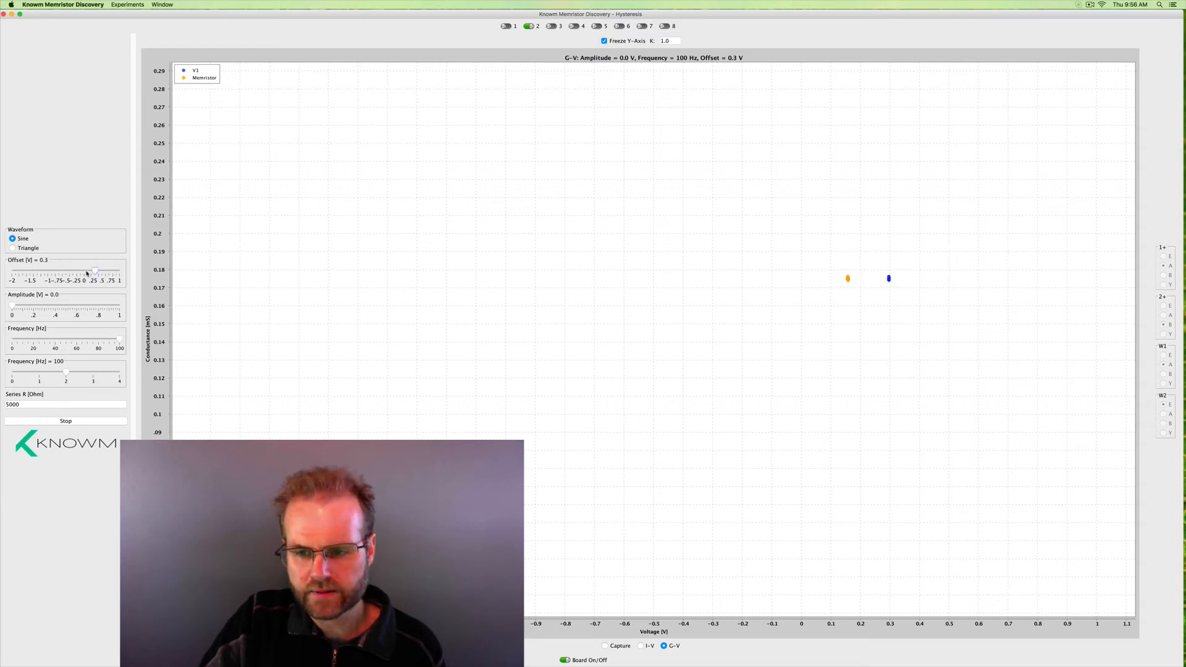
{"action": "left_click_drag", "start_coordinate": [89, 273], "coordinate": [85, 273]}
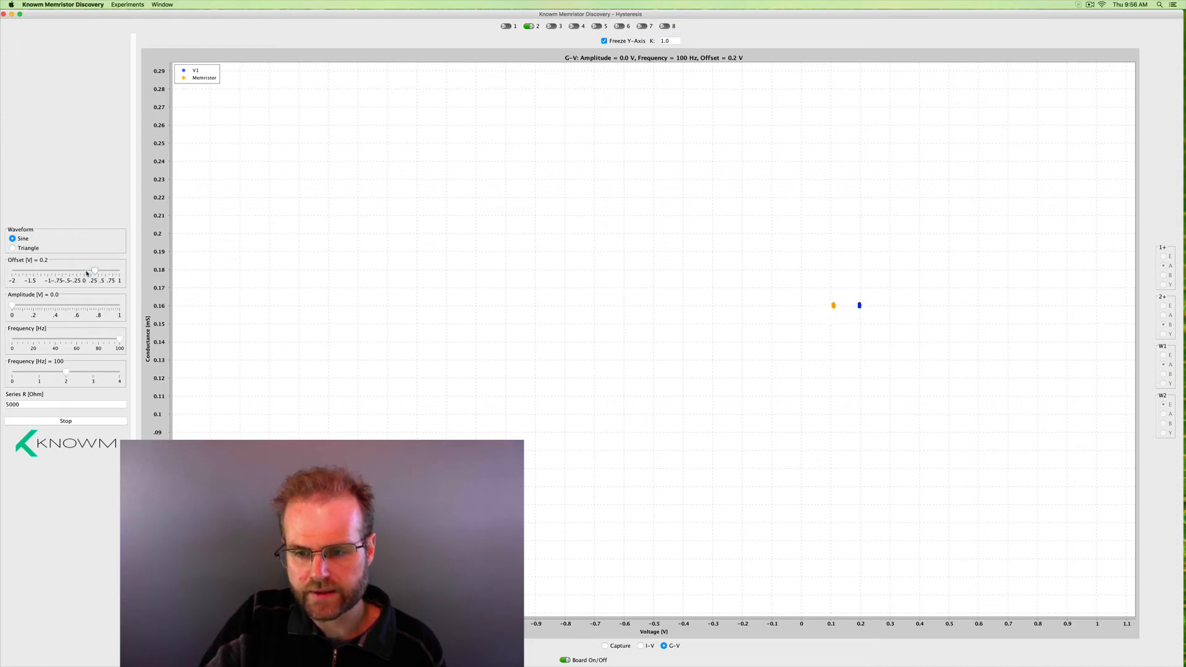
{"action": "left_click_drag", "start_coordinate": [95, 274], "coordinate": [100, 275]}
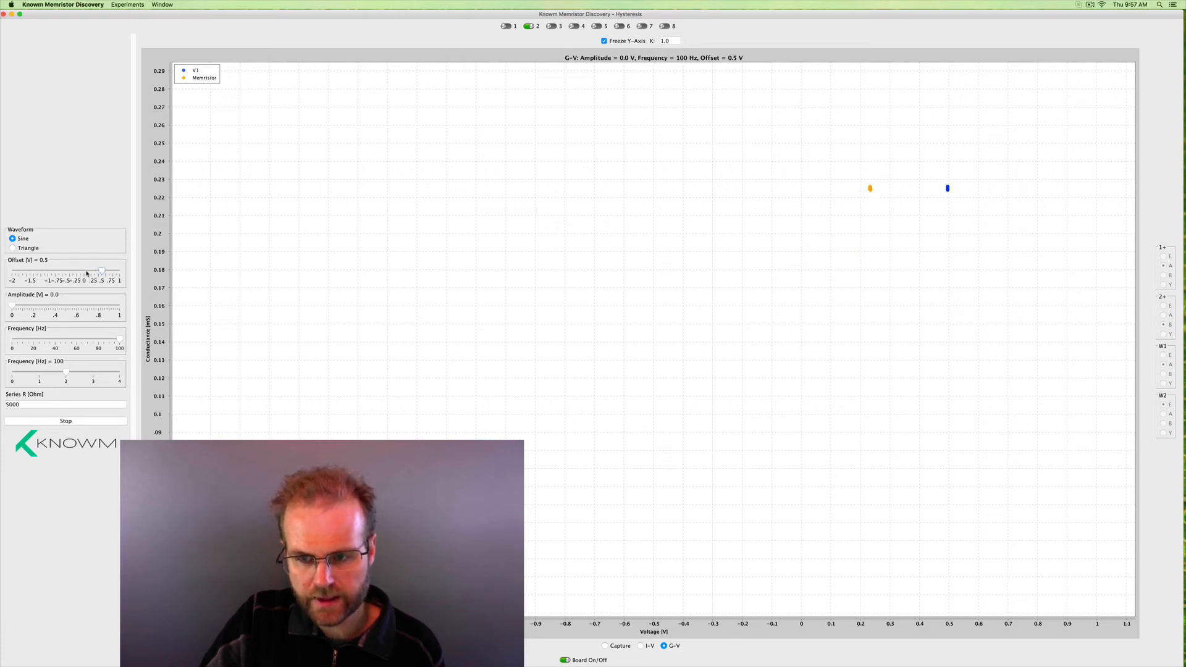
- Move the offset down from 0.5 V through 0.0 and 0.2 V, settling at 0.1 V (about 0.175 mS)
{"action": "left_click_drag", "start_coordinate": [102, 269], "coordinate": [97, 269]}
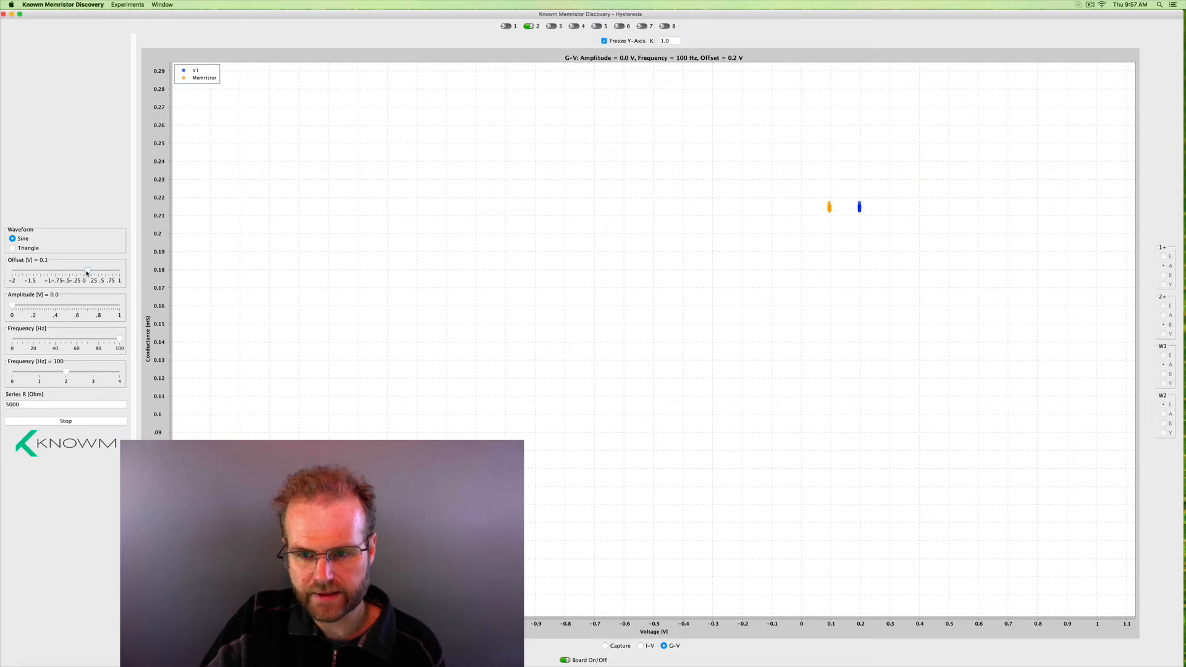
{"action": "left_click_drag", "start_coordinate": [85, 273], "coordinate": [75, 272]}
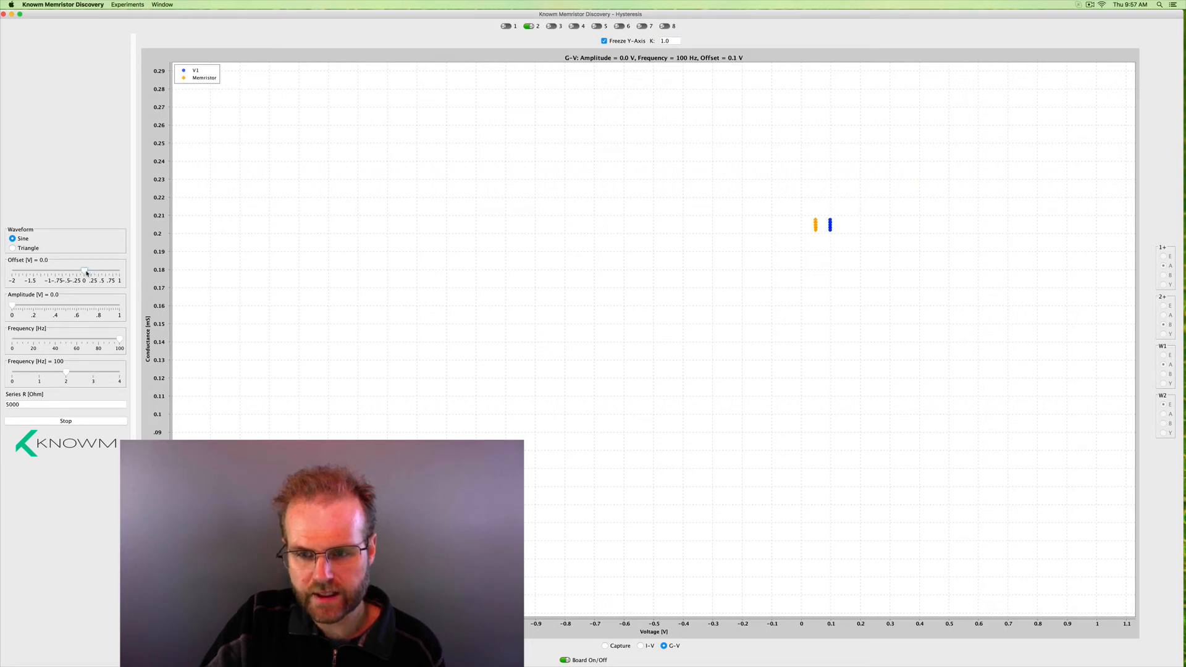
{"action": "left_click_drag", "start_coordinate": [86, 270], "coordinate": [82, 270]}
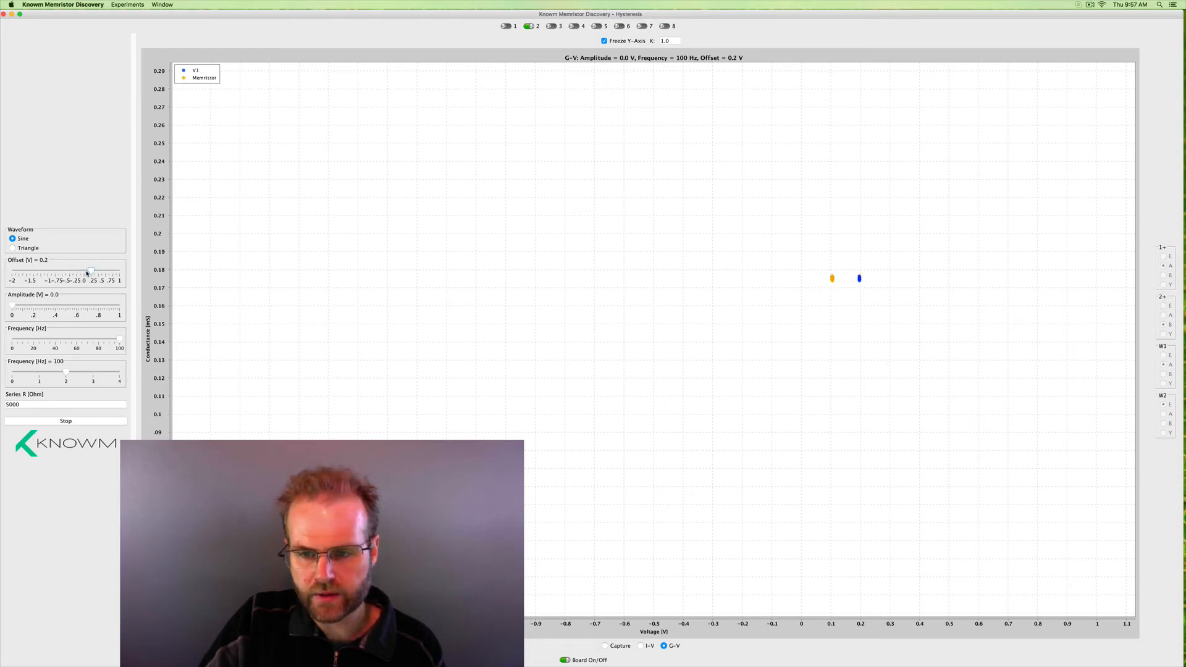
{"action": "left_click_drag", "start_coordinate": [91, 270], "coordinate": [81, 270]}
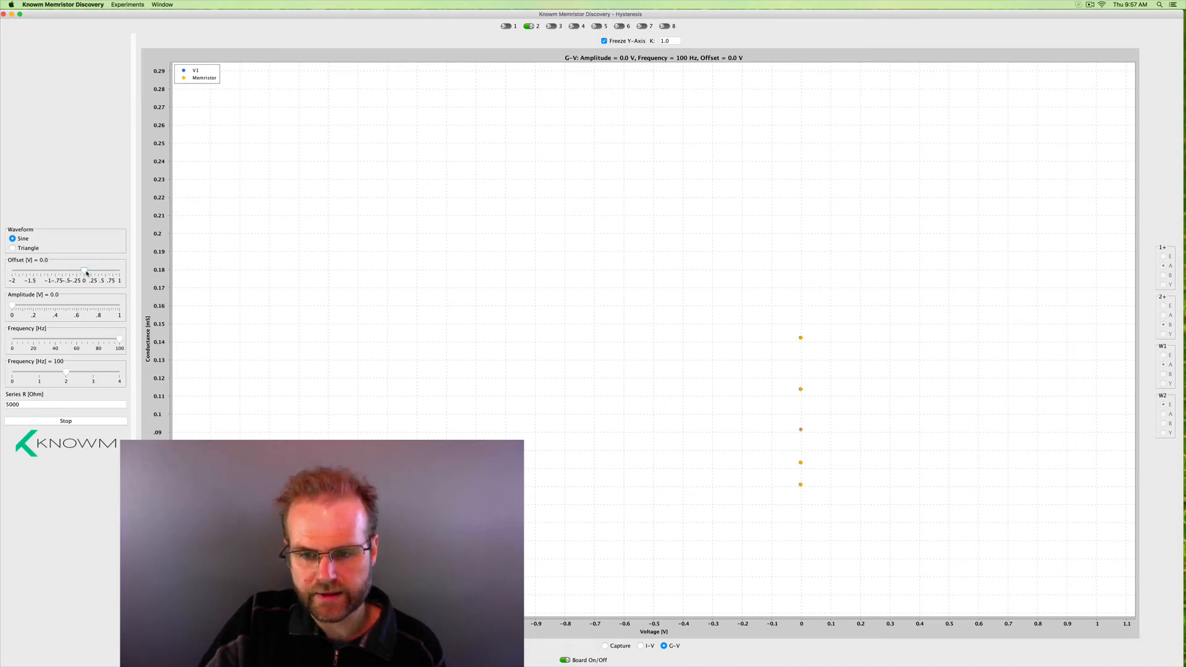
{"action": "left_click_drag", "start_coordinate": [81, 272], "coordinate": [85, 273]}
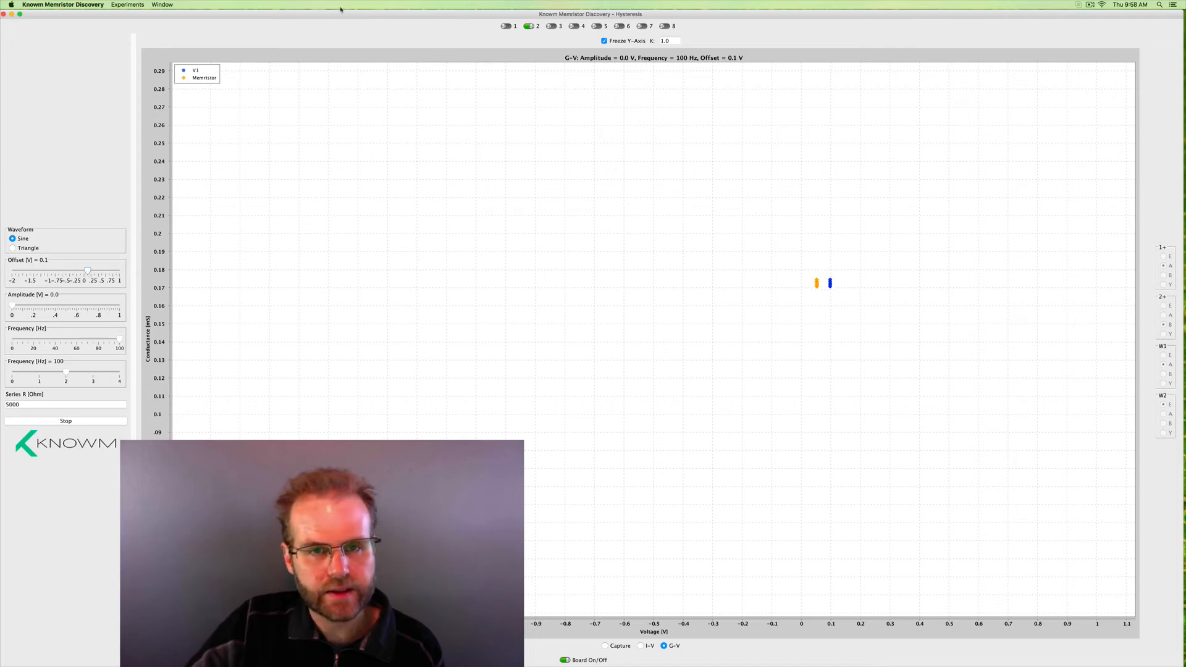
{"action": "mouse_move", "coordinate": [529, 32]}
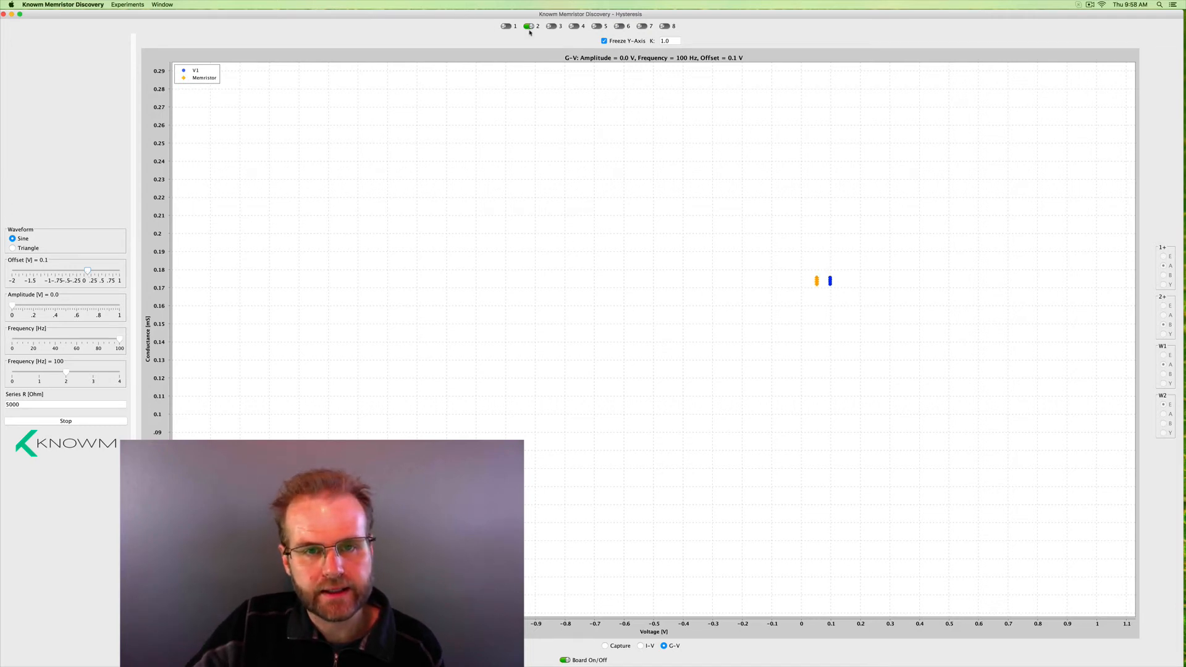
- Turn channel 1 on and channel 2 off in the top device selector
{"action": "left_click", "coordinate": [528, 26]}
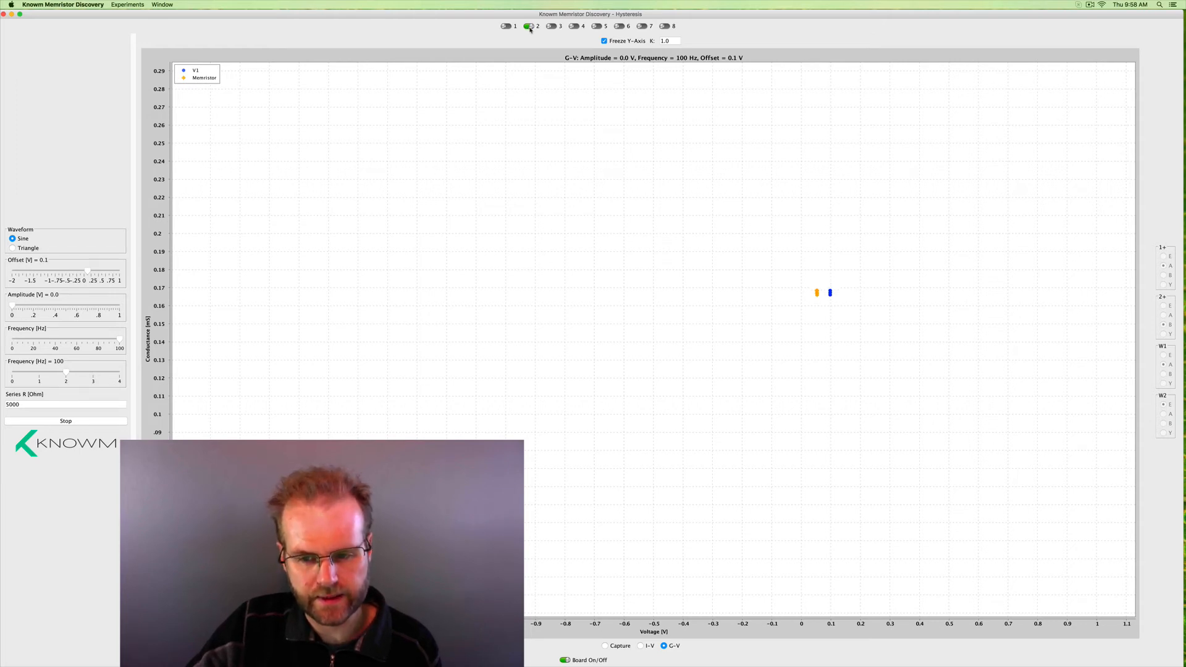
{"action": "left_click", "coordinate": [505, 26]}
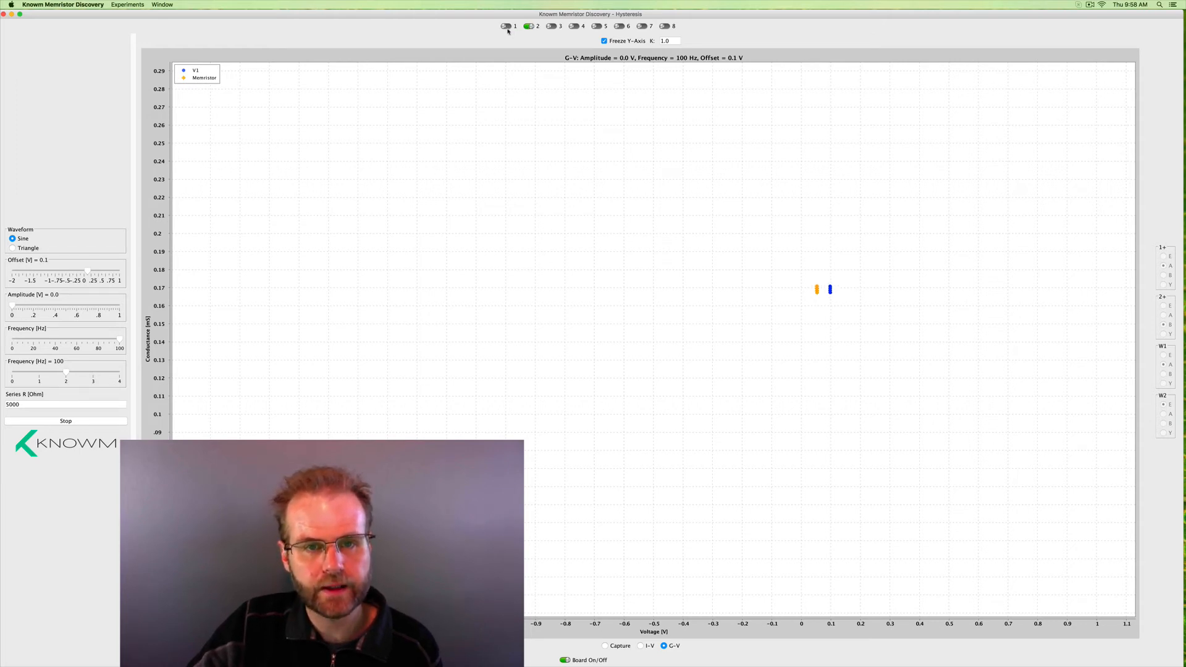
{"action": "left_click", "coordinate": [505, 26]}
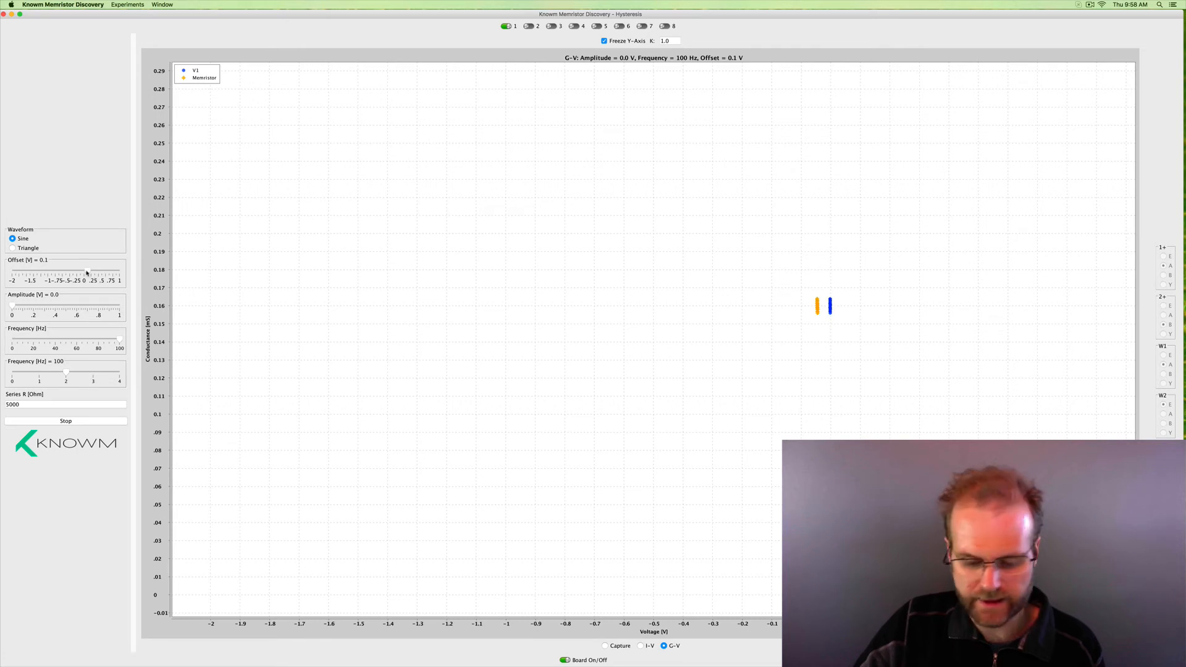
- Step memristor 1's offset from 0 V through -0.6, -1.1, -1.4 down to -1.7 V
{"action": "left_click_drag", "start_coordinate": [85, 272], "coordinate": [83, 273]}
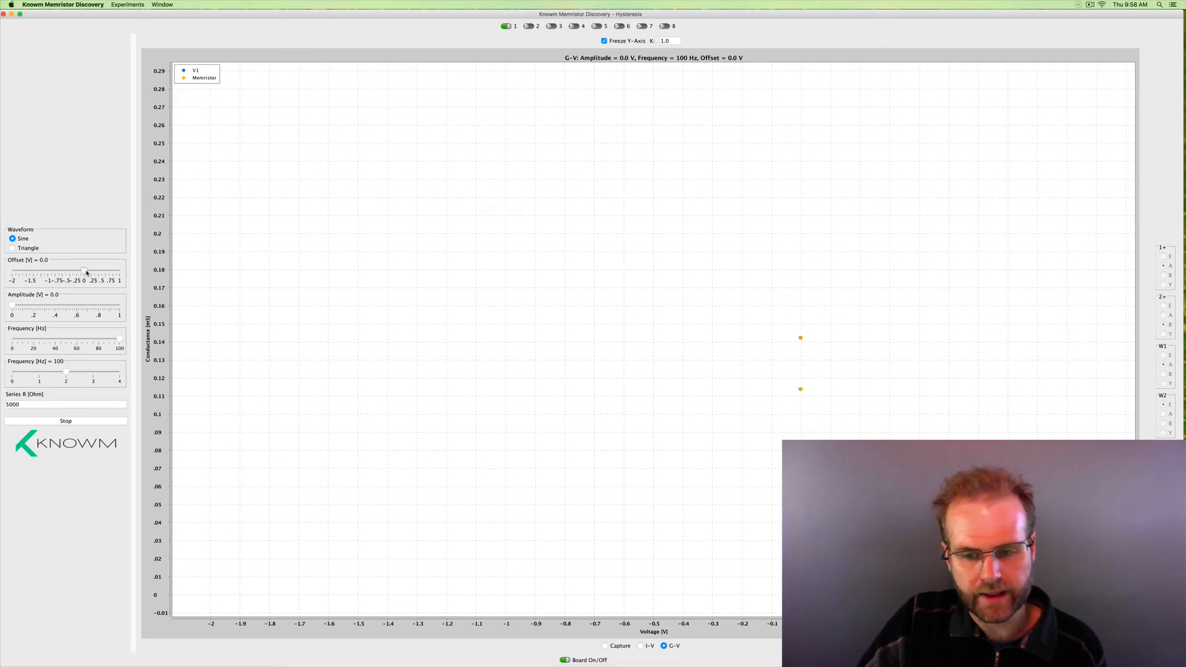
{"action": "left_click_drag", "start_coordinate": [85, 271], "coordinate": [73, 271]}
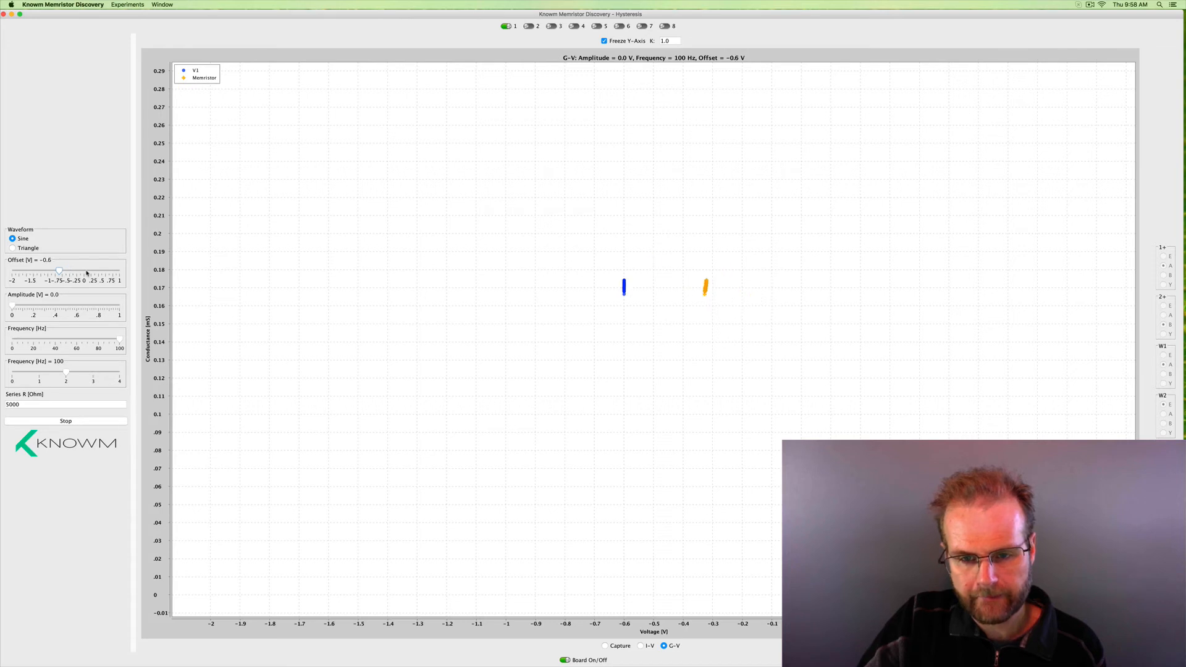
{"action": "left_click_drag", "start_coordinate": [60, 270], "coordinate": [57, 270]}
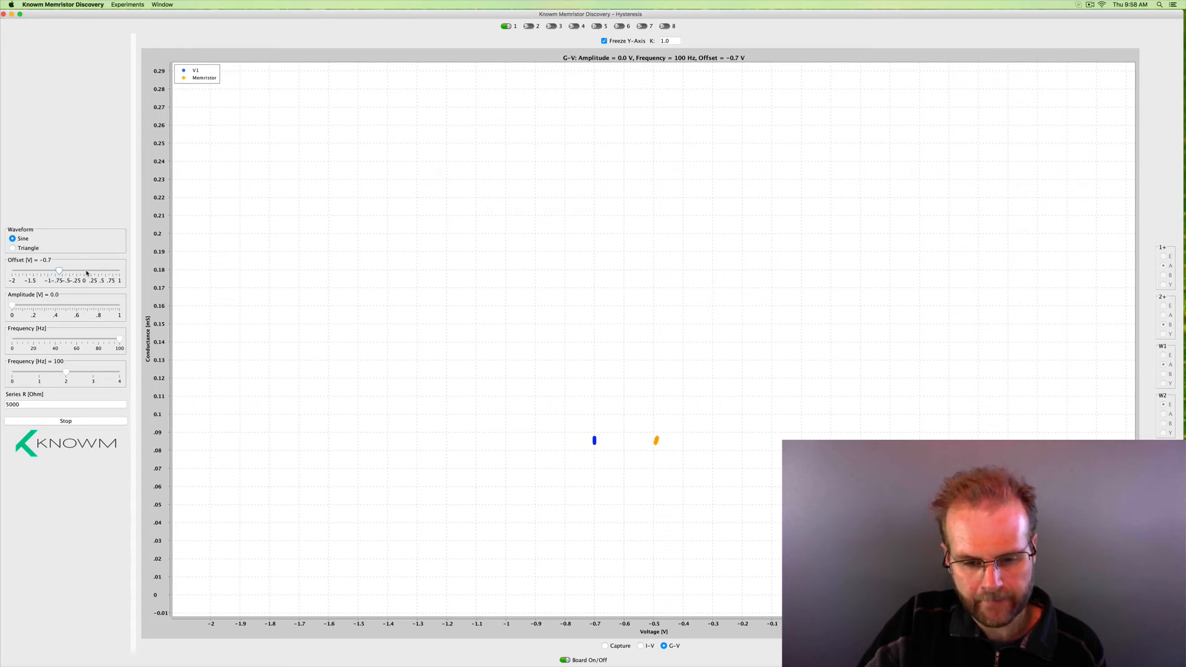
{"action": "left_click_drag", "start_coordinate": [59, 270], "coordinate": [45, 270]}
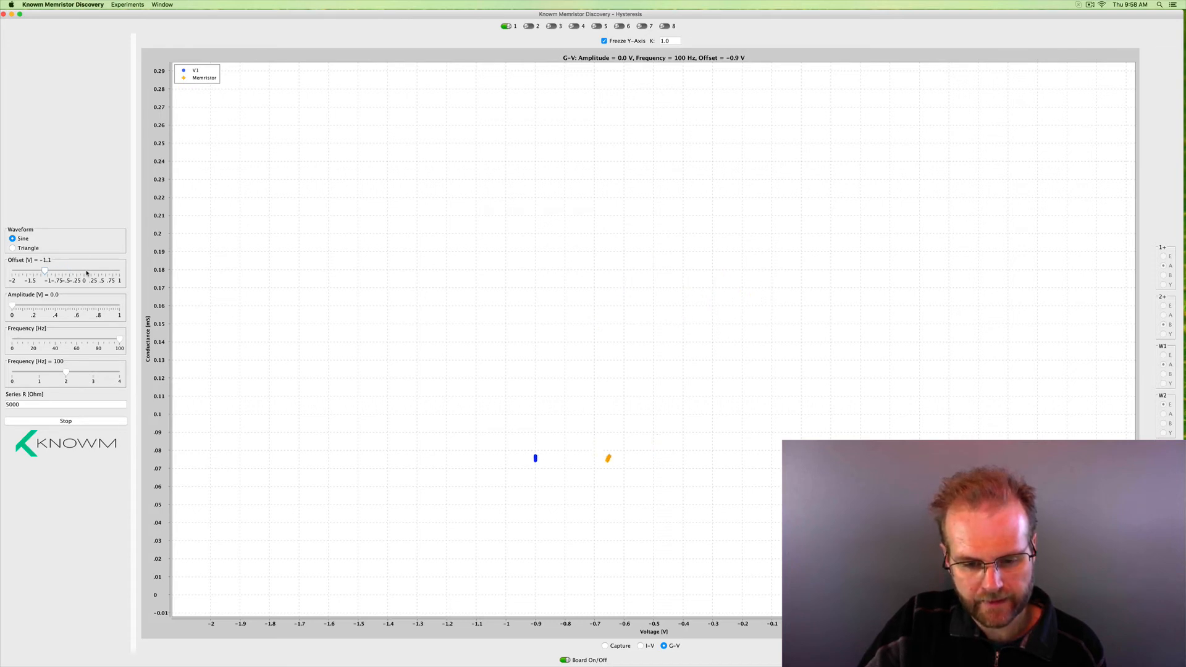
{"action": "left_click_drag", "start_coordinate": [45, 270], "coordinate": [31, 270]}
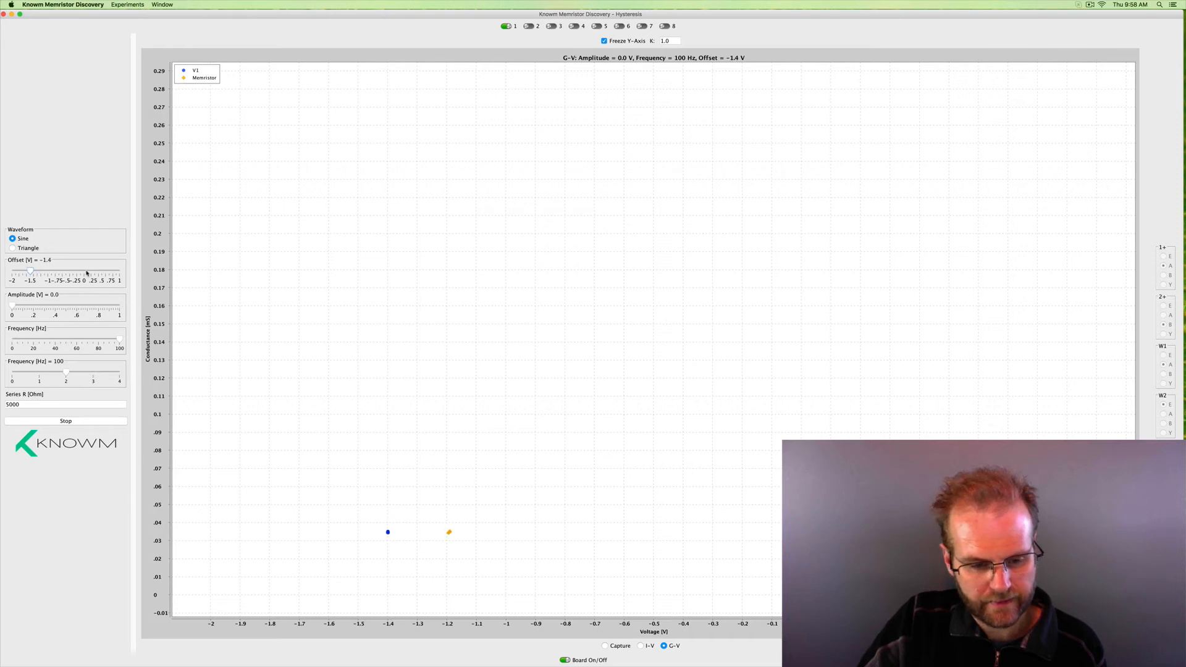
{"action": "left_click_drag", "start_coordinate": [30, 272], "coordinate": [19, 272]}
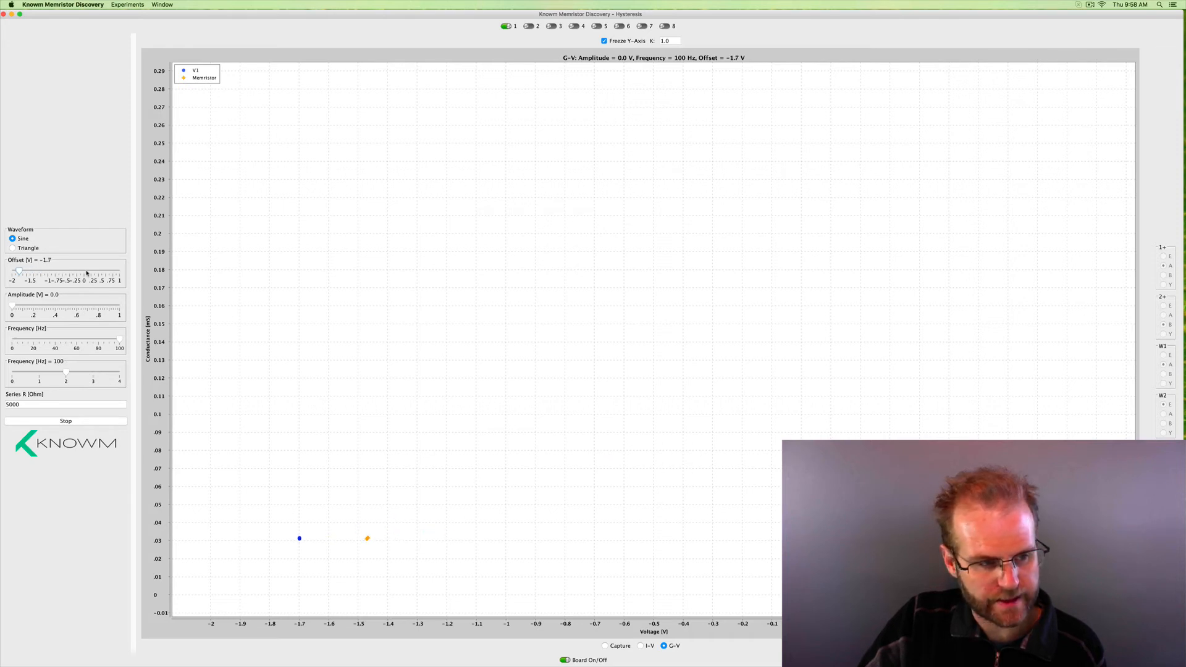
{"action": "left_click_drag", "start_coordinate": [18, 271], "coordinate": [10, 270]}
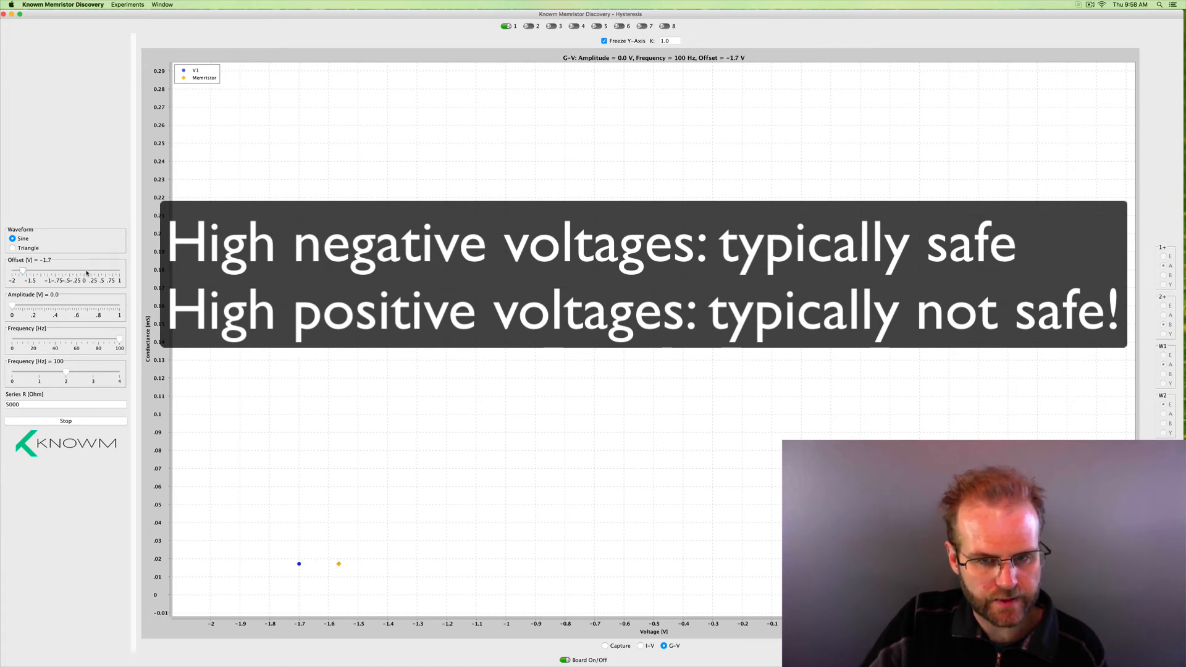
- Ease the offset back through -1.3, -0.9 and -0.4 V up to 0.2 V
{"action": "left_click_drag", "start_coordinate": [21, 270], "coordinate": [30, 270]}
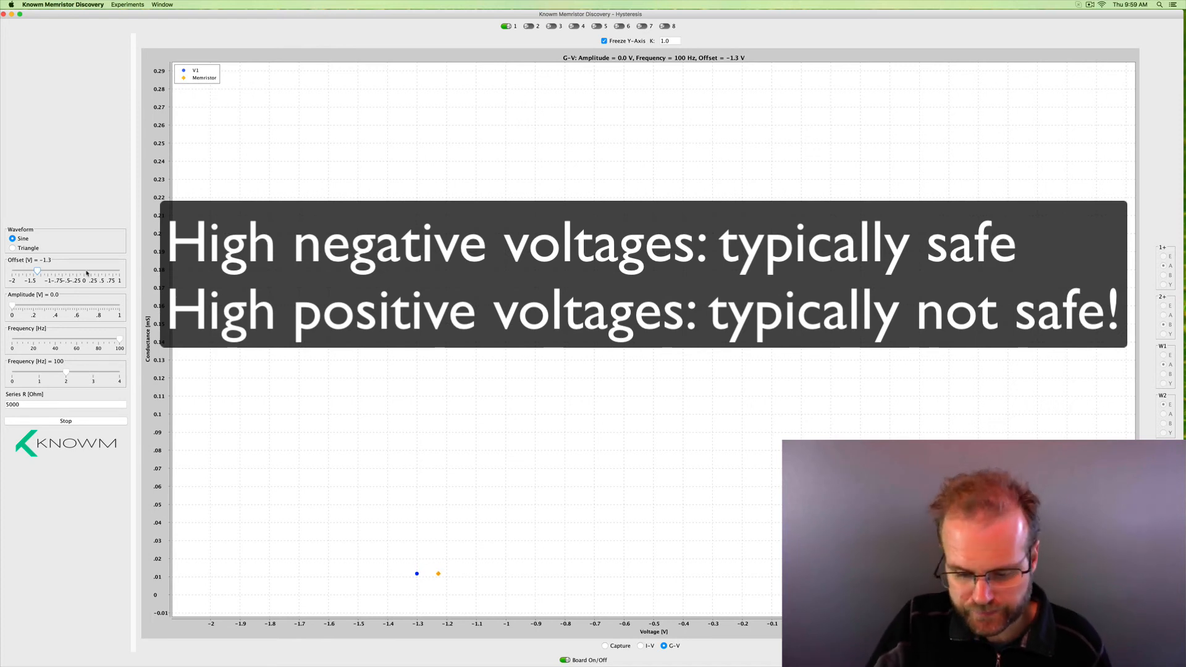
{"action": "left_click_drag", "start_coordinate": [37, 271], "coordinate": [41, 271]}
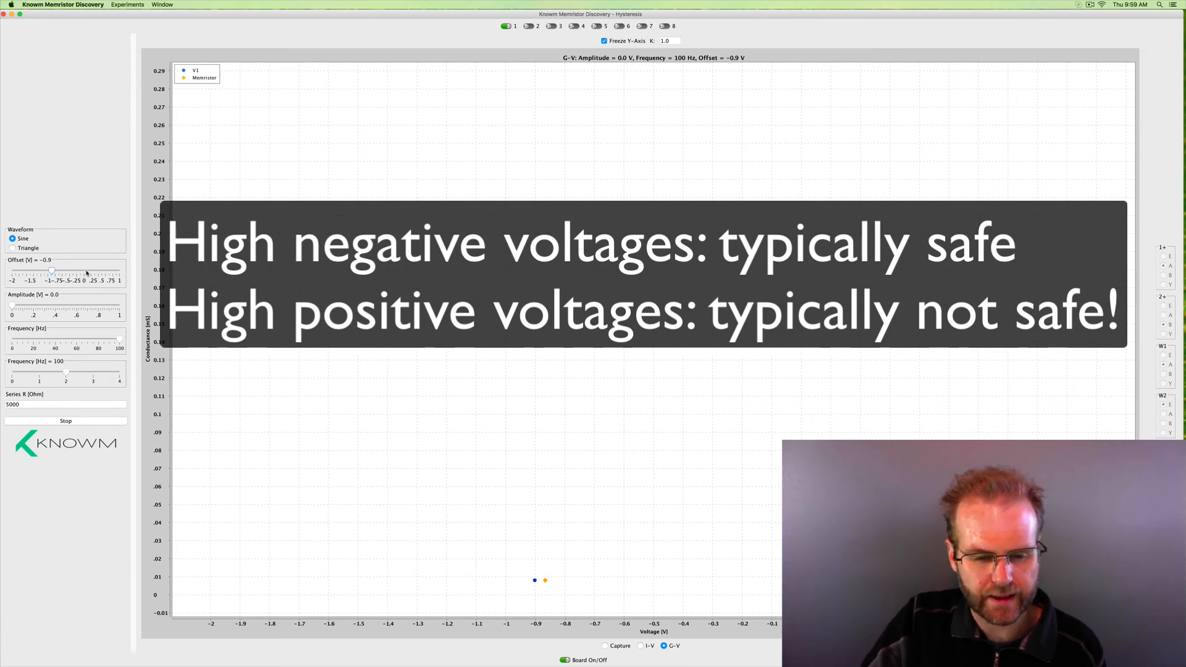
{"action": "left_click_drag", "start_coordinate": [51, 270], "coordinate": [64, 270]}
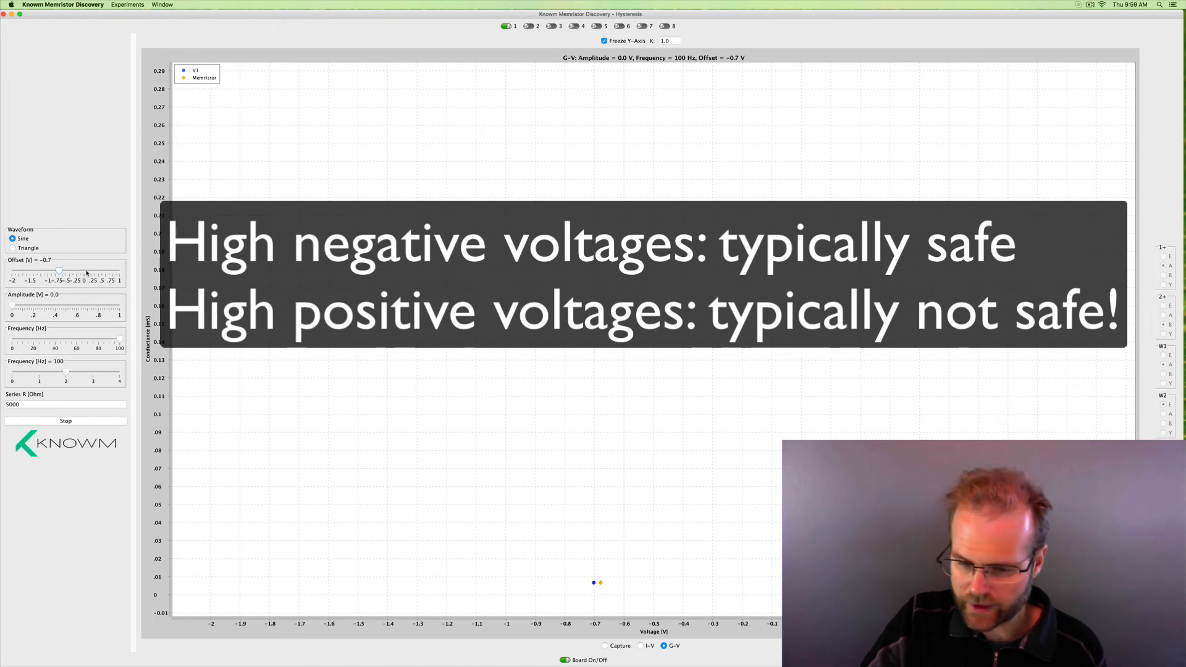
{"action": "left_click_drag", "start_coordinate": [59, 270], "coordinate": [74, 270]}
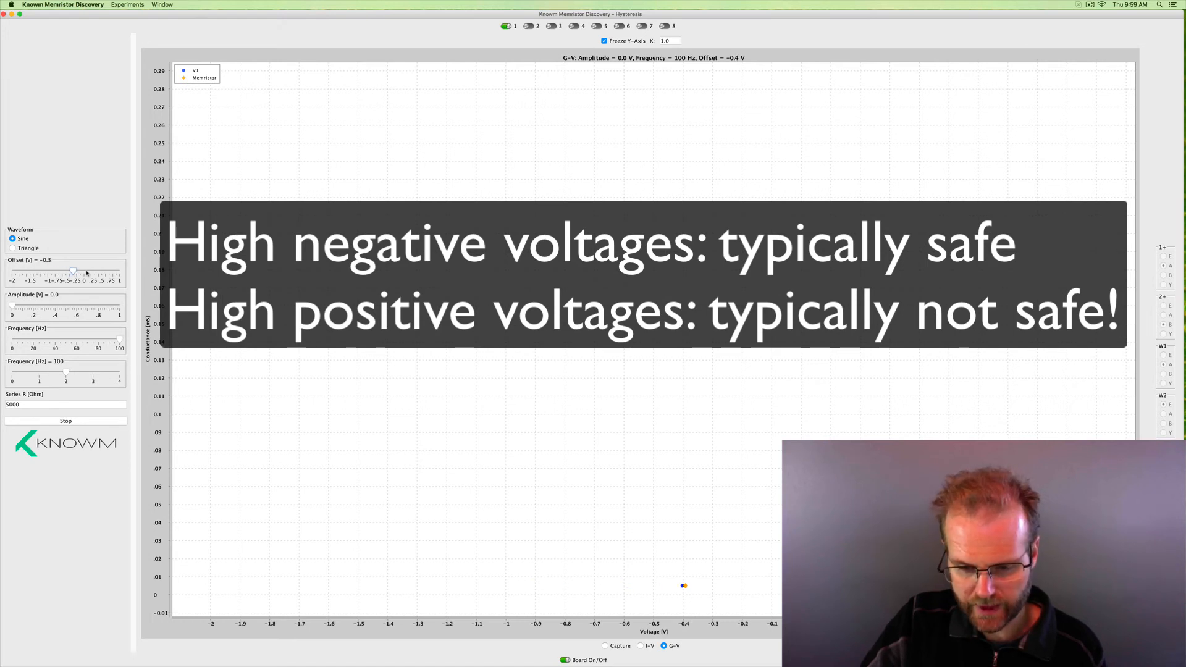
{"action": "left_click_drag", "start_coordinate": [73, 270], "coordinate": [85, 271]}
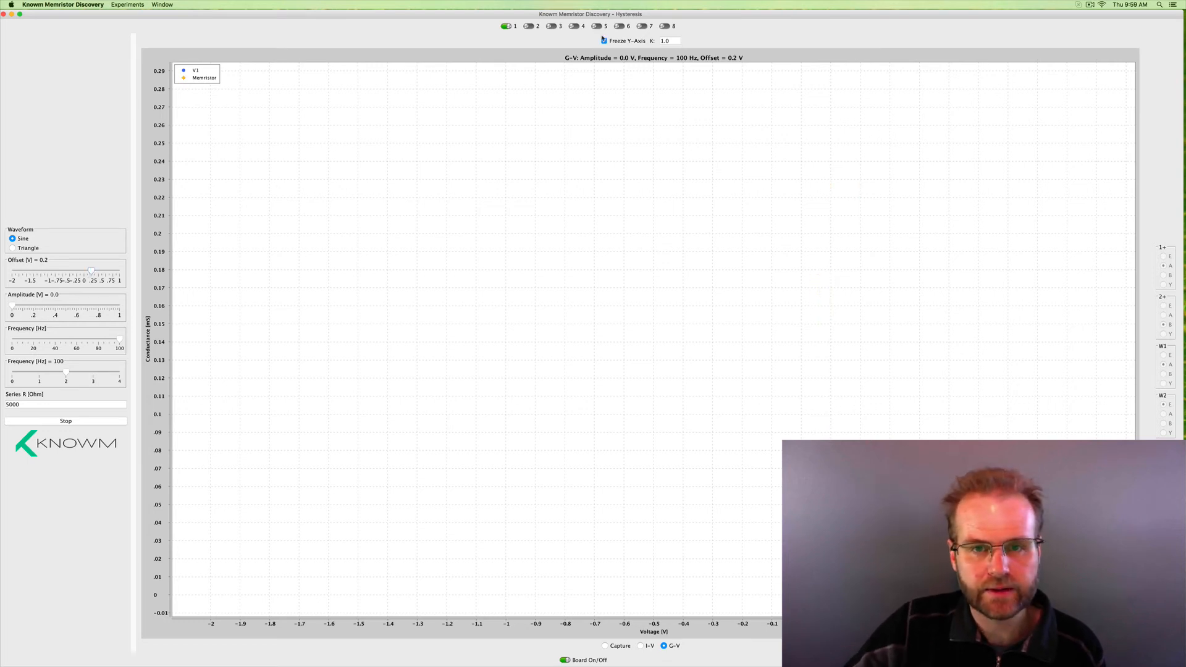
- Uncheck Freeze Y-Axis so the G-V chart rescales to memristor 1's readings
{"action": "left_click", "coordinate": [604, 40]}
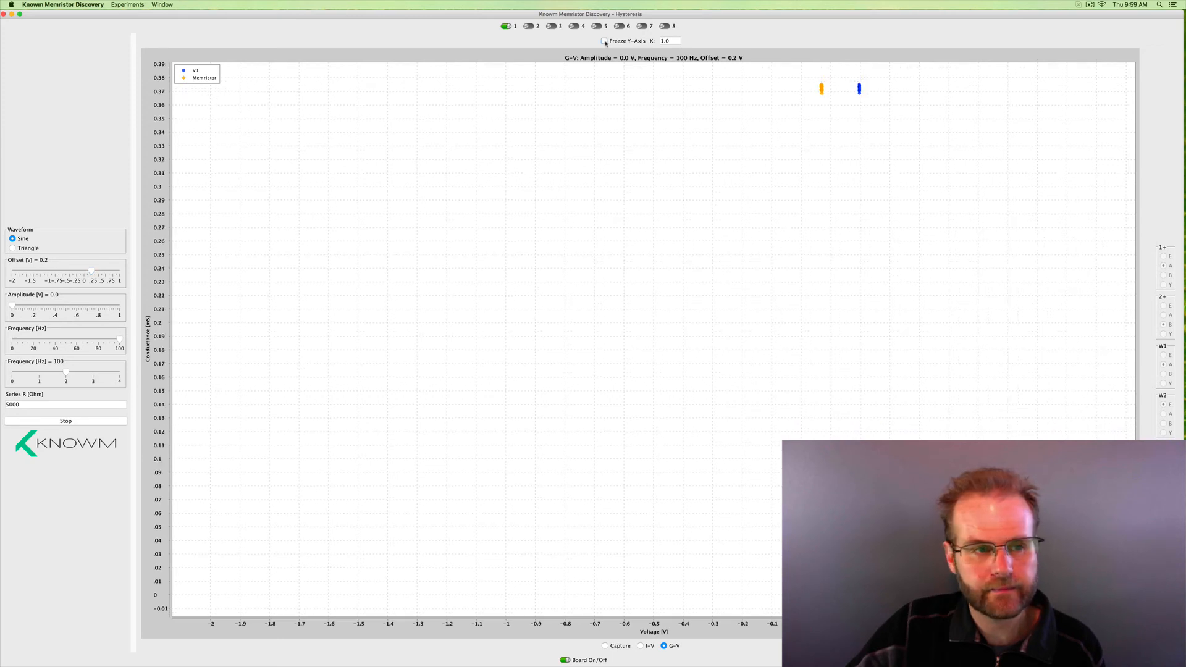
{"action": "left_click", "coordinate": [604, 40]}
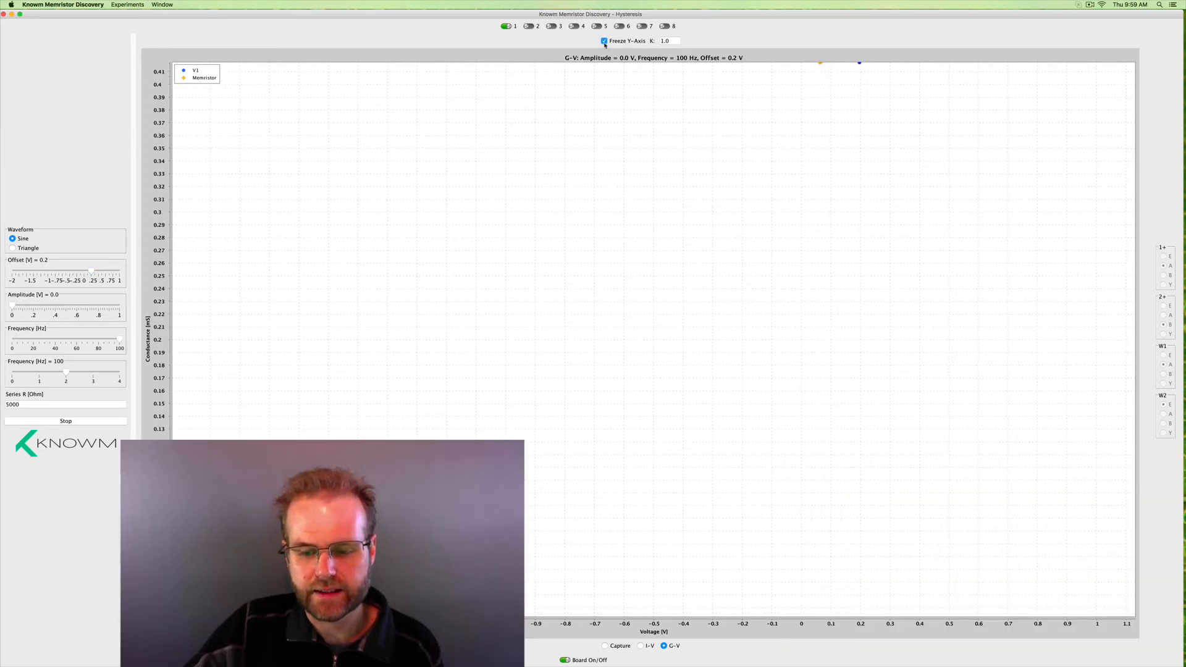
{"action": "left_click", "coordinate": [605, 41]}
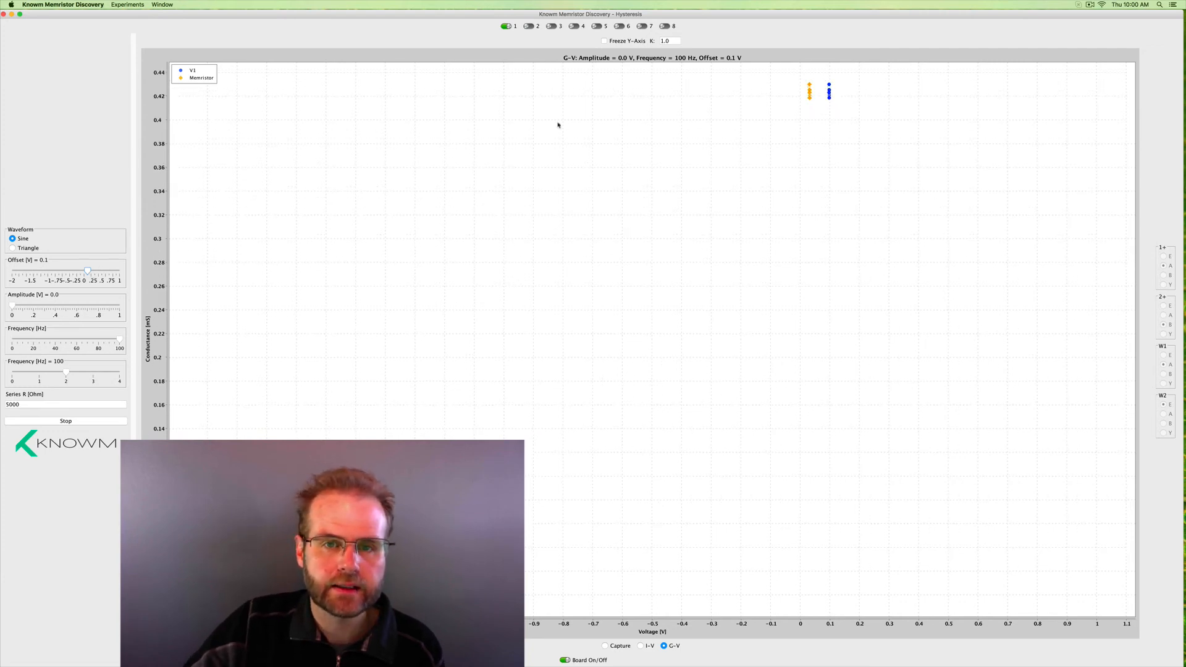
- Check Freeze Y-Axis, sweep the offset to -0.1, -0.2, -0.3 V, then return to 0.1 V
{"action": "left_click", "coordinate": [603, 40]}
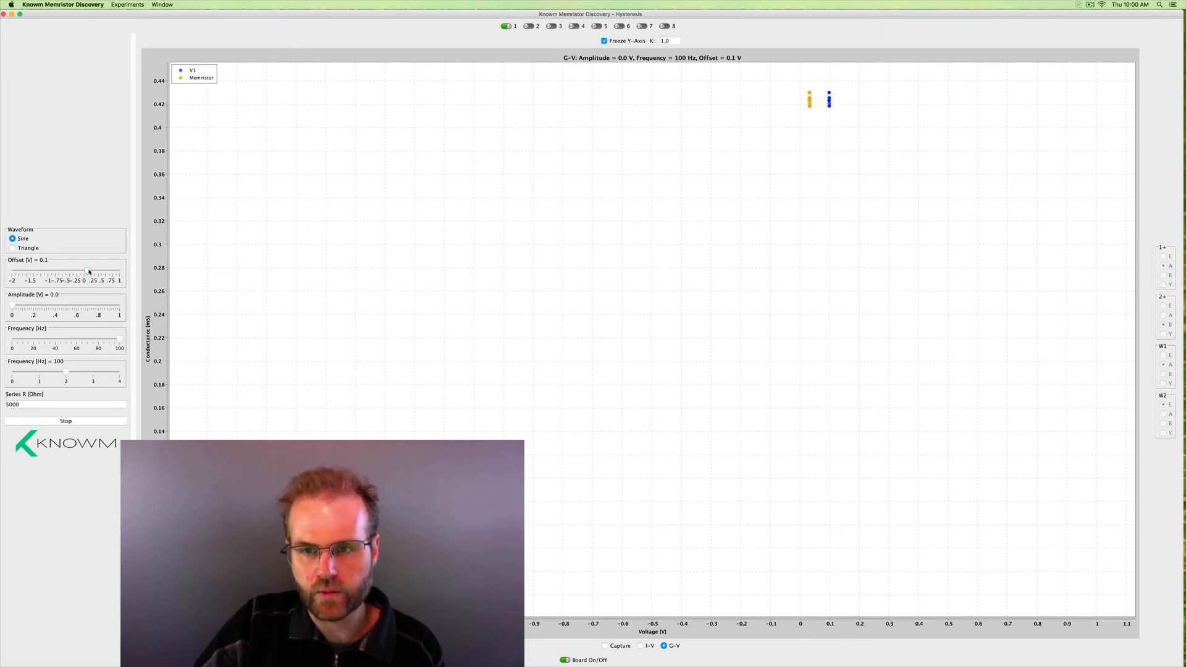
{"action": "left_click_drag", "start_coordinate": [84, 271], "coordinate": [80, 271]}
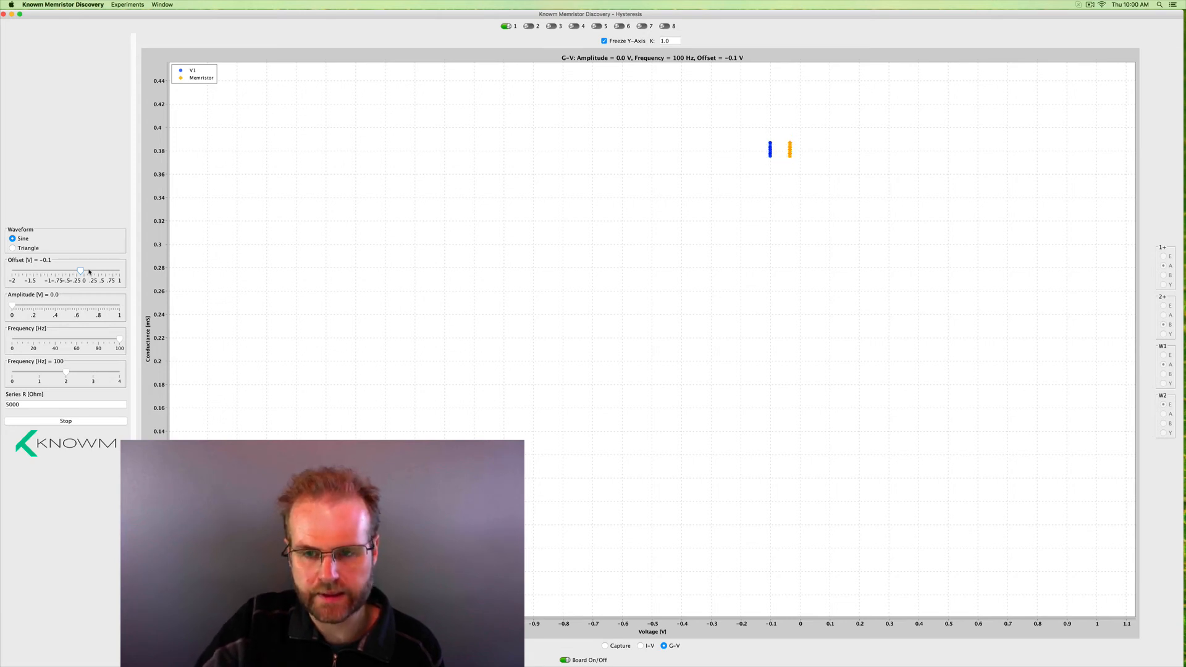
{"action": "left_click_drag", "start_coordinate": [81, 271], "coordinate": [76, 271]}
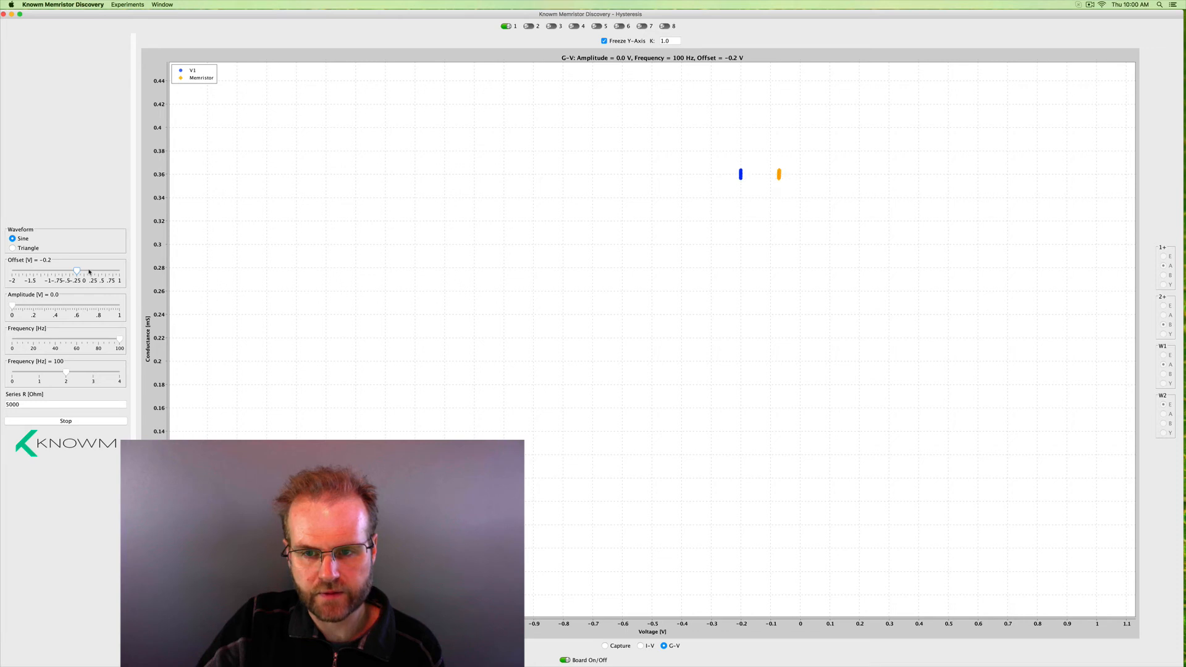
{"action": "left_click_drag", "start_coordinate": [77, 271], "coordinate": [73, 271]}
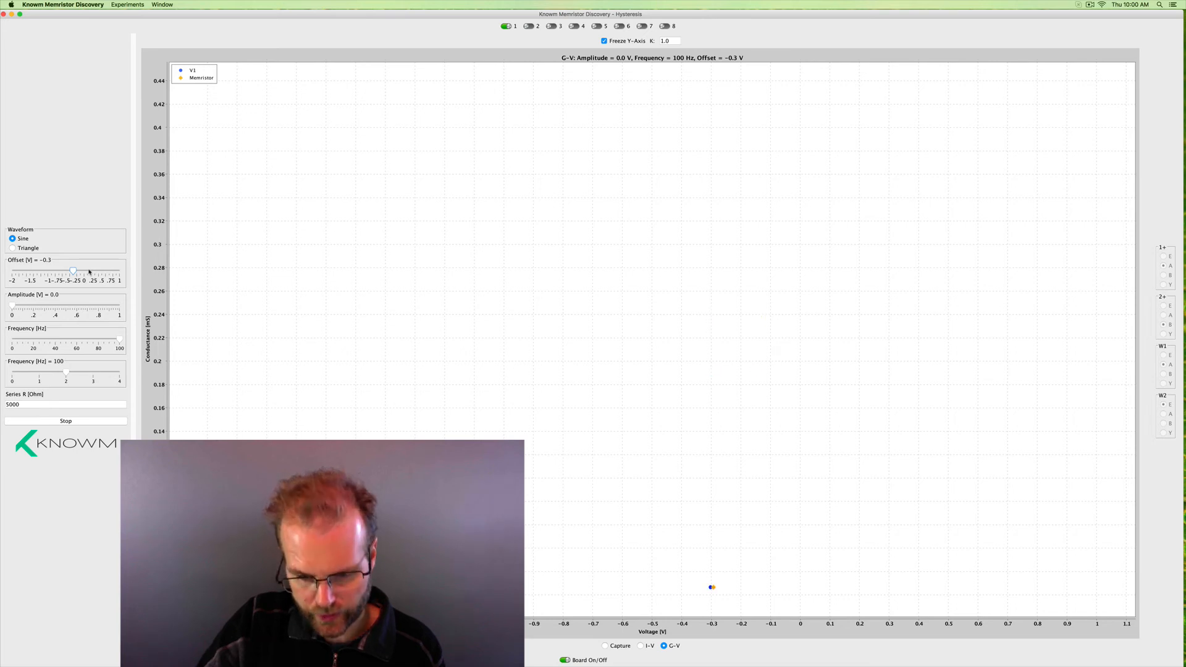
{"action": "left_click_drag", "start_coordinate": [73, 270], "coordinate": [79, 271]}
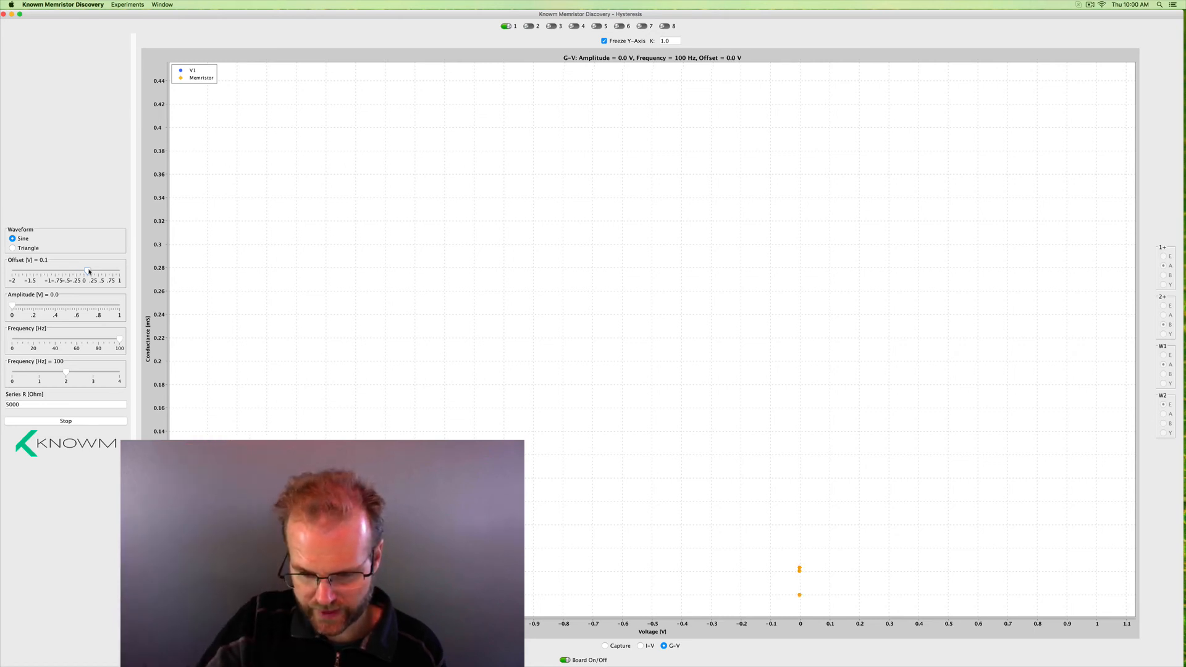
{"action": "left_click_drag", "start_coordinate": [87, 270], "coordinate": [90, 270]}
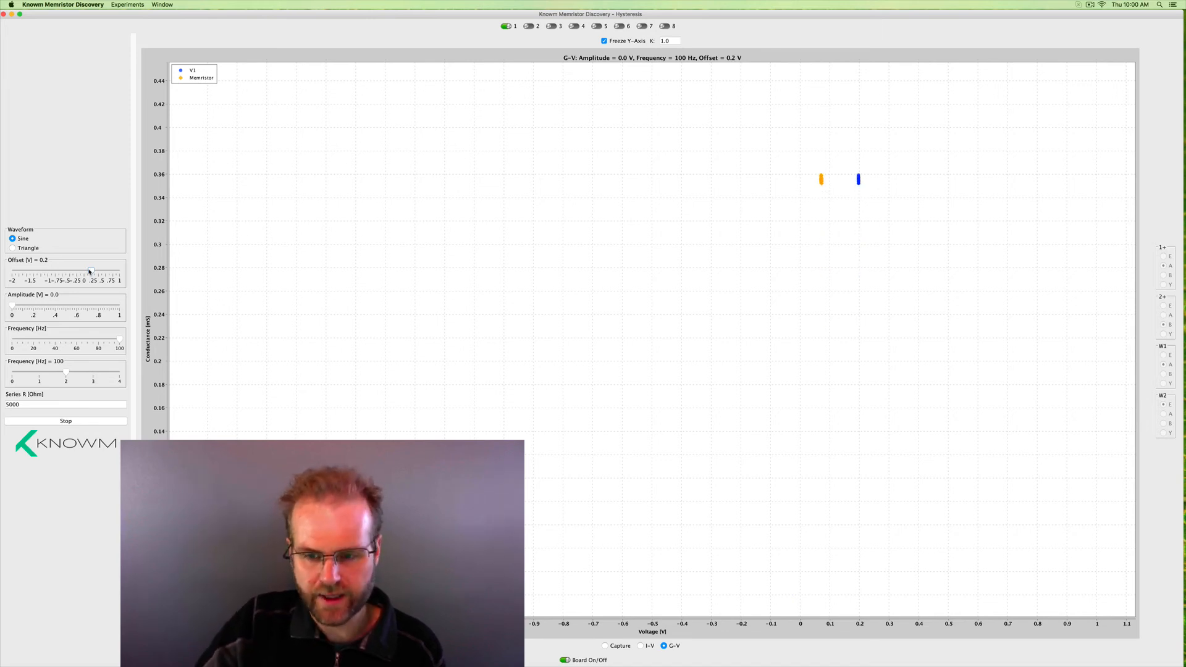
{"action": "left_click_drag", "start_coordinate": [89, 269], "coordinate": [83, 270]}
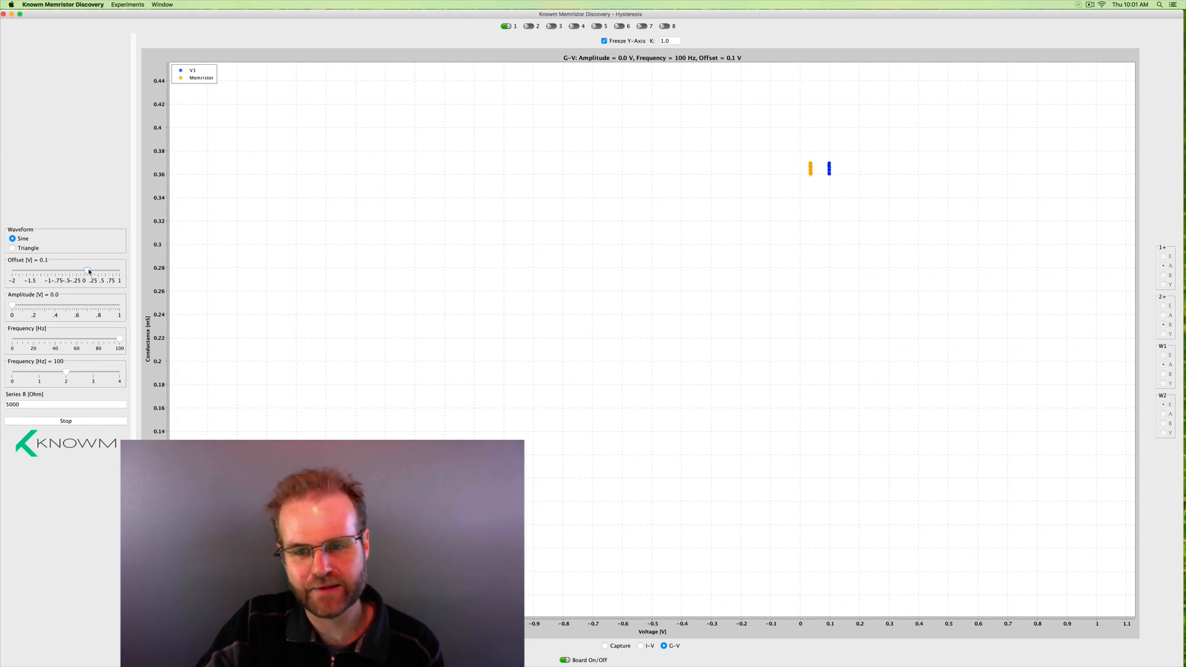
- Sweep the offset repeatedly between 0 and -0.3 V, finishing at 0.1 V
{"action": "left_click_drag", "start_coordinate": [88, 272], "coordinate": [82, 271]}
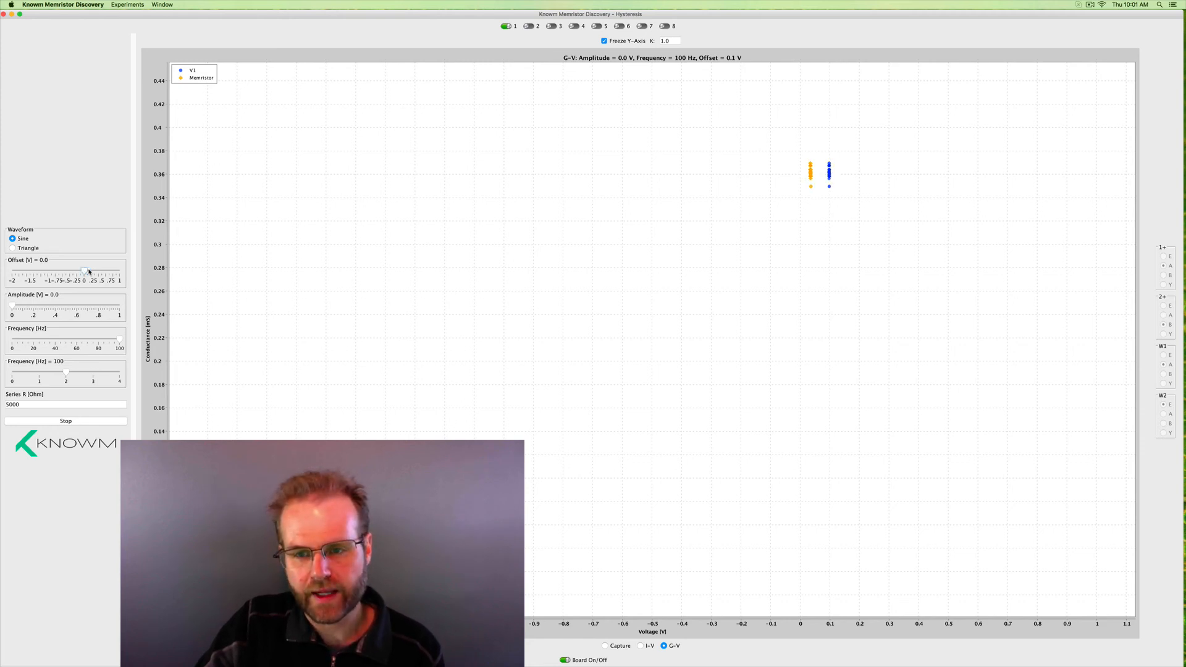
{"action": "left_click_drag", "start_coordinate": [83, 270], "coordinate": [79, 270]}
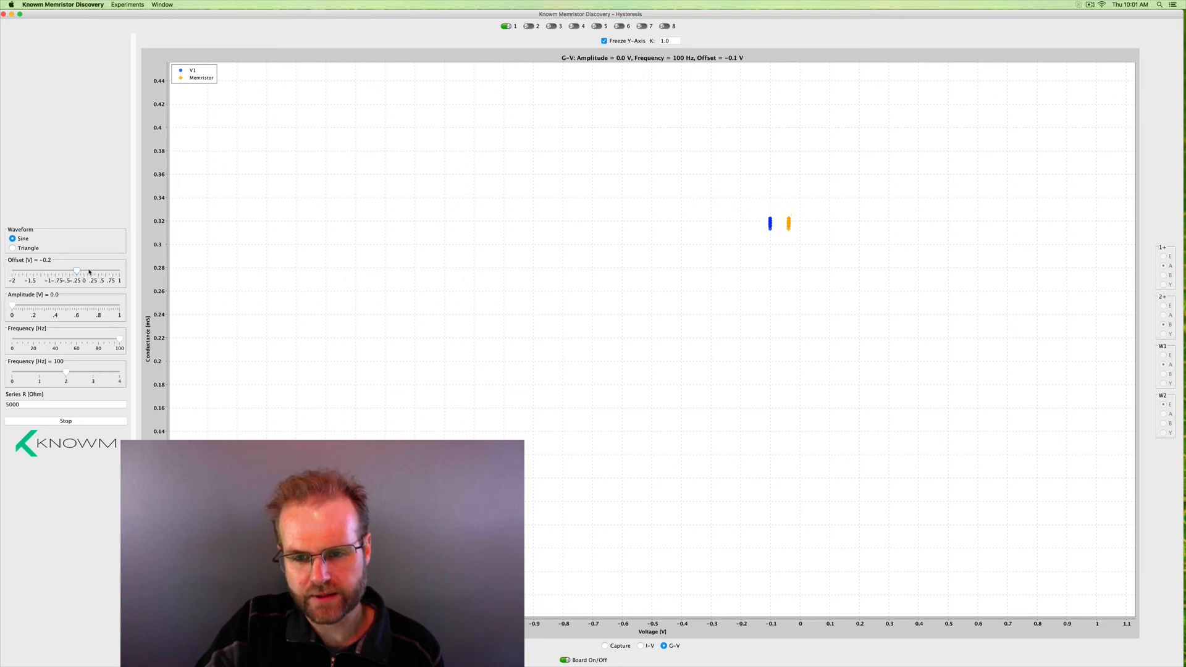
{"action": "left_click_drag", "start_coordinate": [77, 270], "coordinate": [70, 270]}
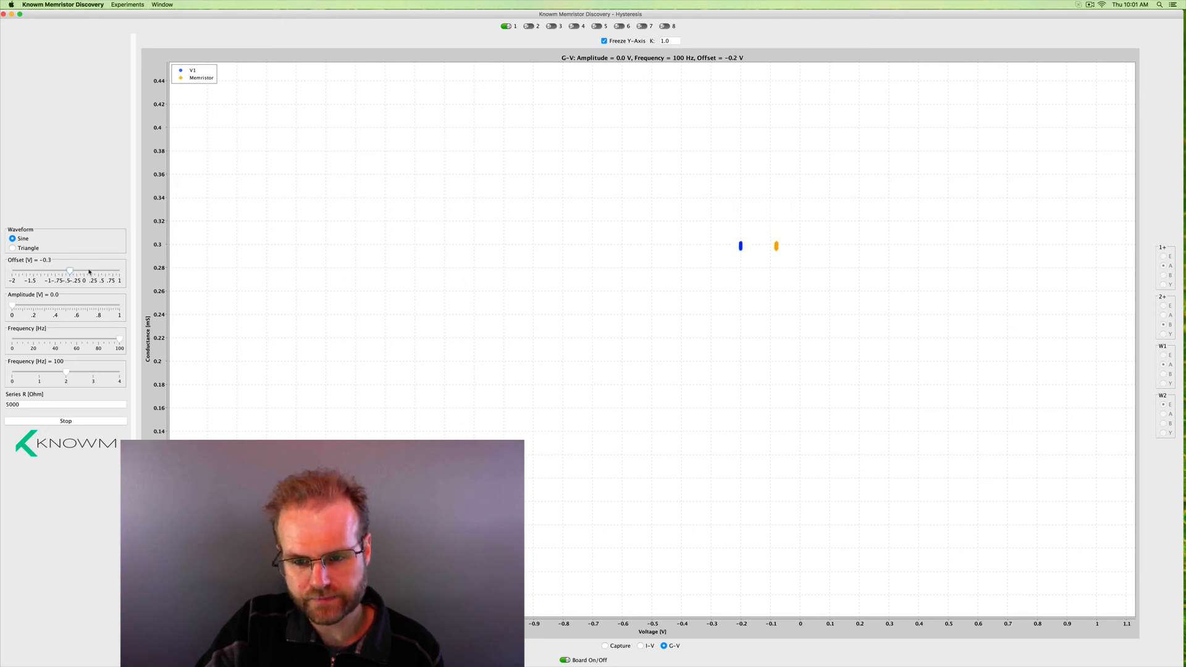
{"action": "left_click_drag", "start_coordinate": [68, 270], "coordinate": [83, 270]}
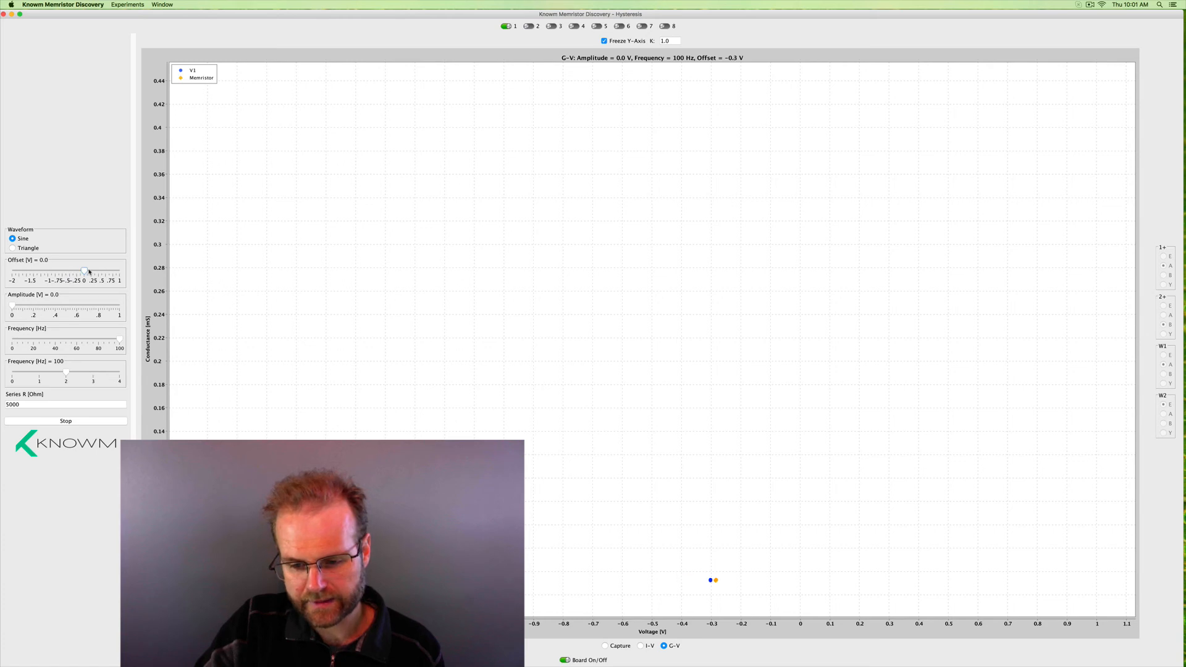
{"action": "left_click_drag", "start_coordinate": [83, 272], "coordinate": [89, 272]}
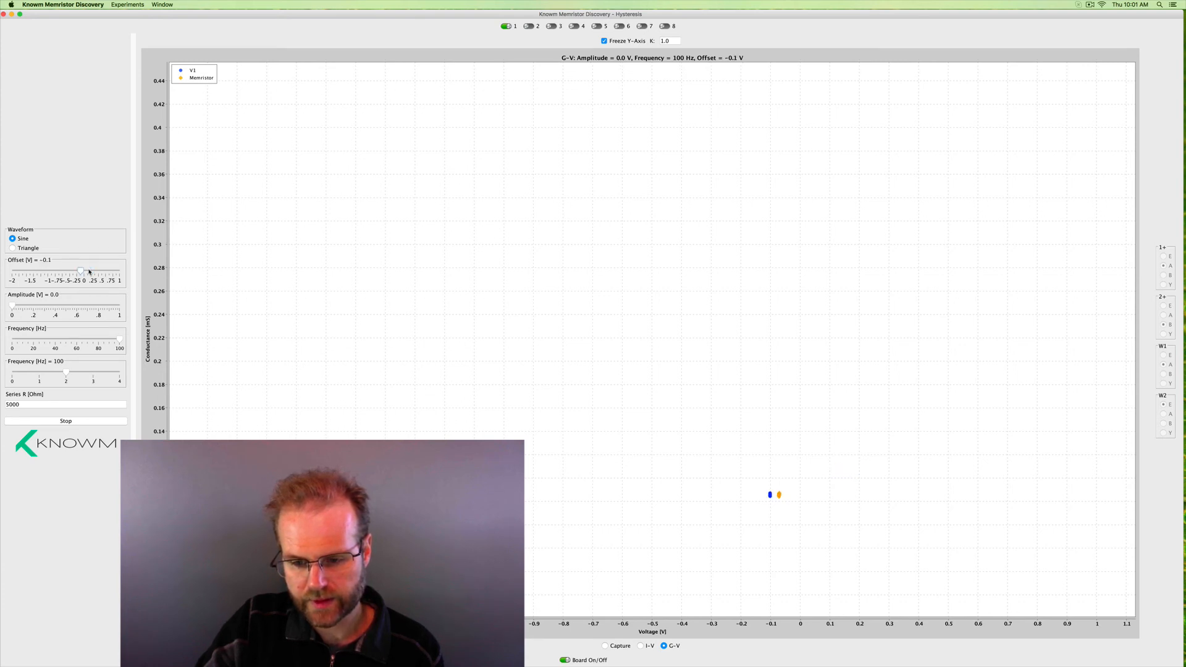
{"action": "left_click_drag", "start_coordinate": [79, 270], "coordinate": [84, 271]}
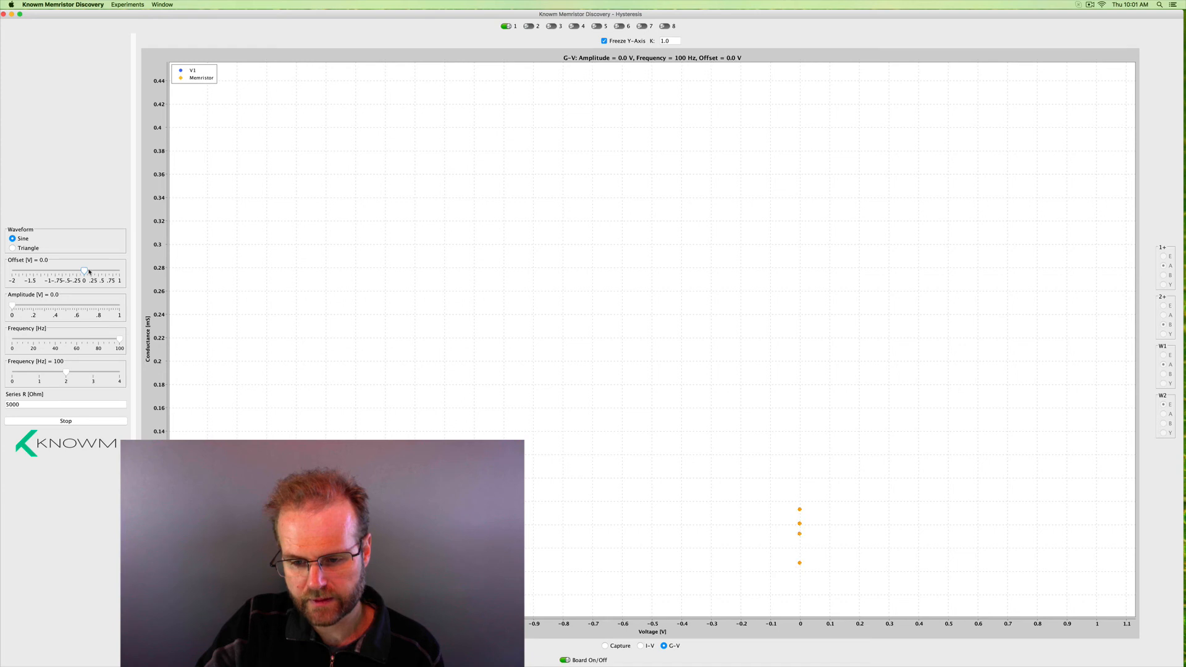
{"action": "left_click_drag", "start_coordinate": [83, 272], "coordinate": [88, 272]}
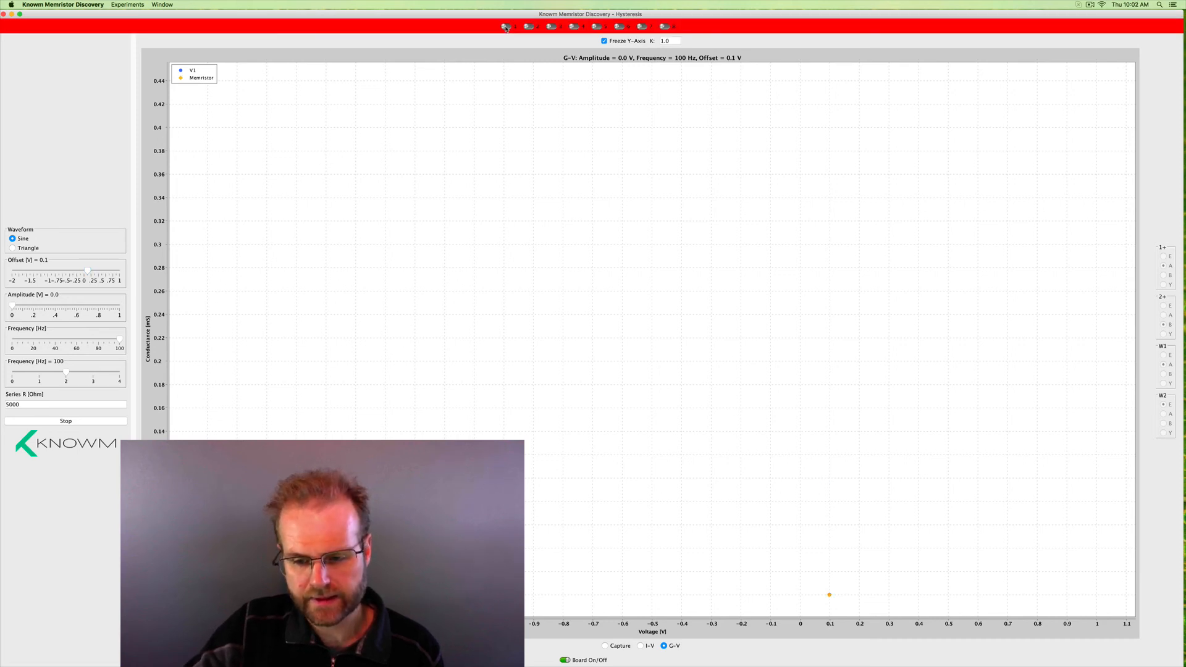
- Switch on memristor 1, then memristor 2, in the top device selector
{"action": "left_click", "coordinate": [505, 26]}
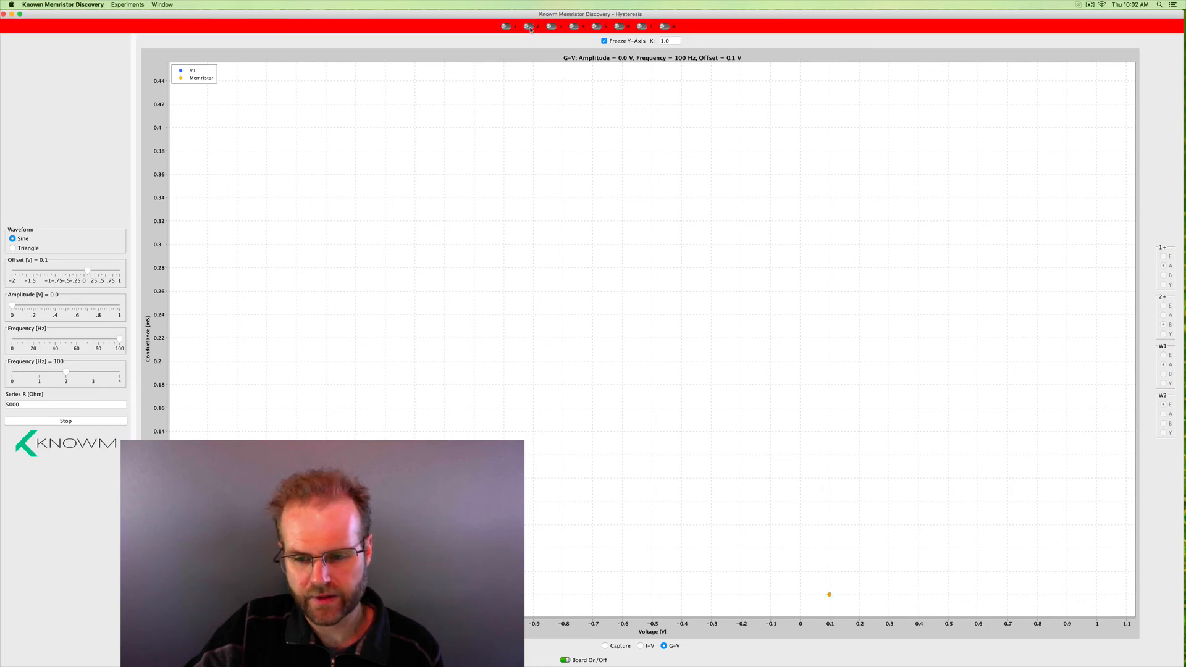
{"action": "left_click", "coordinate": [529, 26]}
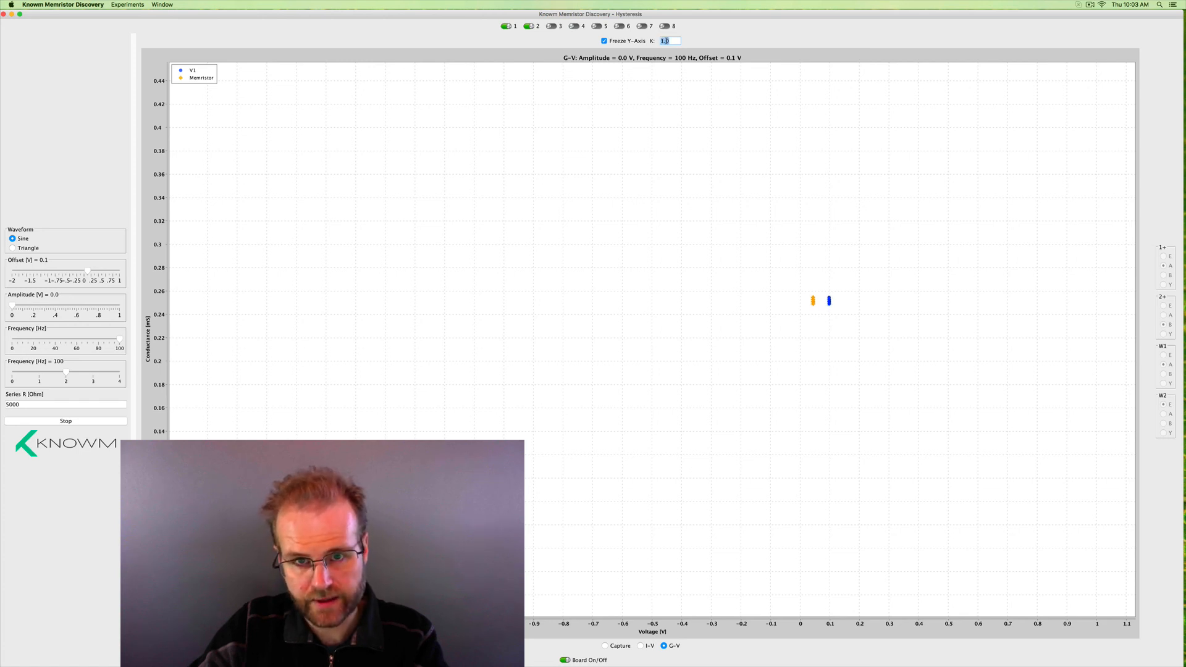
- Toggle Freeze Y-Axis off and on to rescale, then set K averaging to 0.01
{"action": "type", "text": "0.1"}
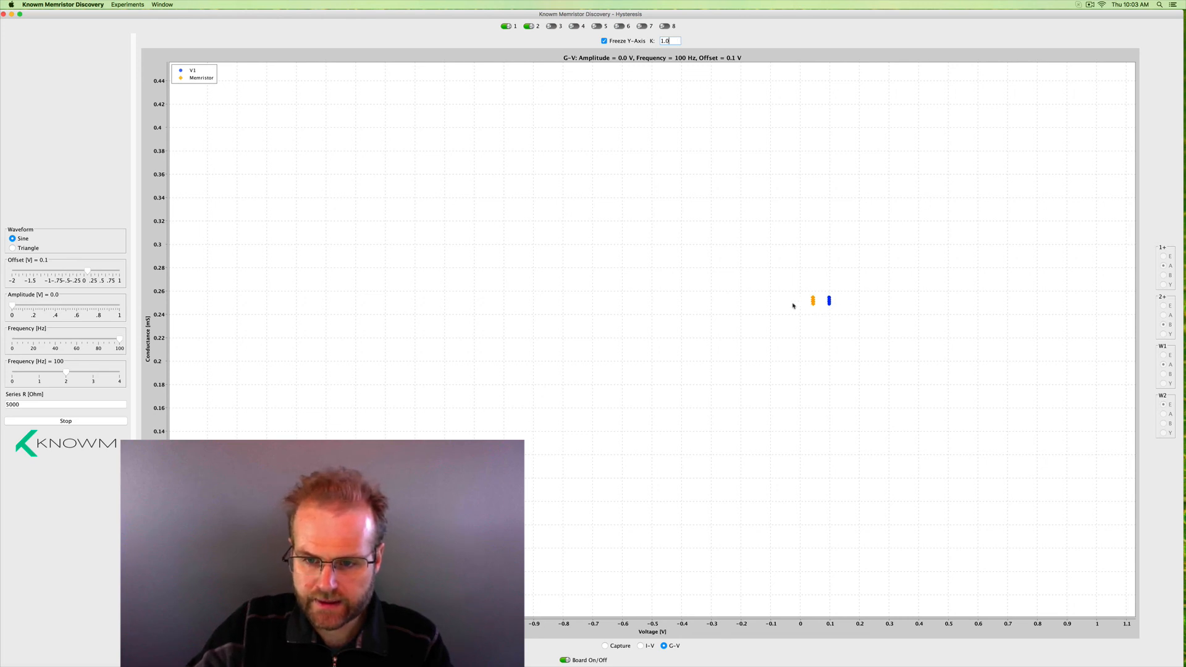
{"action": "left_click", "coordinate": [604, 40]}
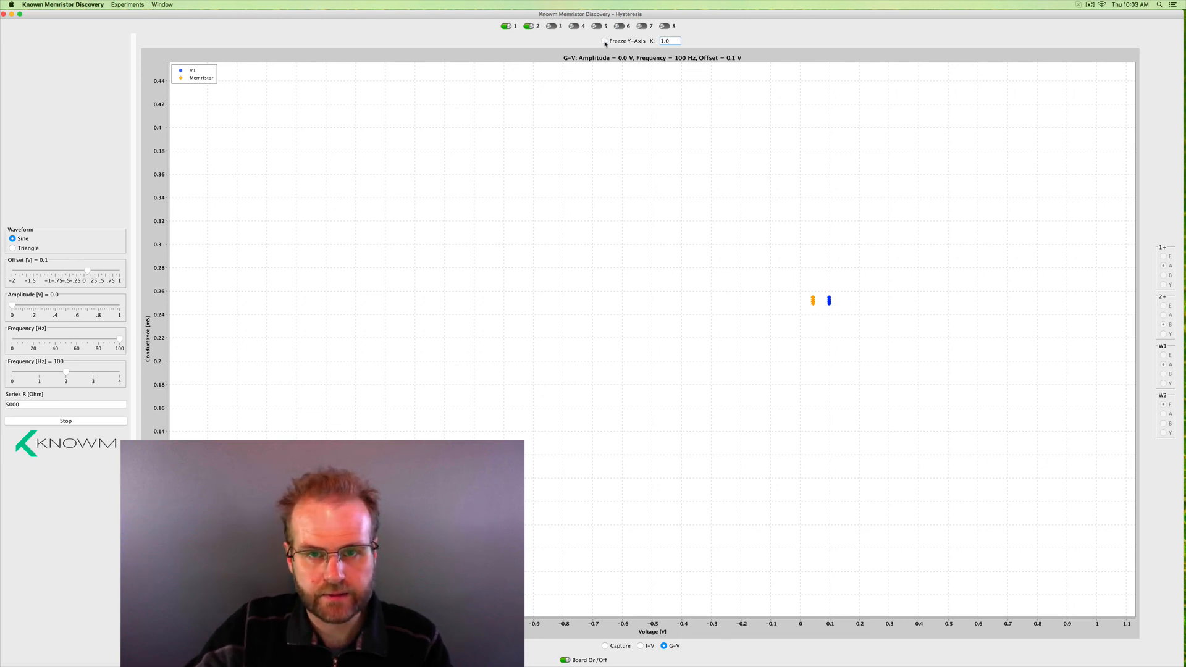
{"action": "left_click", "coordinate": [604, 40]}
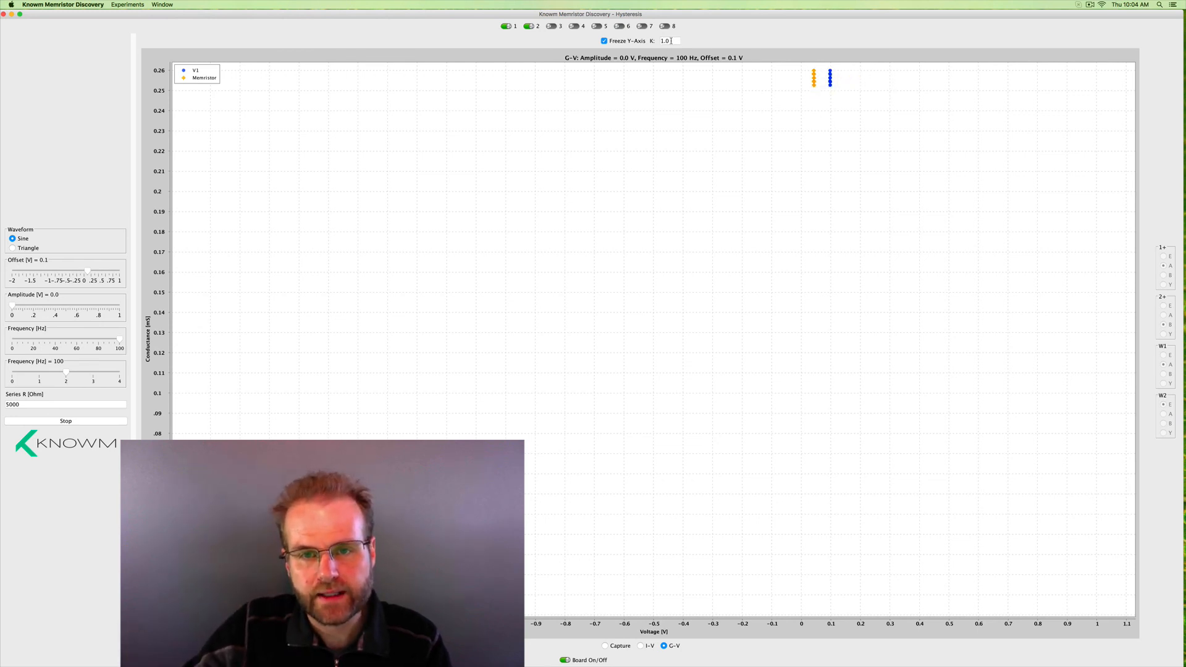
{"action": "left_click", "coordinate": [666, 40]}
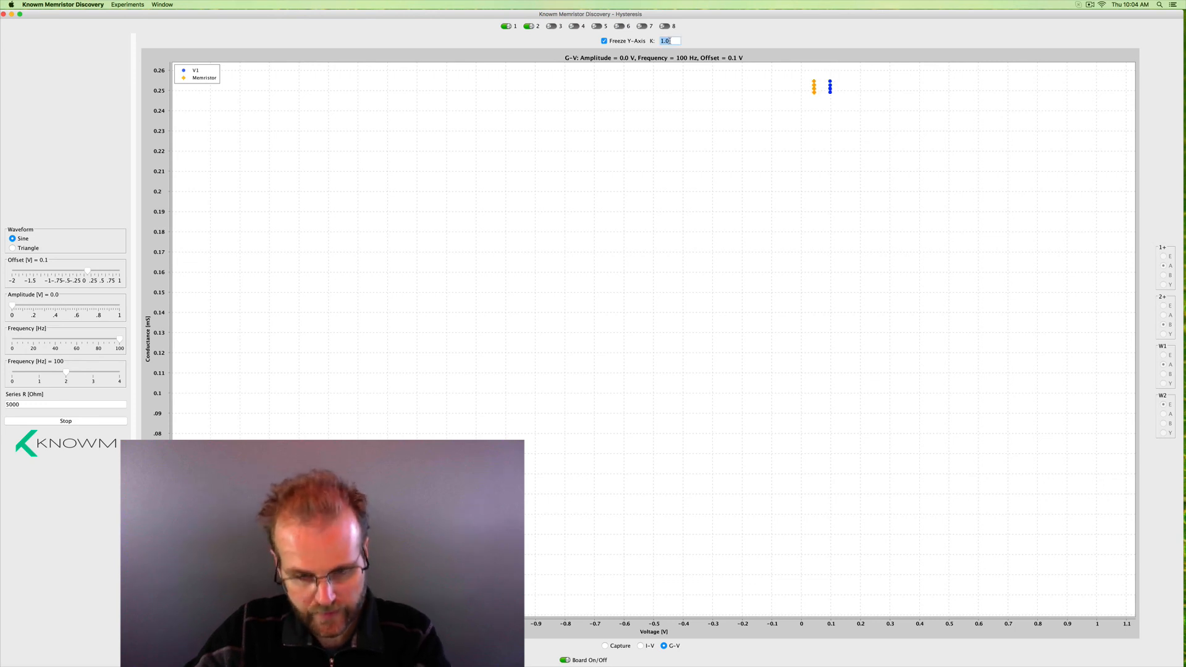
{"action": "type", "text": "0.01"}
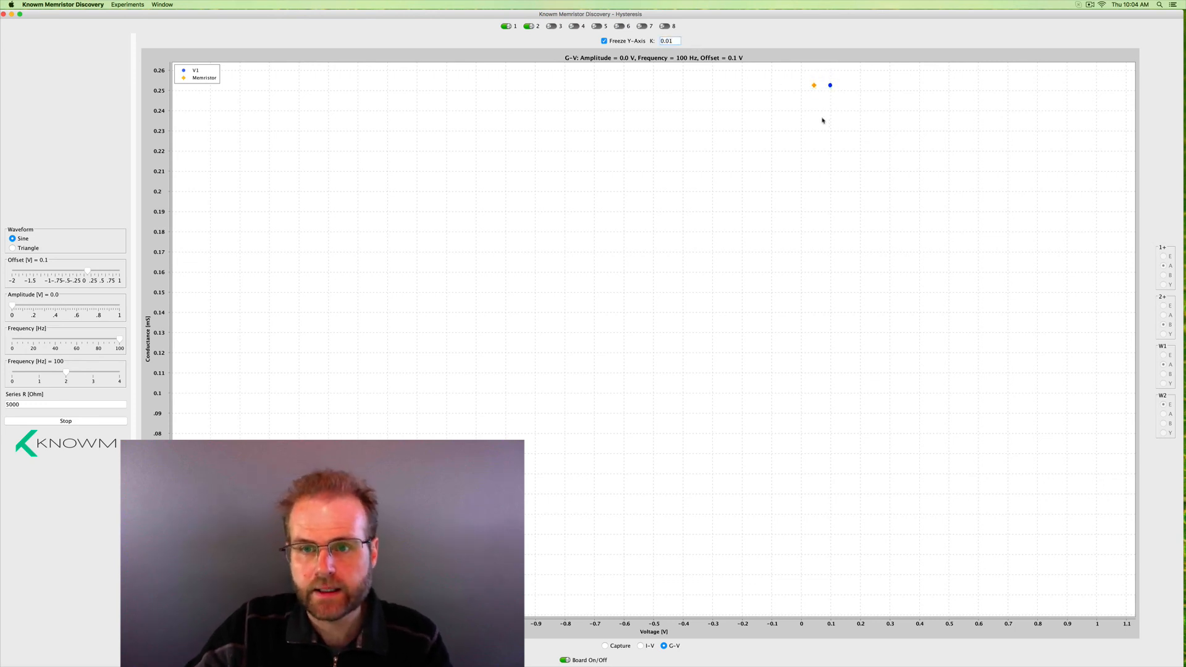